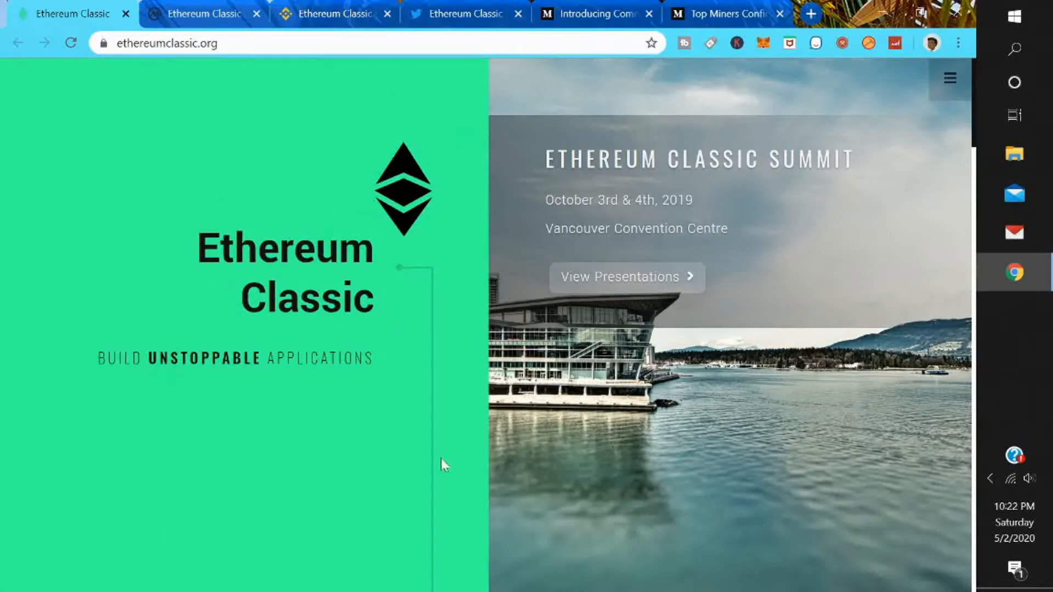
{"action": "mouse_move", "coordinate": [436, 450]}
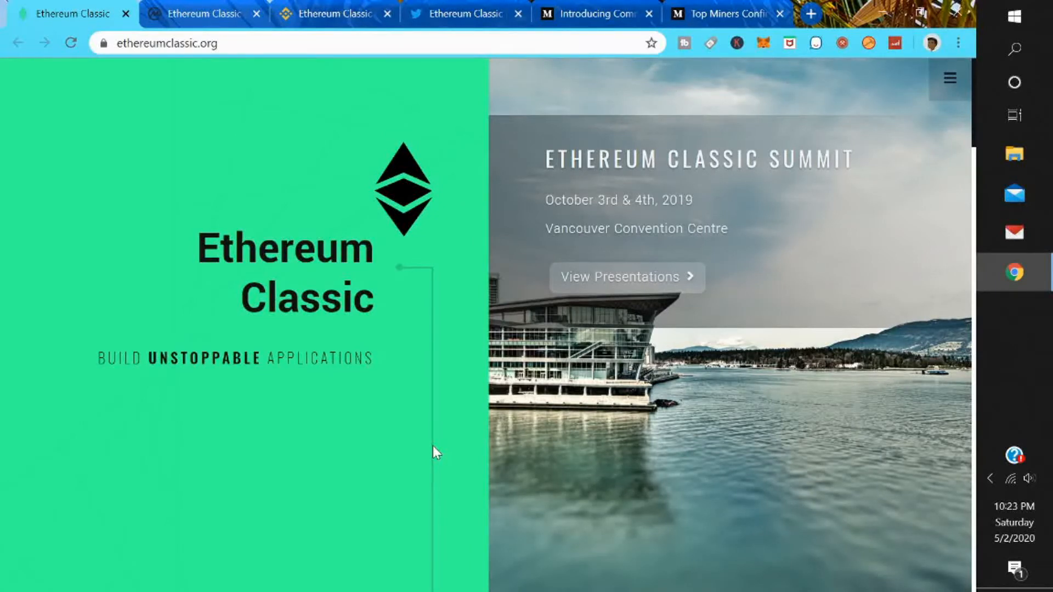
{"action": "mouse_move", "coordinate": [357, 339]}
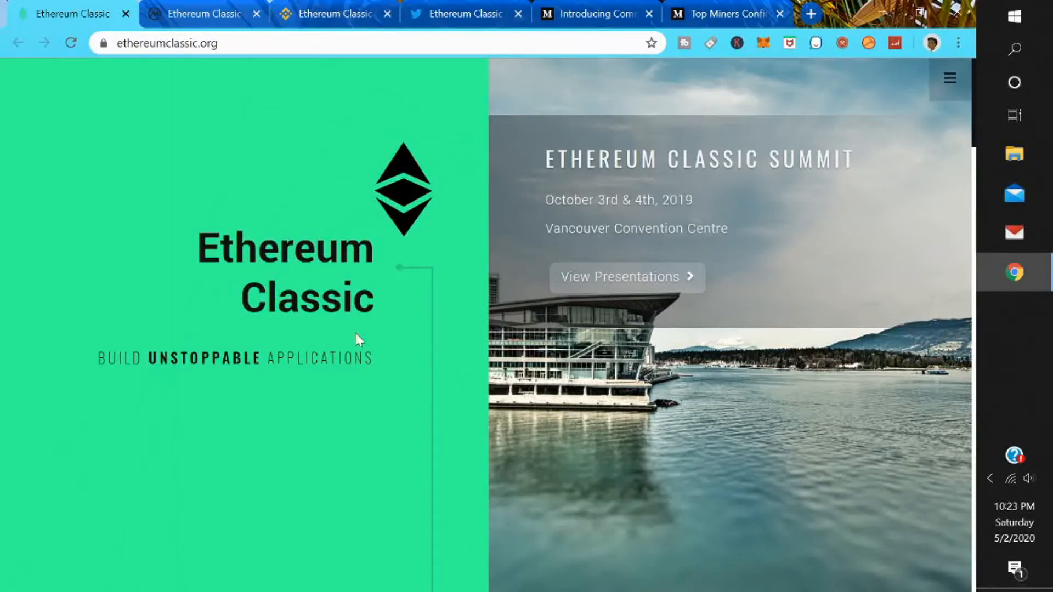
- Bring up Ethereum Classic's CoinMarketCap page and reveal its Social Media Feeds section
{"action": "left_click", "coordinate": [195, 13]}
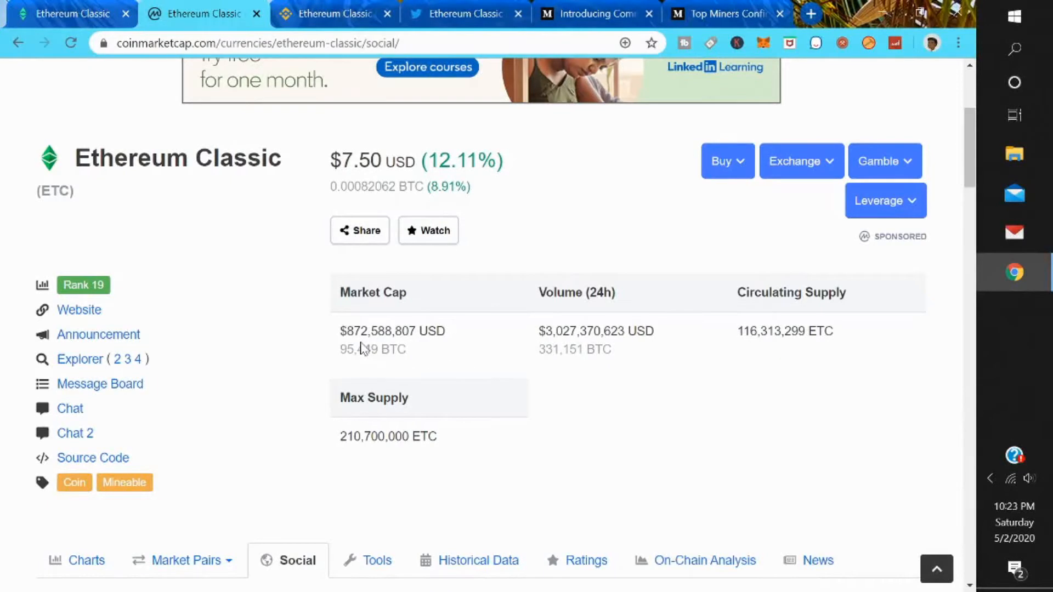
{"action": "mouse_move", "coordinate": [411, 351]}
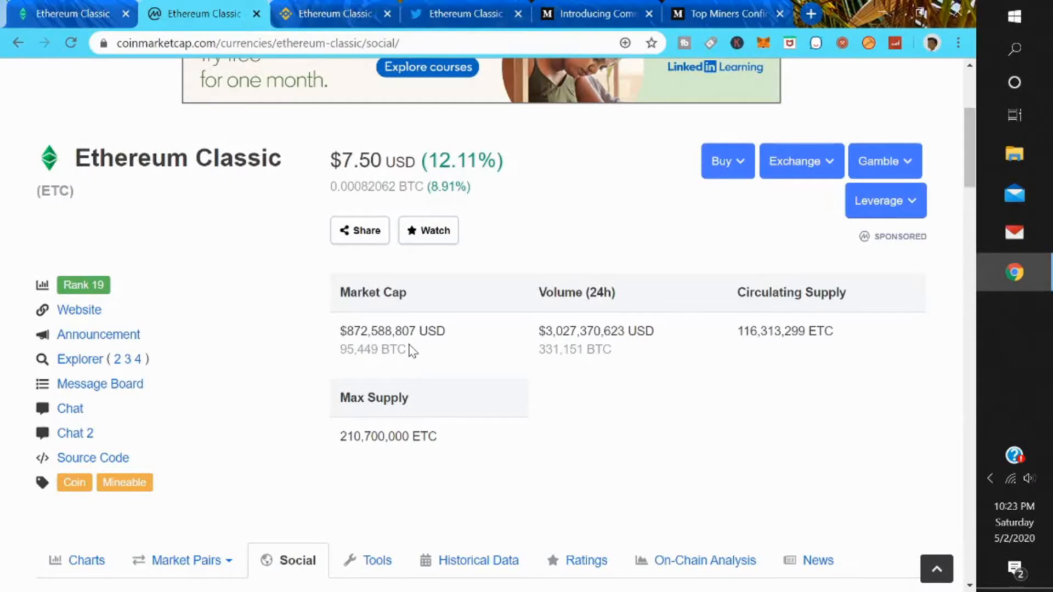
{"action": "mouse_move", "coordinate": [537, 355]}
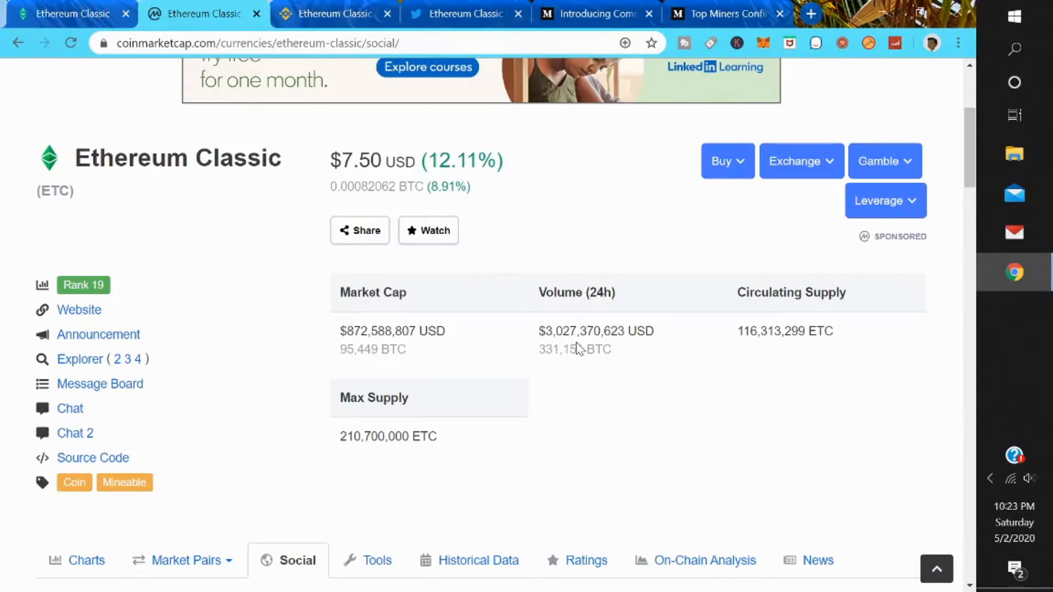
{"action": "mouse_move", "coordinate": [636, 364]}
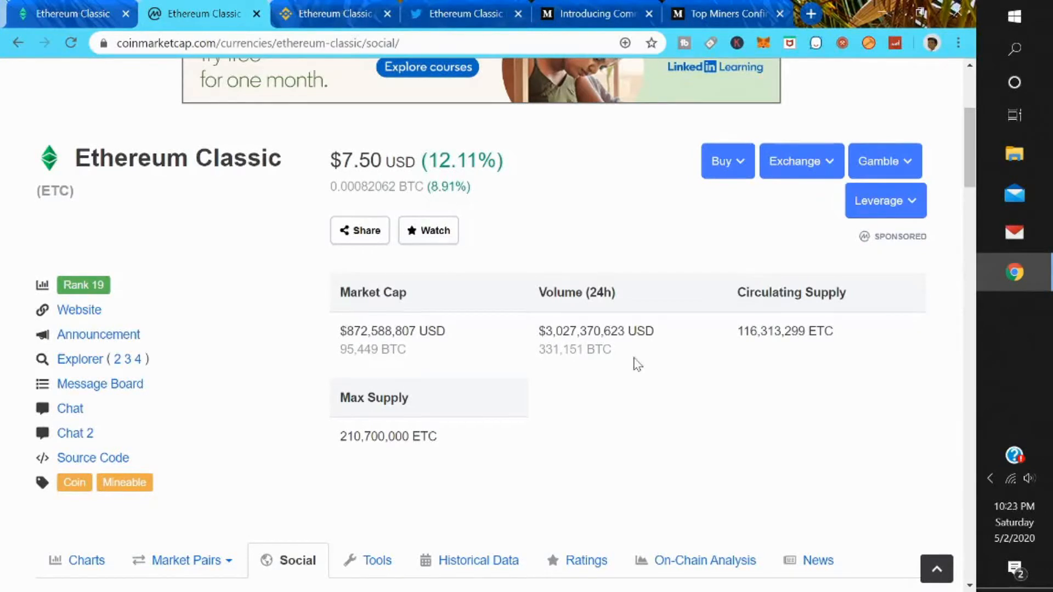
{"action": "mouse_move", "coordinate": [762, 352]}
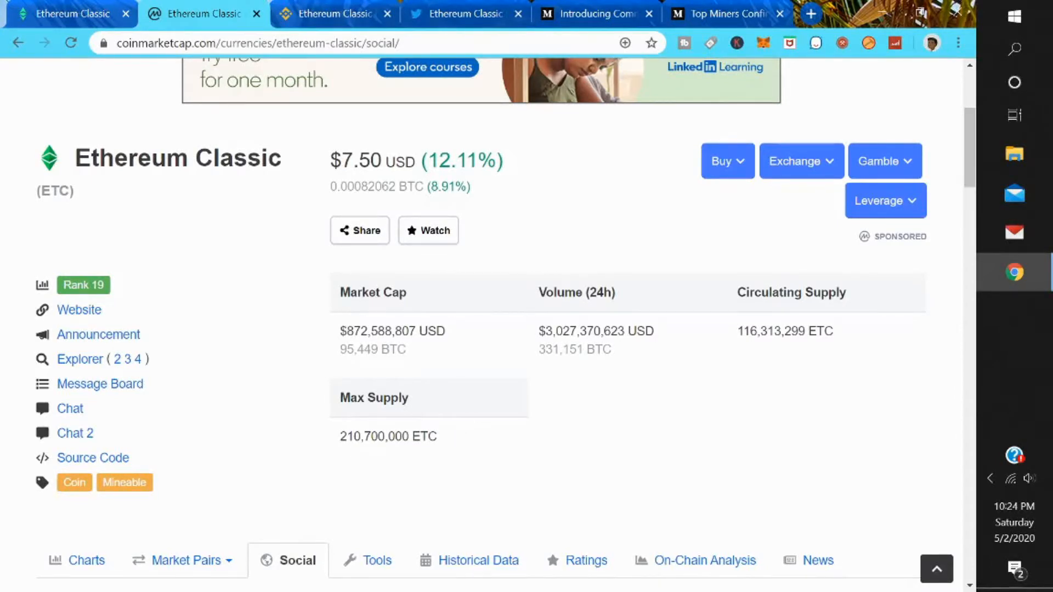
{"action": "scroll", "scroll_direction": "down", "scroll_amount": 3}
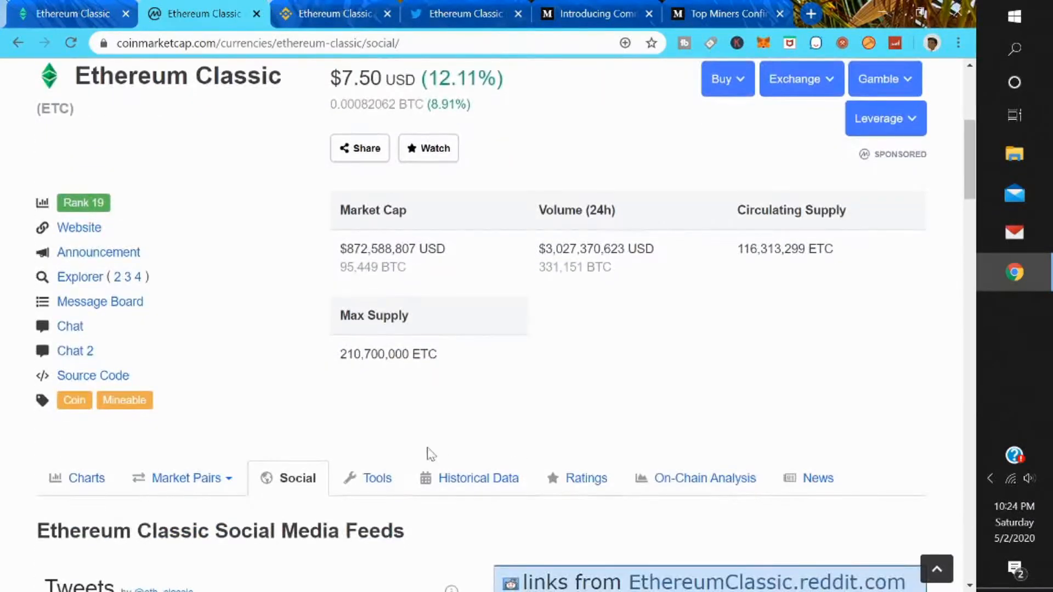
- Show Ethereum Classic's price and market cap chart limited to the last 1y
{"action": "left_click", "coordinate": [86, 479]}
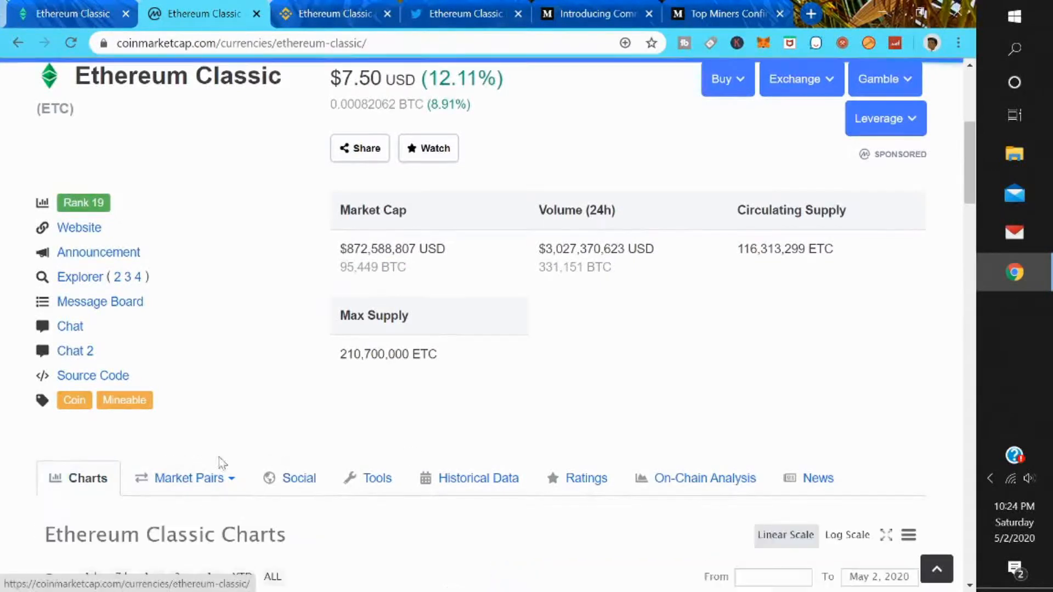
{"action": "scroll", "scroll_direction": "down", "scroll_amount": 3}
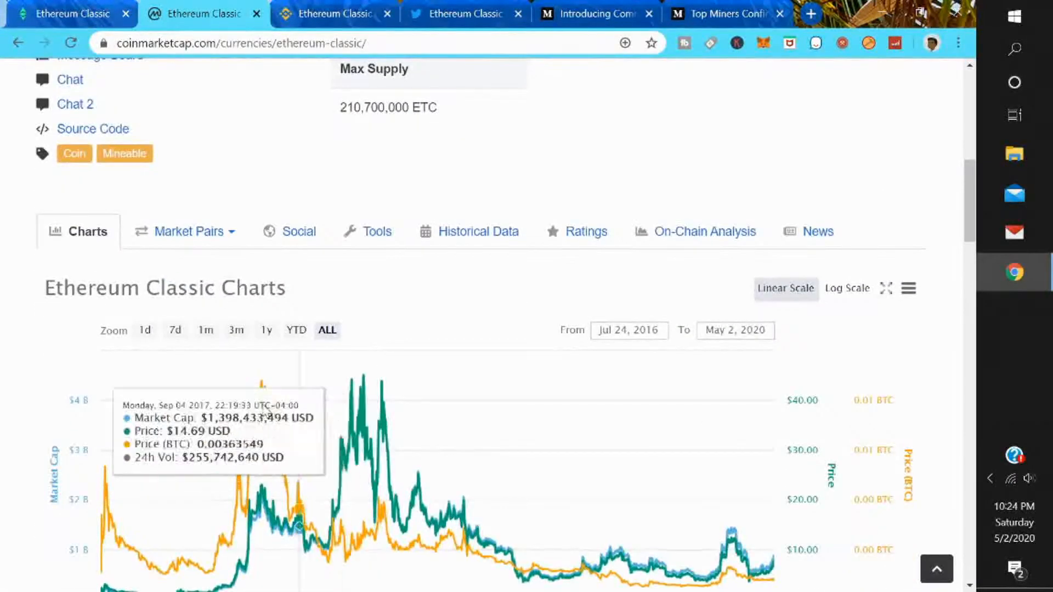
{"action": "scroll", "scroll_direction": "down", "scroll_amount": 3}
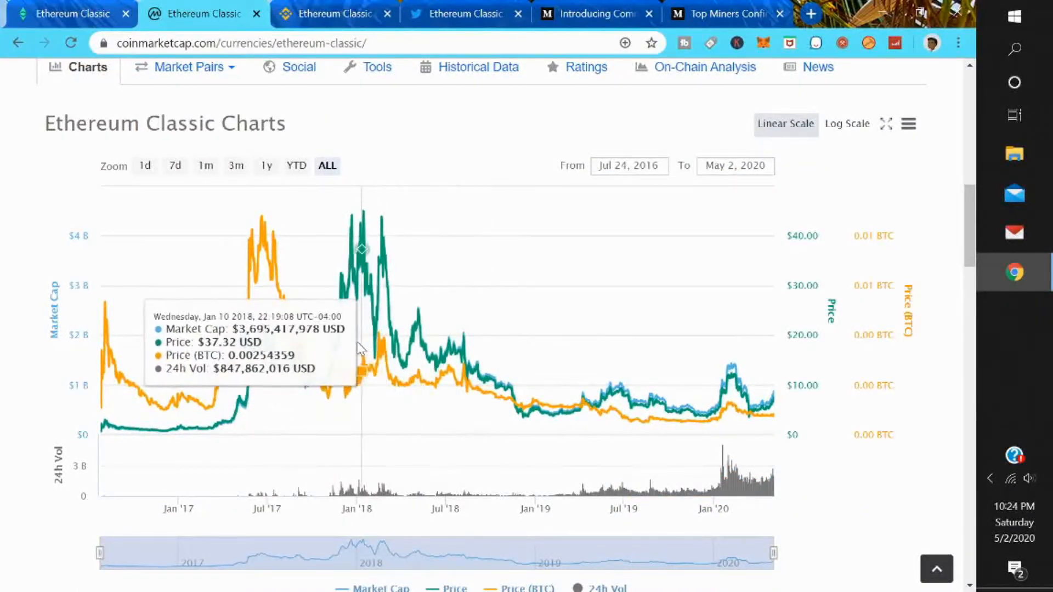
{"action": "mouse_move", "coordinate": [360, 355]}
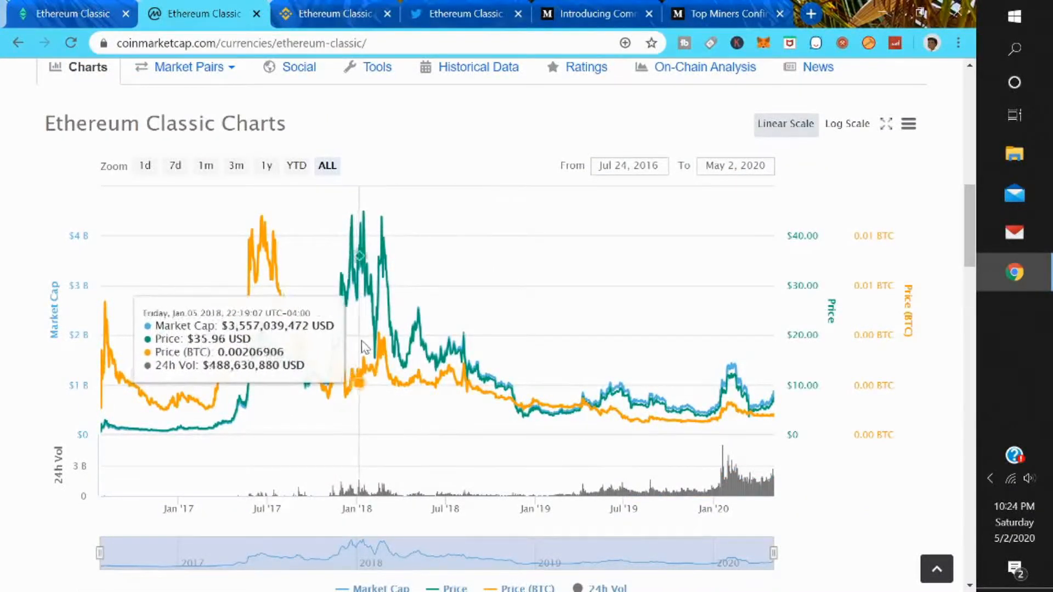
{"action": "mouse_move", "coordinate": [543, 378]}
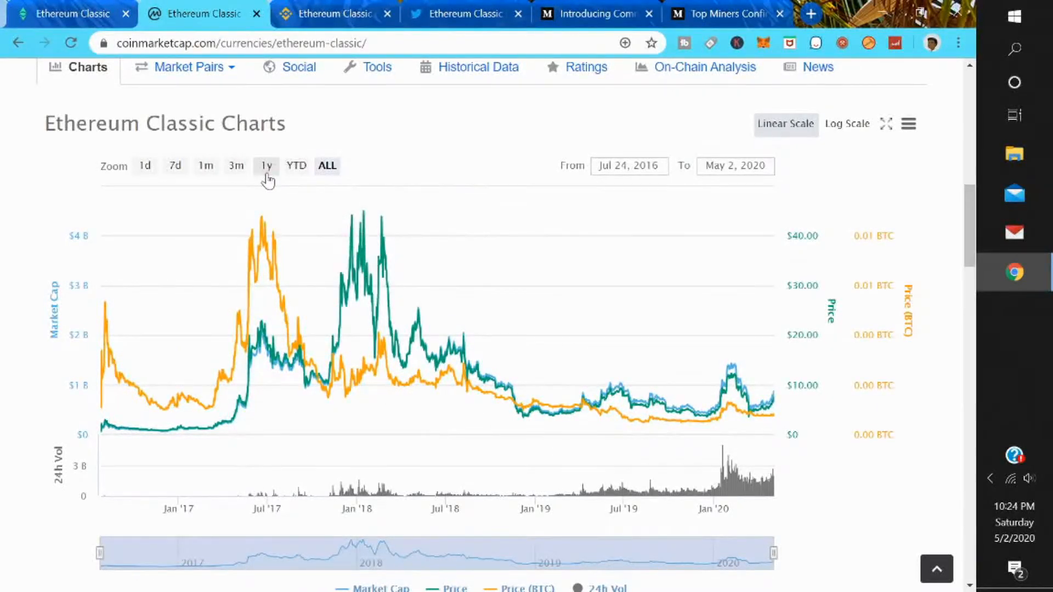
{"action": "left_click", "coordinate": [266, 166]}
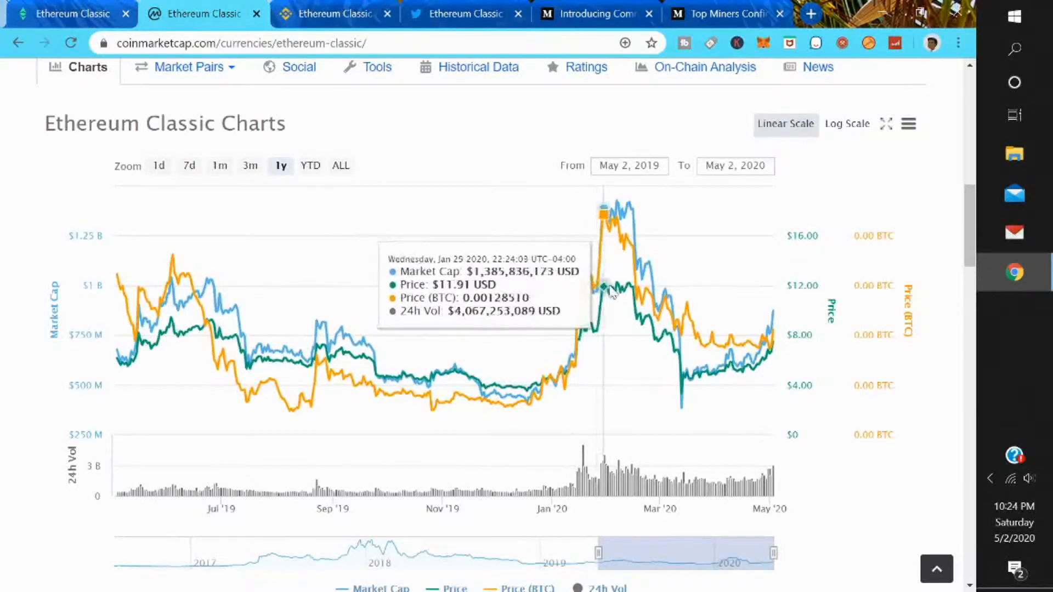
{"action": "mouse_move", "coordinate": [699, 301]}
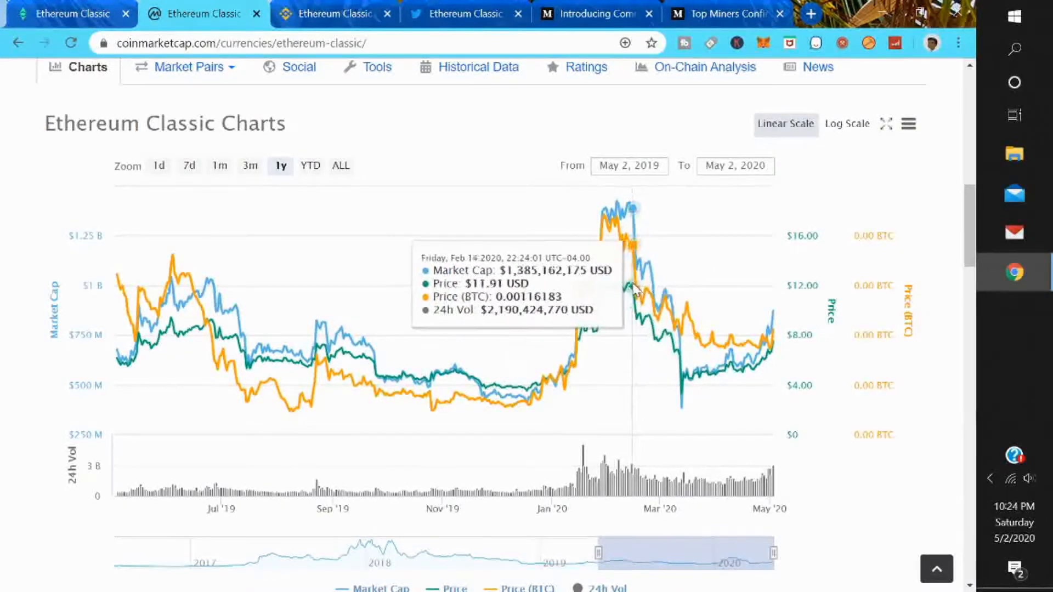
{"action": "mouse_move", "coordinate": [618, 288]}
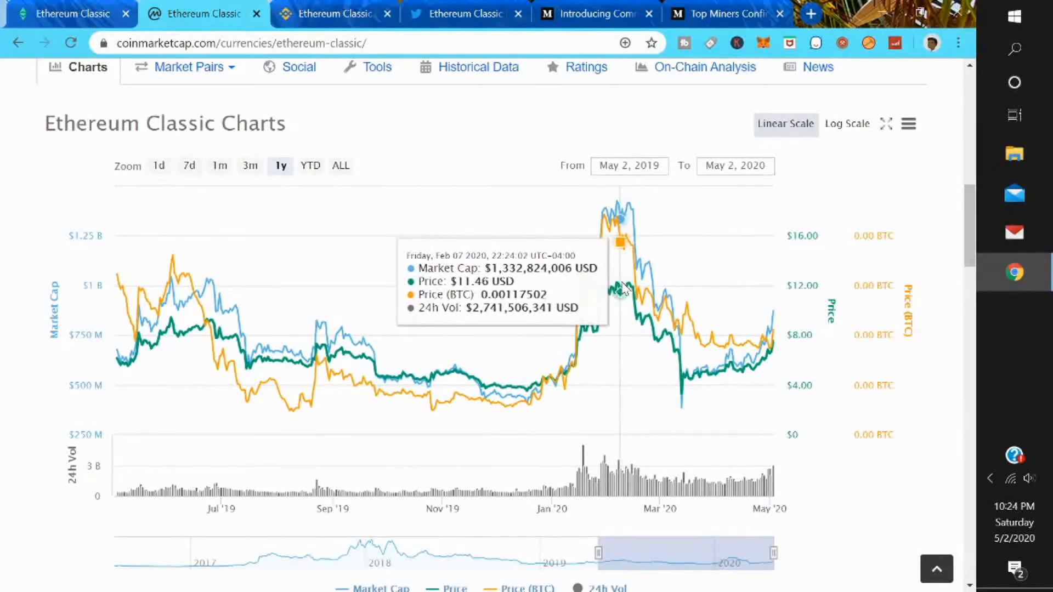
{"action": "mouse_move", "coordinate": [624, 287]}
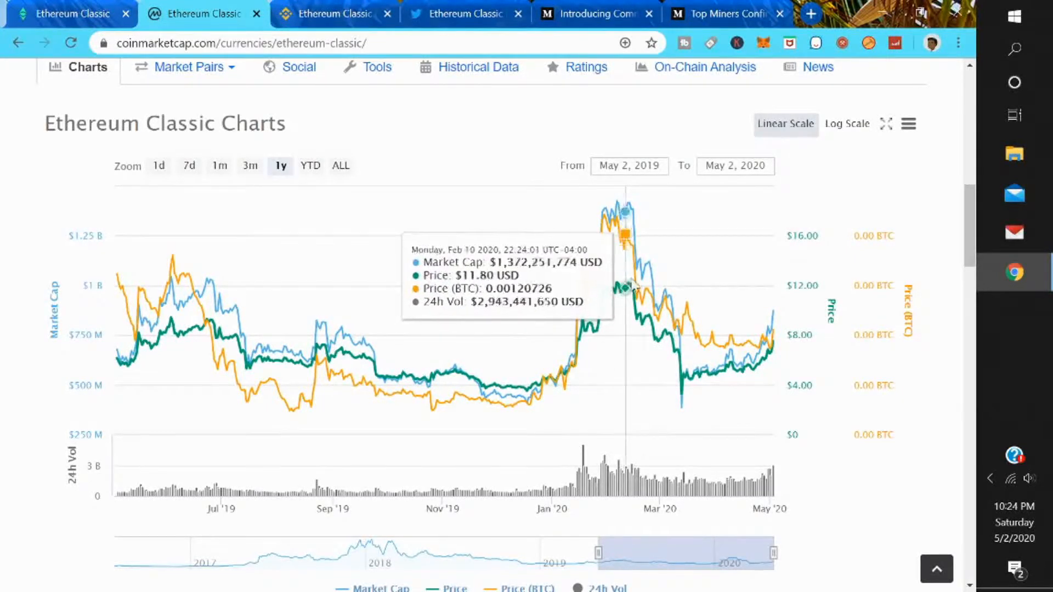
{"action": "mouse_move", "coordinate": [684, 304]}
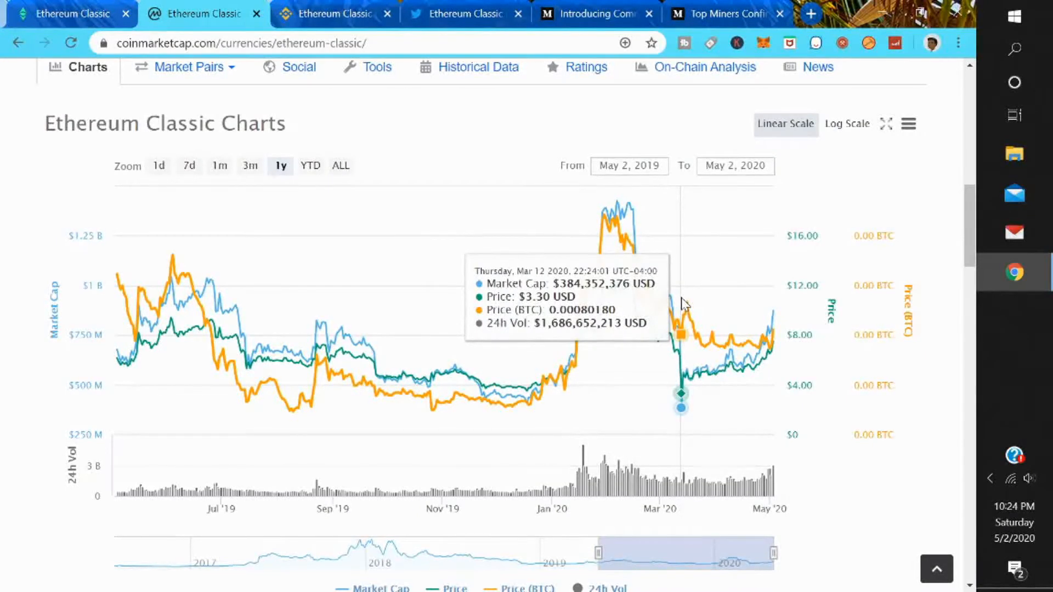
{"action": "mouse_move", "coordinate": [760, 307]}
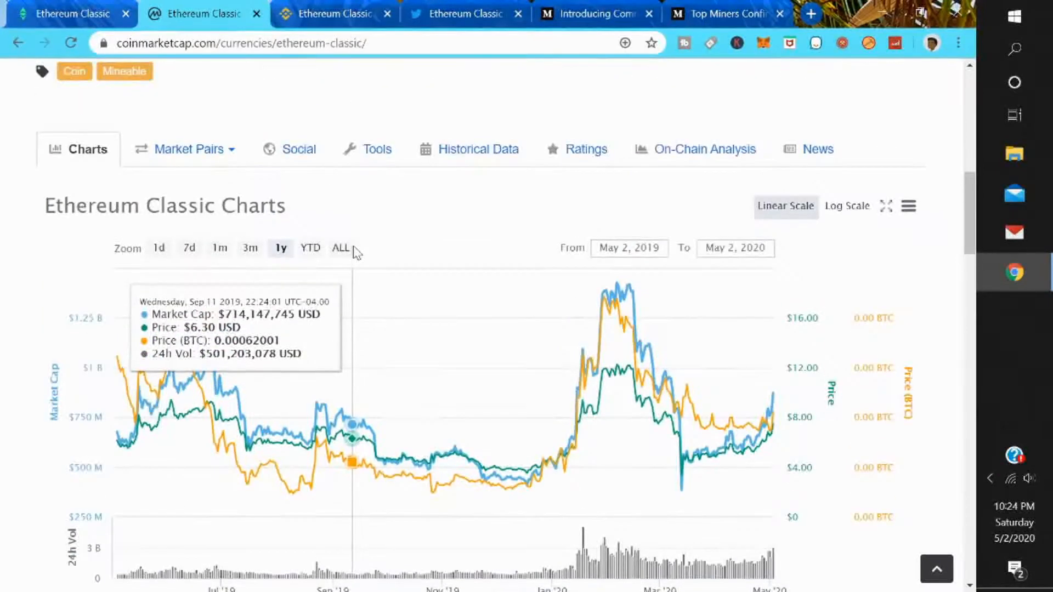
{"action": "mouse_move", "coordinate": [450, 165]}
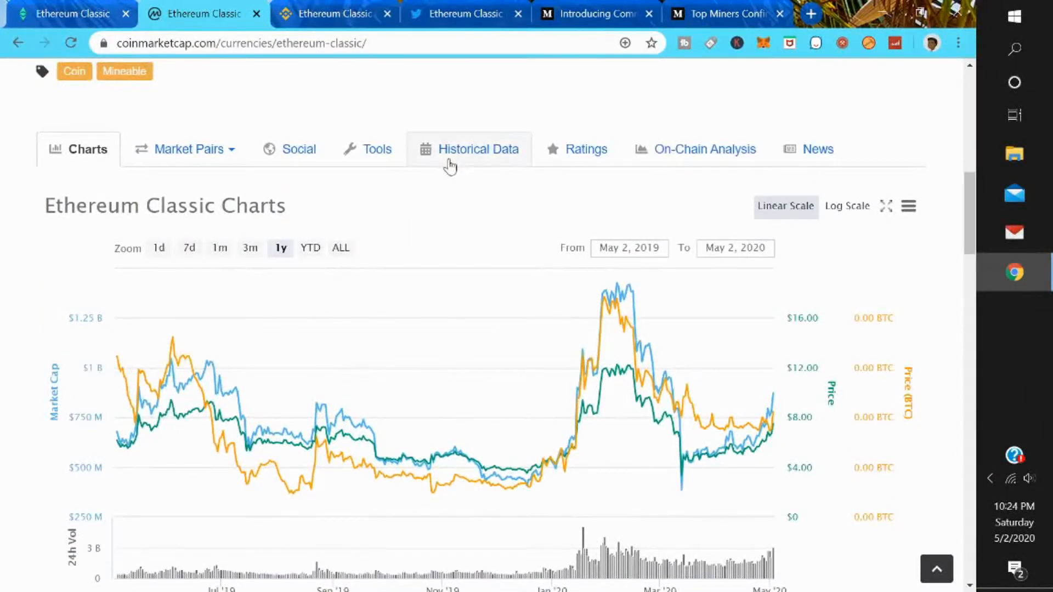
- Review Ethereum Classic's daily Historical Data table, then return to the full-history chart
{"action": "left_click", "coordinate": [477, 150]}
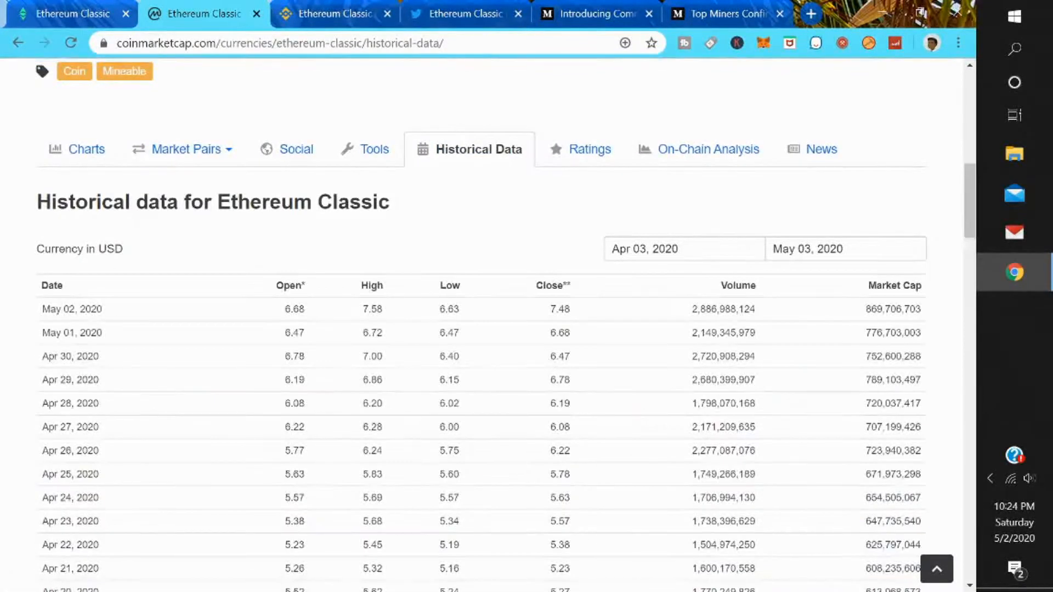
{"action": "scroll", "scroll_direction": "down", "scroll_amount": 3}
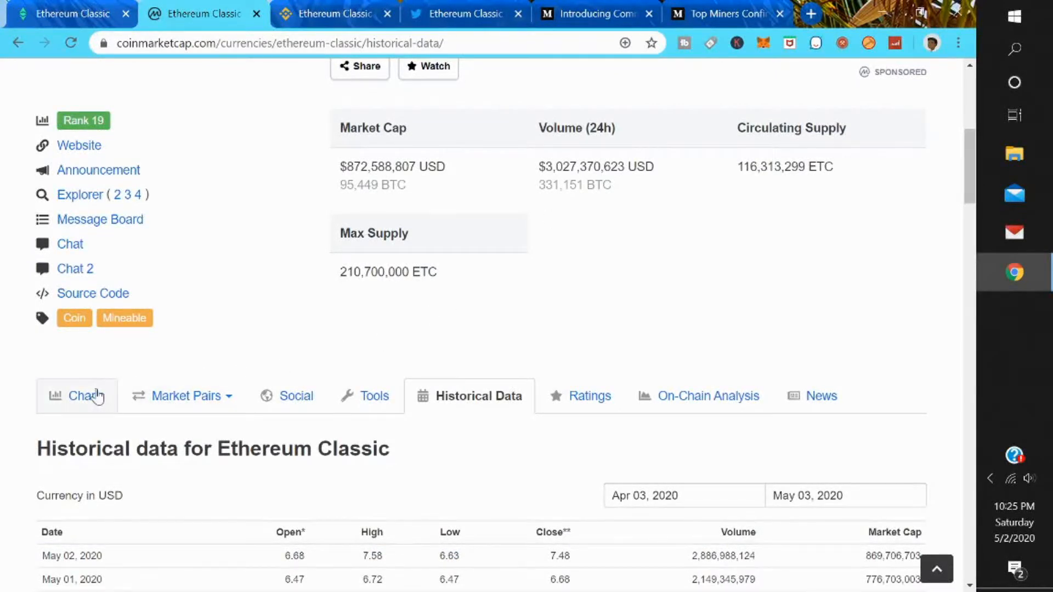
{"action": "left_click", "coordinate": [77, 396]}
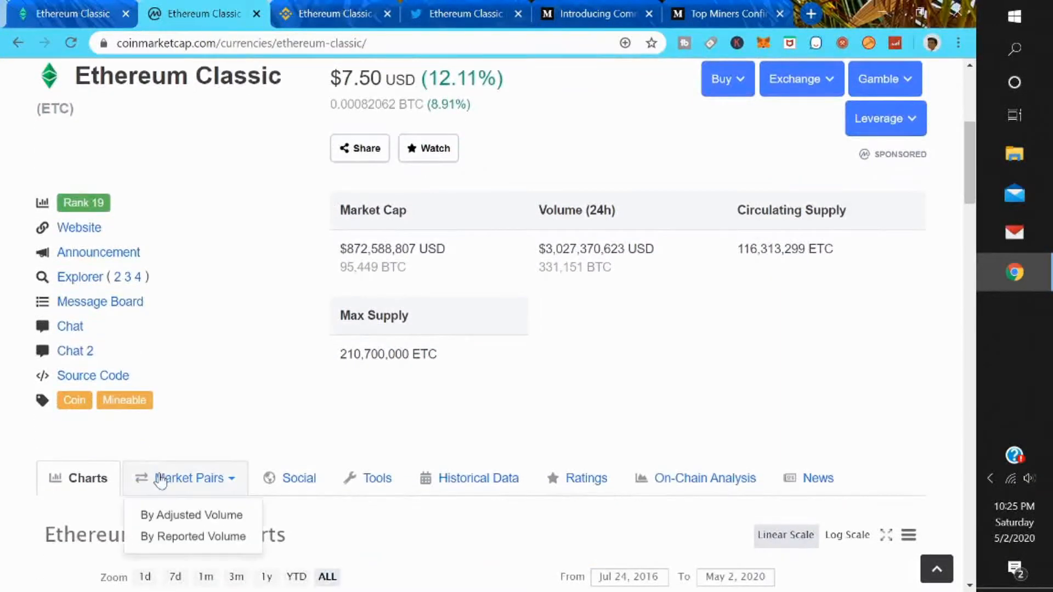
- List Ethereum Classic market pairs by adjusted volume, then sort by volume share and liquidity
{"action": "left_click", "coordinate": [191, 516]}
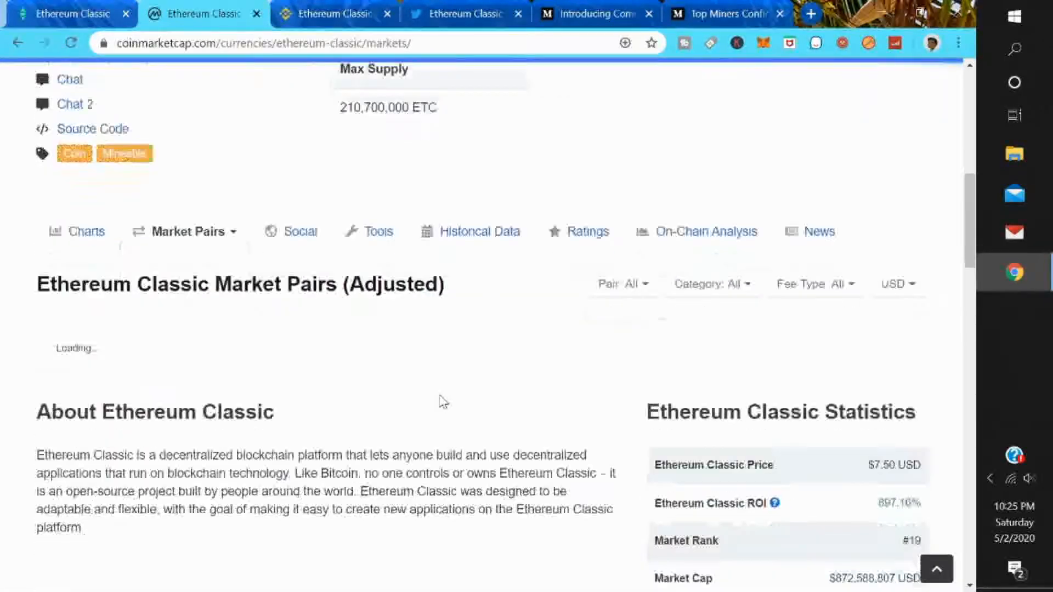
{"action": "scroll", "scroll_direction": "down", "scroll_amount": 3}
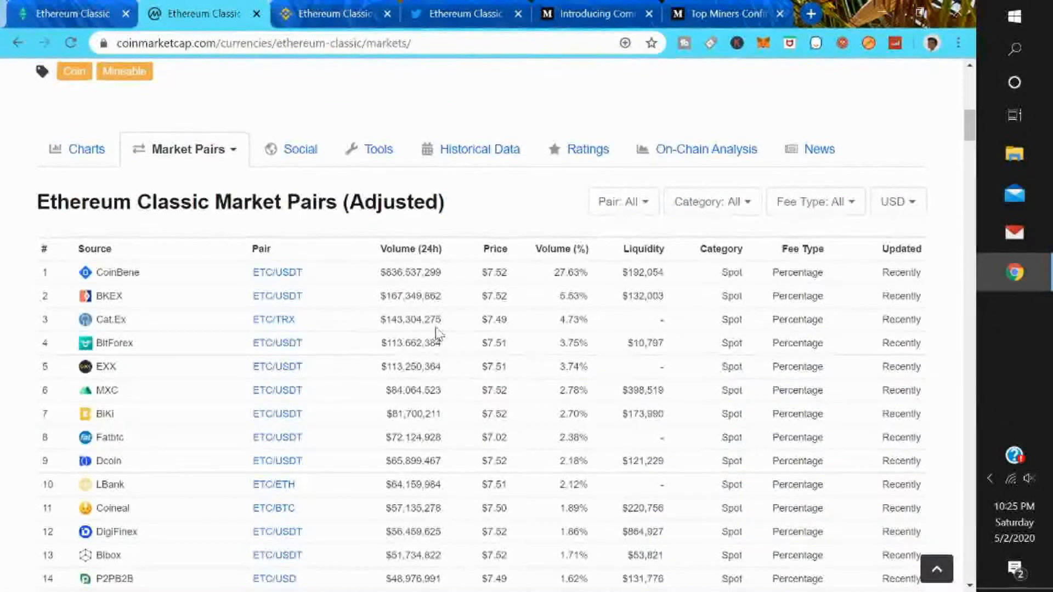
{"action": "scroll", "scroll_direction": "down", "scroll_amount": 3}
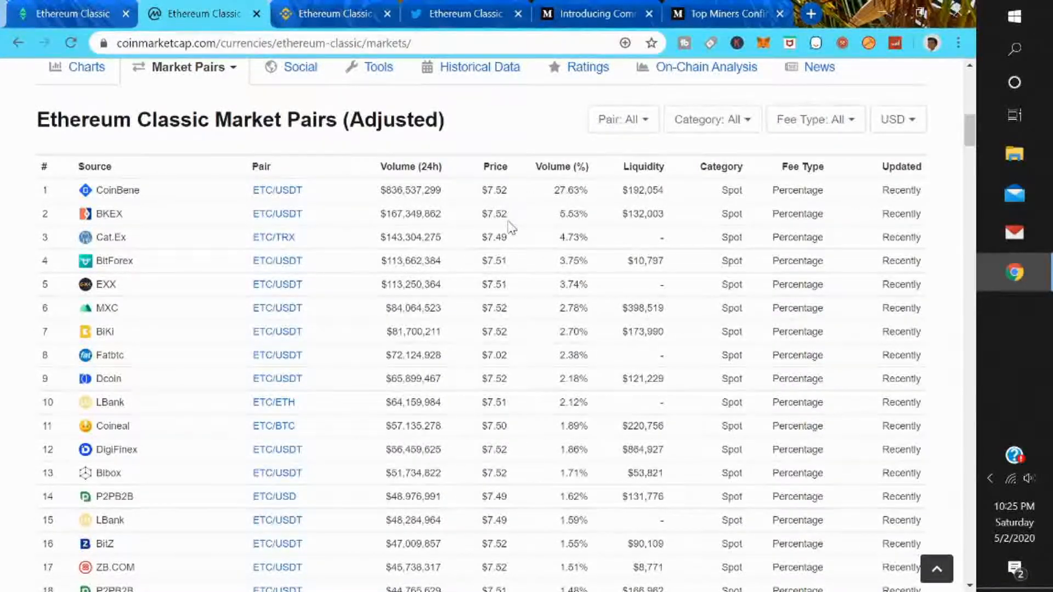
{"action": "mouse_move", "coordinate": [645, 173]}
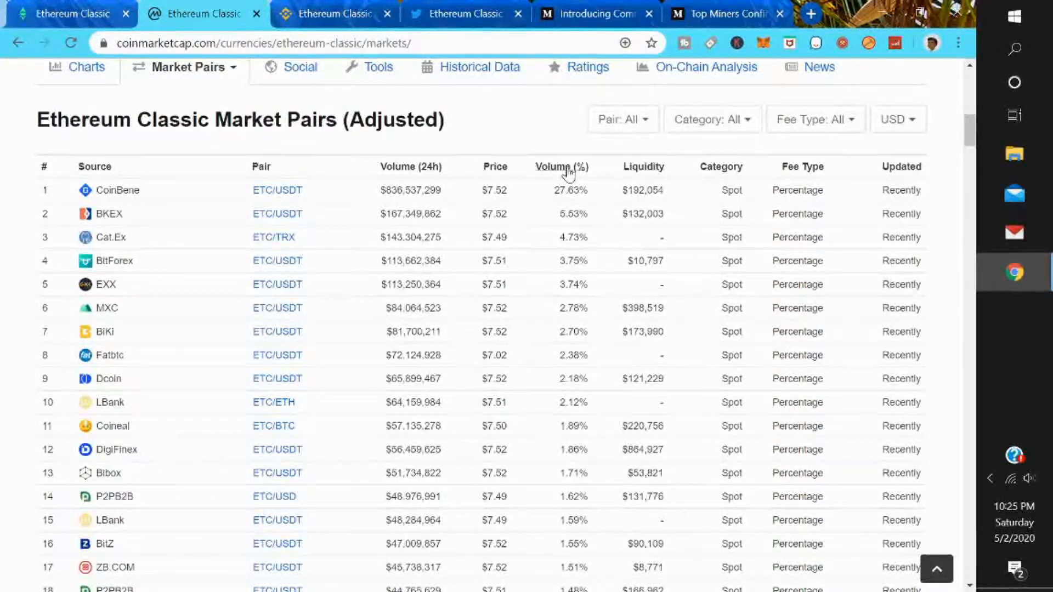
{"action": "left_click", "coordinate": [559, 167]}
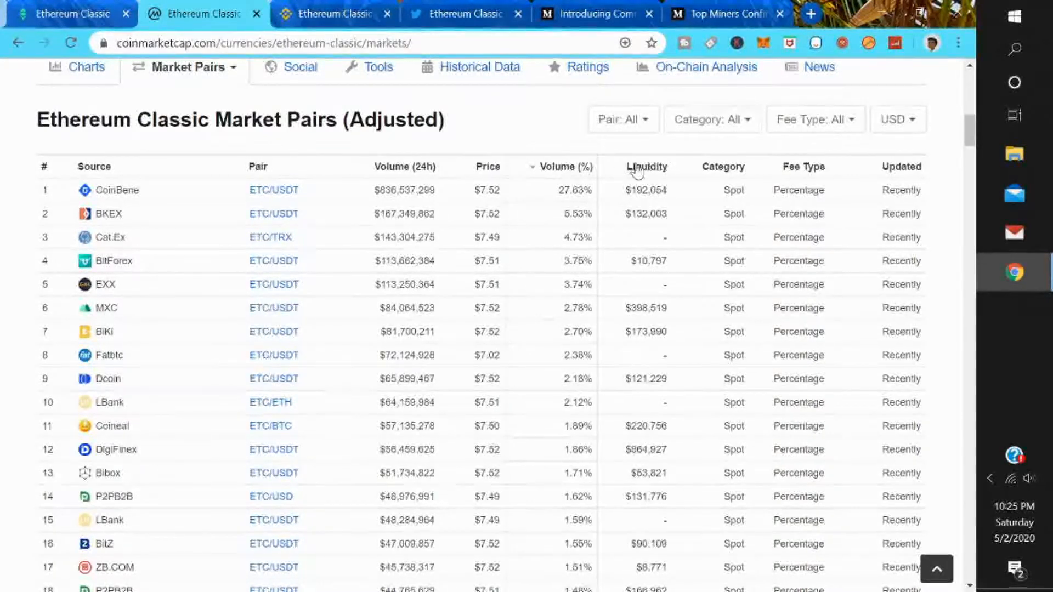
{"action": "left_click", "coordinate": [646, 167]}
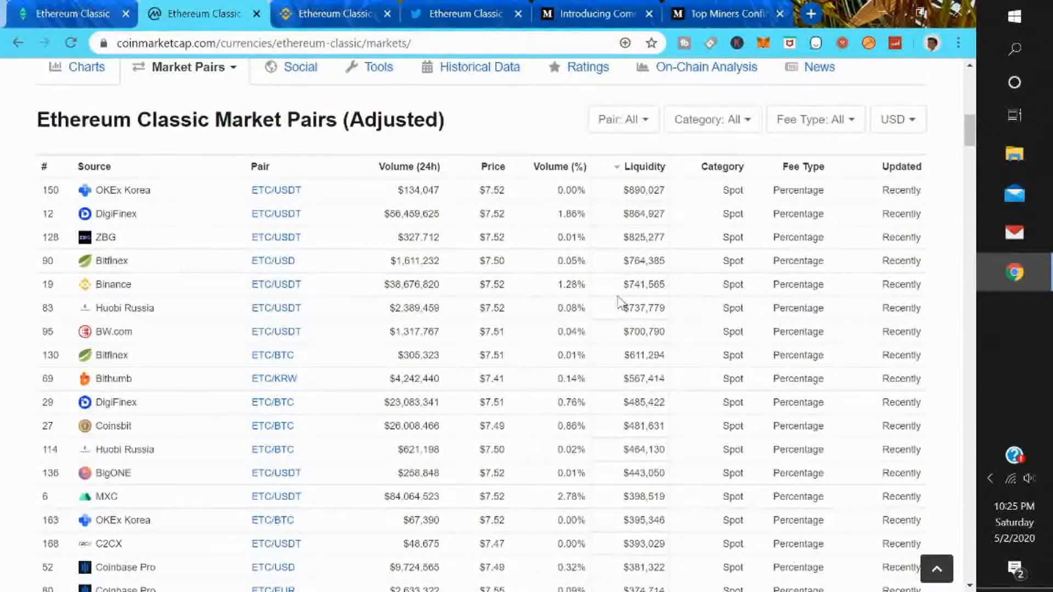
- Browse the market pairs list to its end and into the About Ethereum Classic section
{"action": "scroll", "scroll_direction": "down", "scroll_amount": 3}
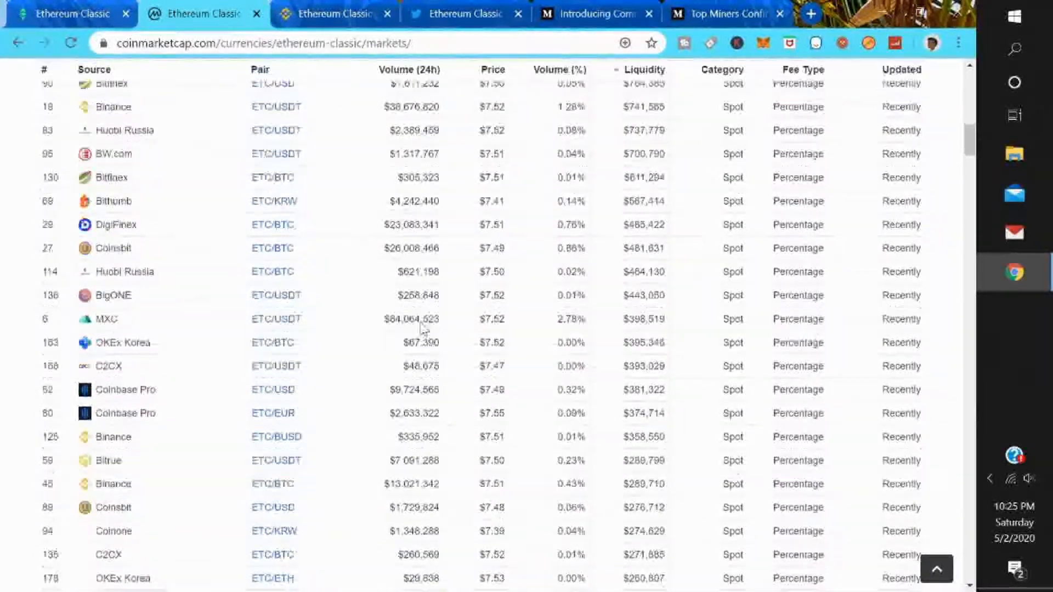
{"action": "scroll", "scroll_direction": "down", "scroll_amount": 3}
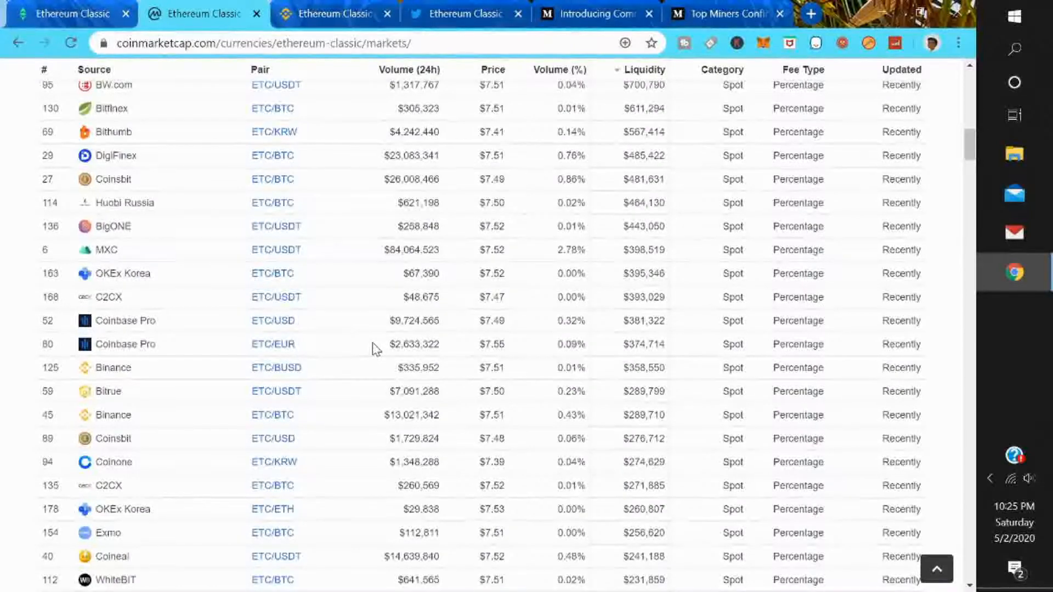
{"action": "mouse_move", "coordinate": [352, 367]}
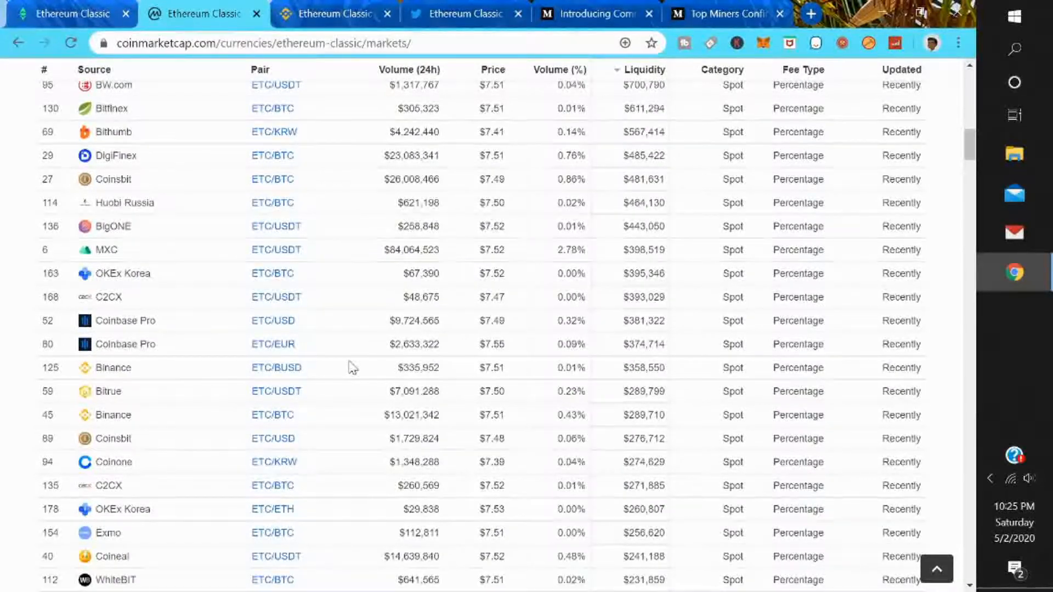
{"action": "scroll", "scroll_direction": "down", "scroll_amount": 3}
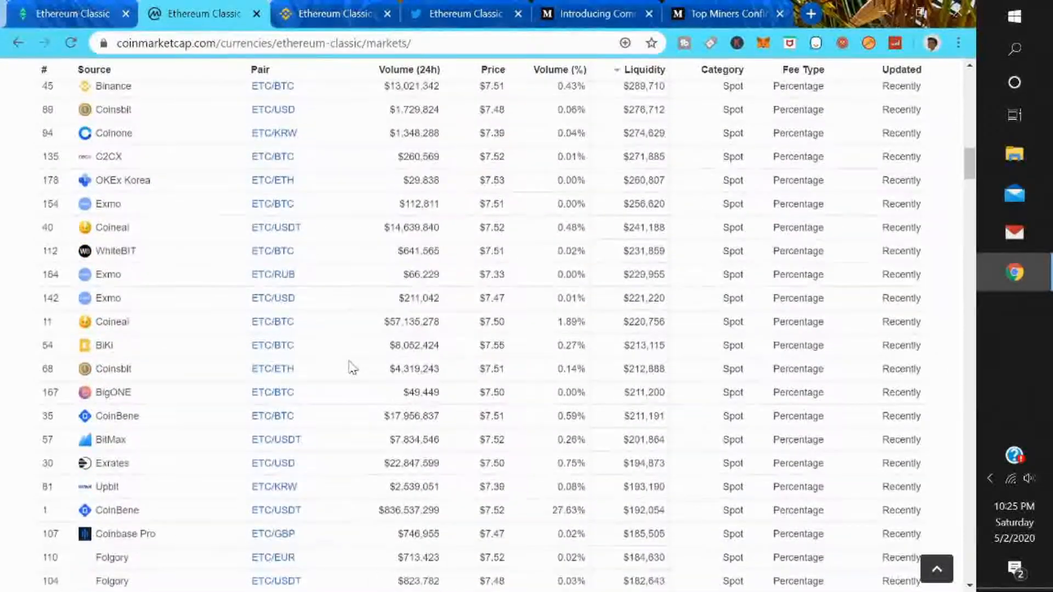
{"action": "scroll", "scroll_direction": "down", "scroll_amount": 3}
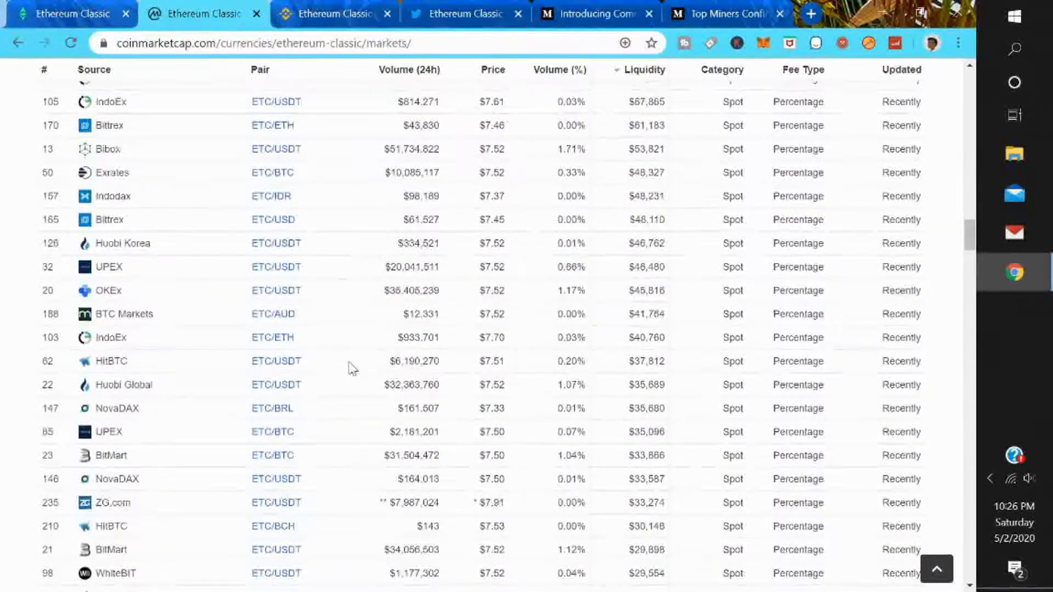
{"action": "scroll", "scroll_direction": "down", "scroll_amount": 3}
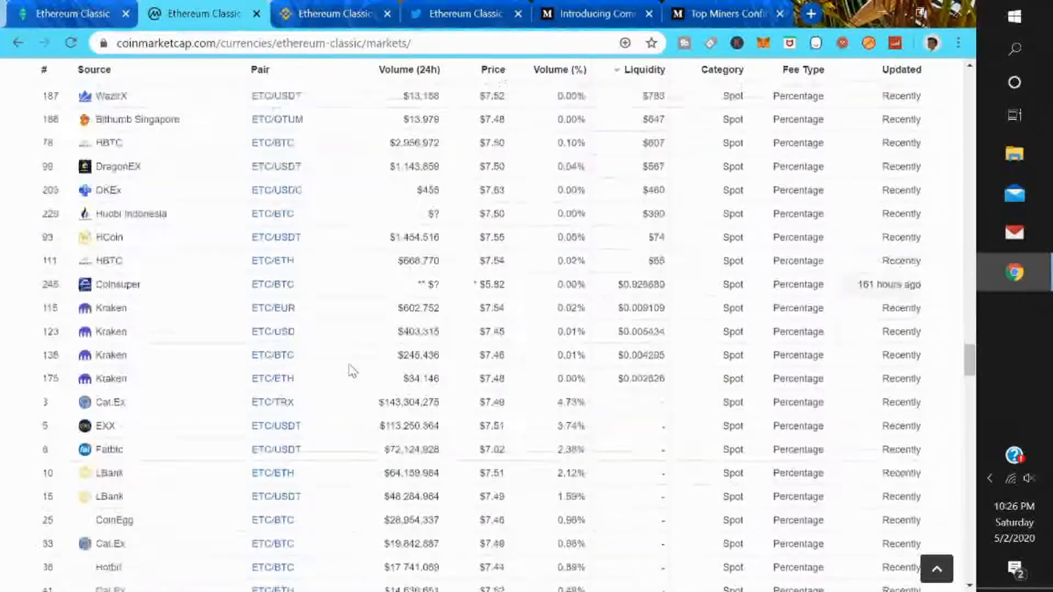
{"action": "scroll", "scroll_direction": "down", "scroll_amount": 3}
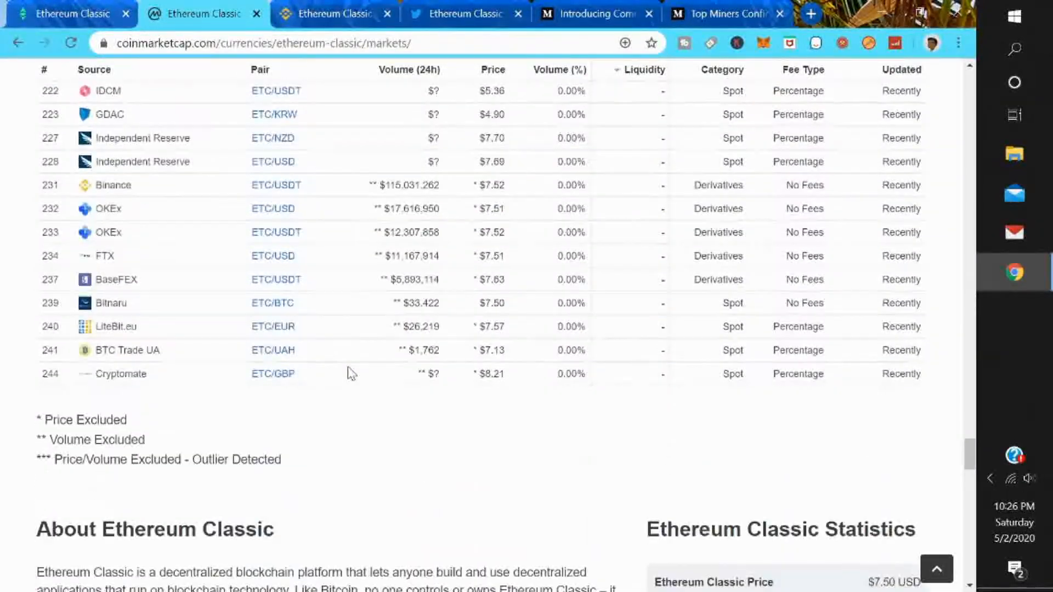
{"action": "scroll", "scroll_direction": "down", "scroll_amount": 3}
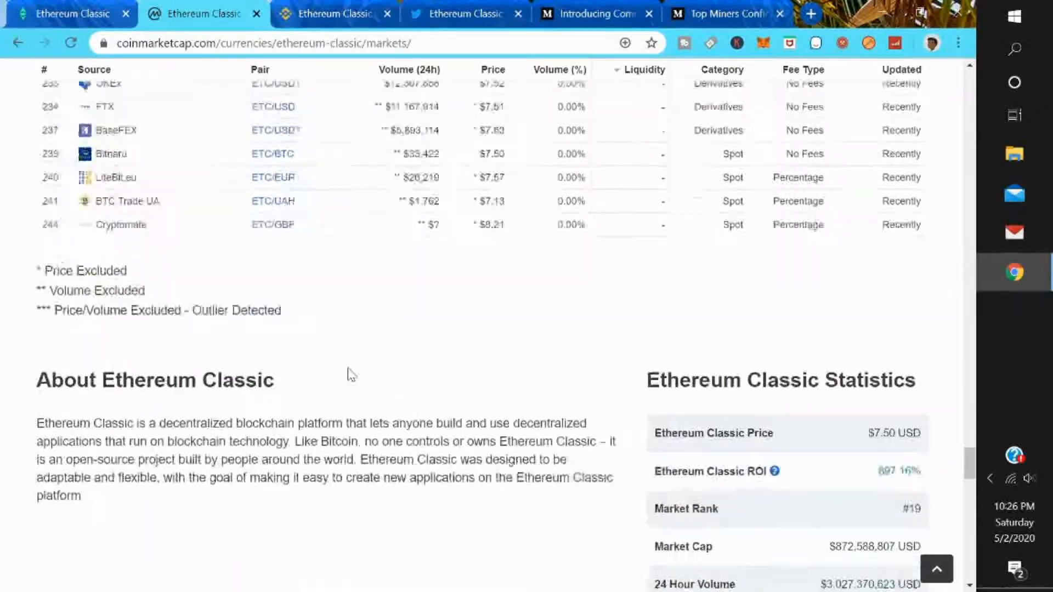
- Read the Binance Research report's Overview down to 'What is Ethereum Classic (ETC)?'
{"action": "scroll", "scroll_direction": "down", "scroll_amount": 3}
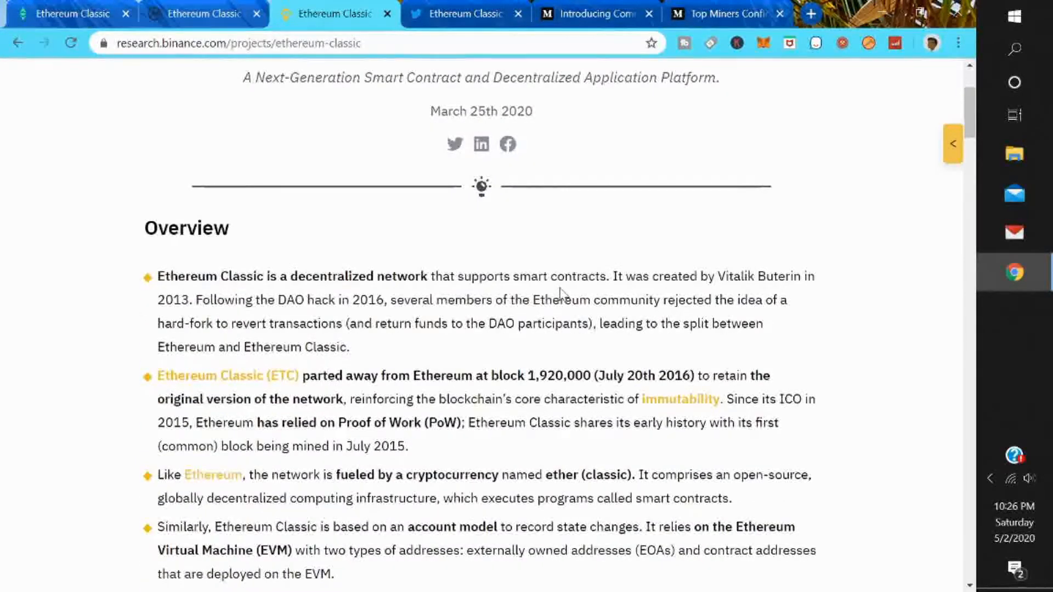
{"action": "mouse_move", "coordinate": [739, 292]}
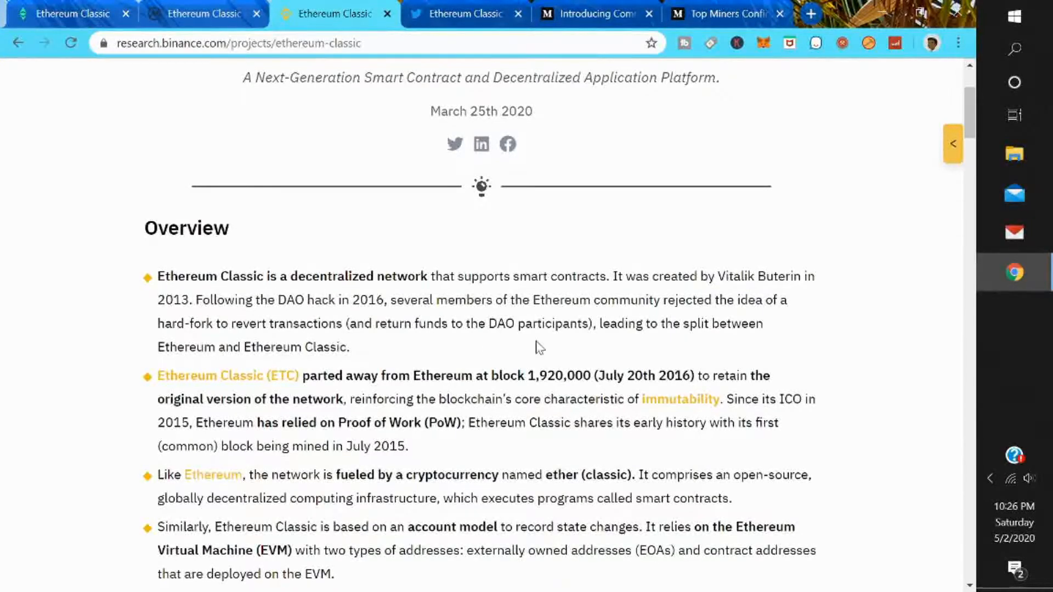
{"action": "mouse_move", "coordinate": [548, 348]}
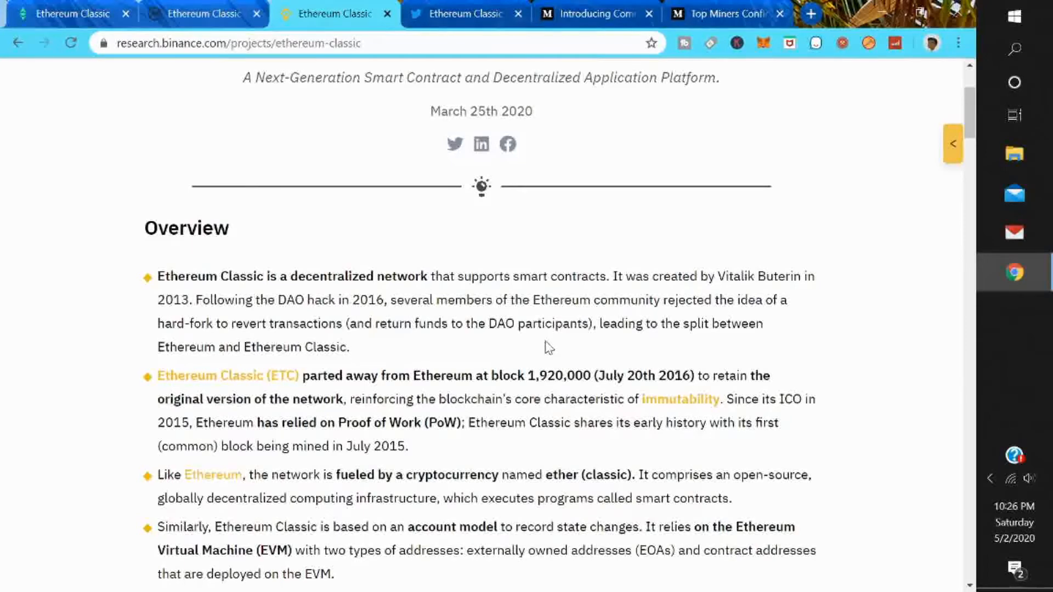
{"action": "scroll", "scroll_direction": "down", "scroll_amount": 3}
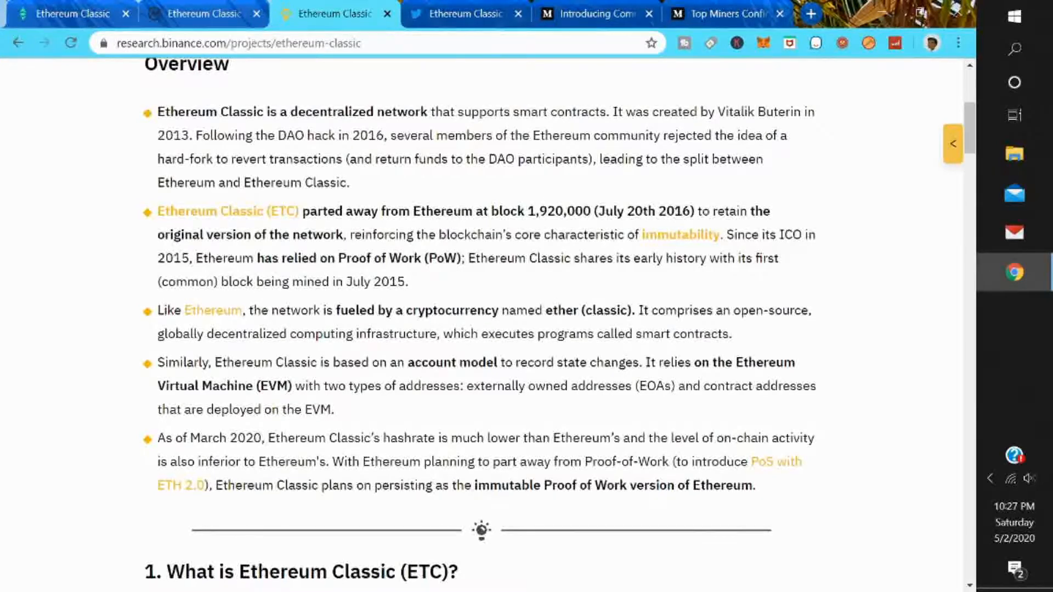
{"action": "scroll", "scroll_direction": "down", "scroll_amount": 3}
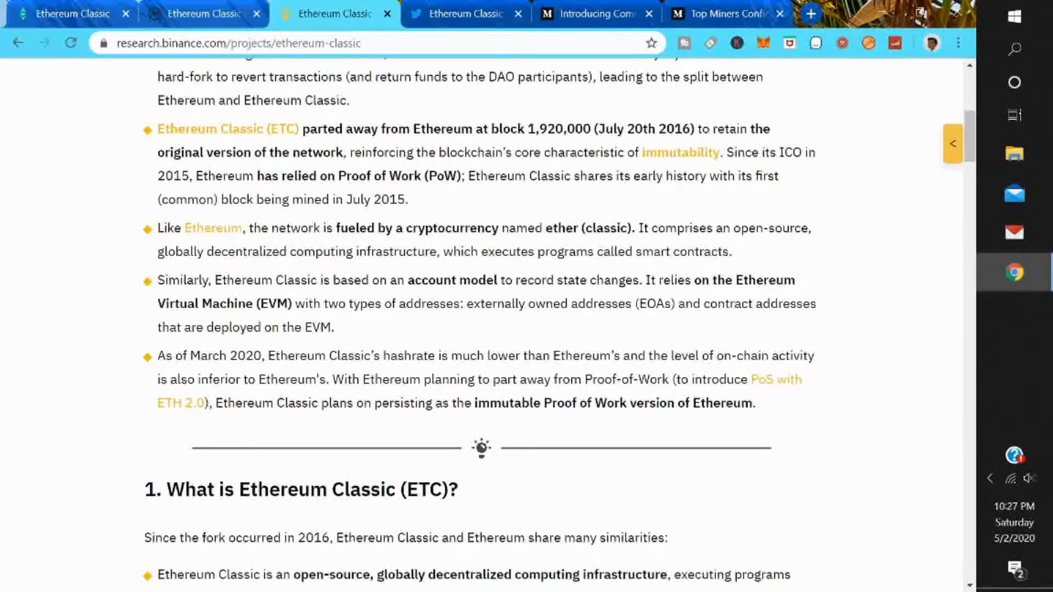
{"action": "mouse_move", "coordinate": [418, 328]}
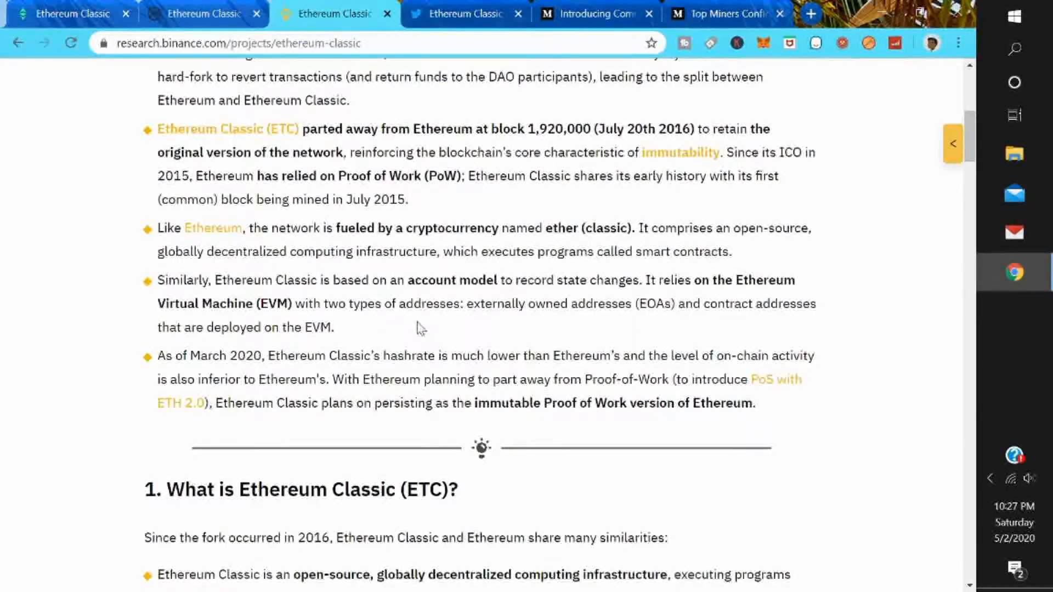
{"action": "mouse_move", "coordinate": [604, 322]}
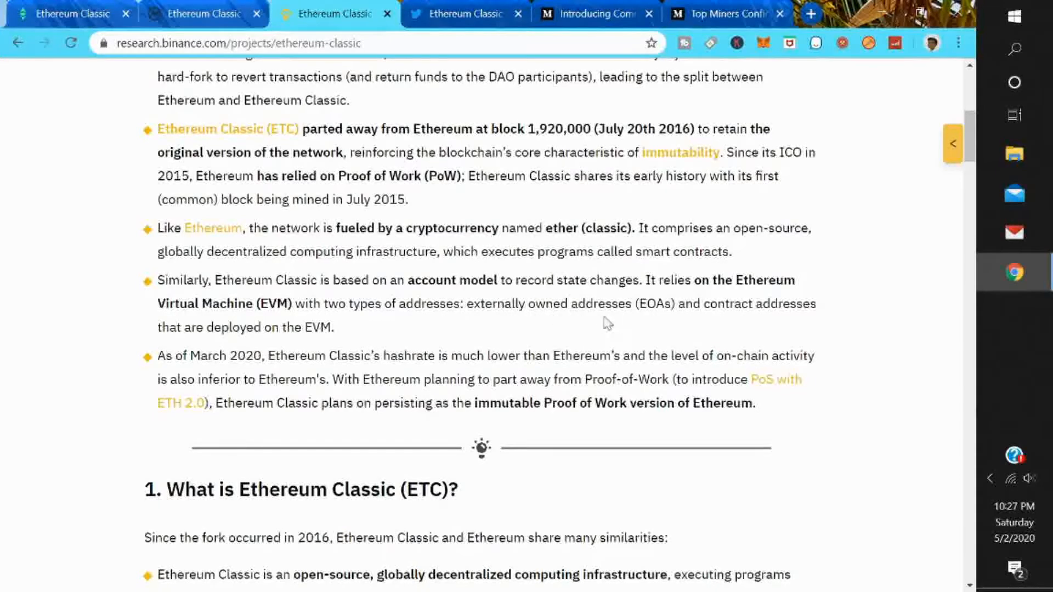
{"action": "mouse_move", "coordinate": [711, 325]}
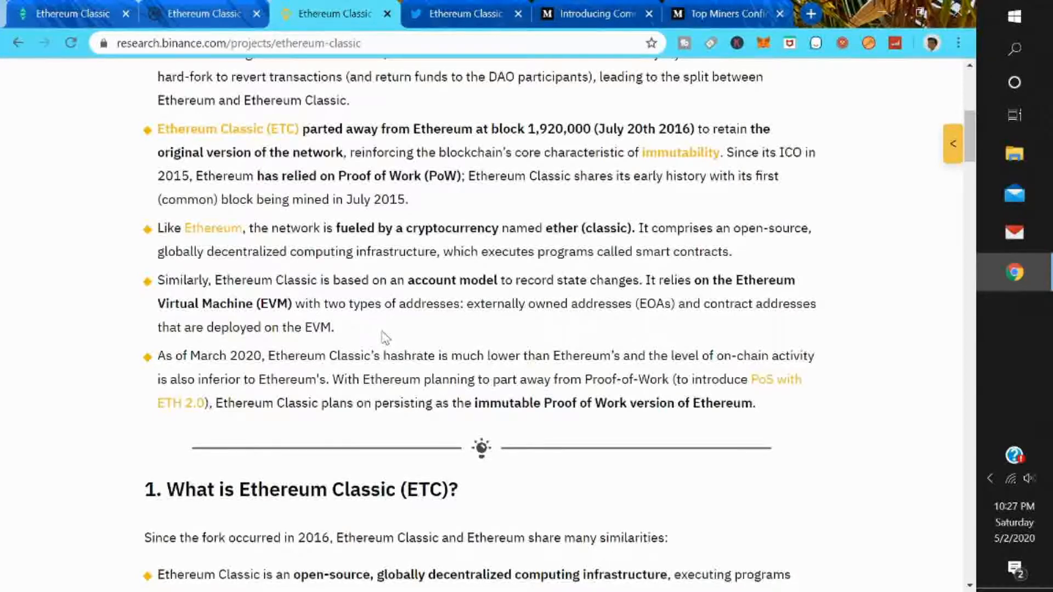
{"action": "mouse_move", "coordinate": [481, 372]}
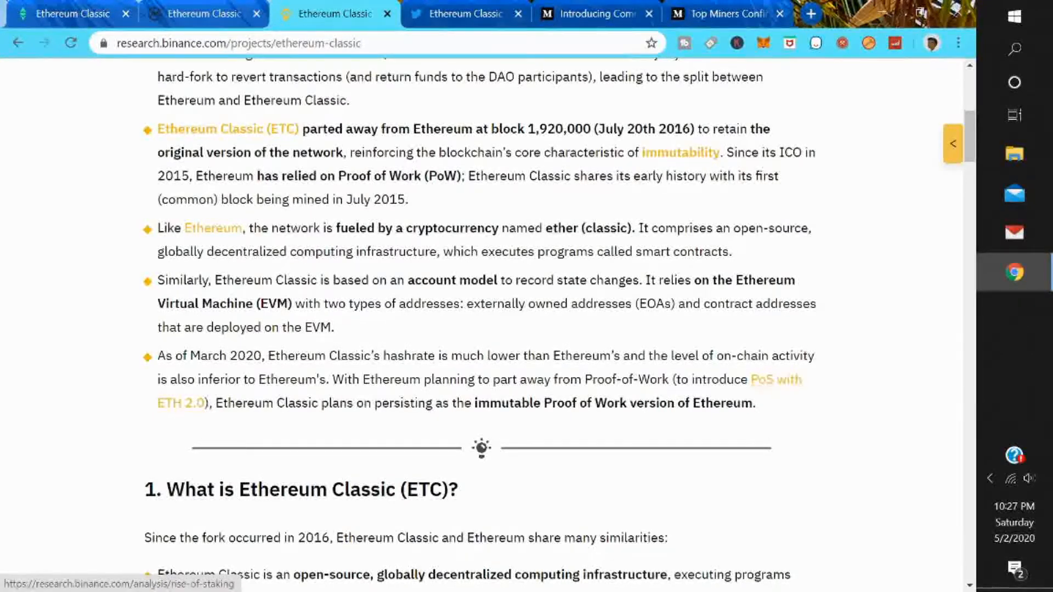
{"action": "mouse_move", "coordinate": [505, 419]}
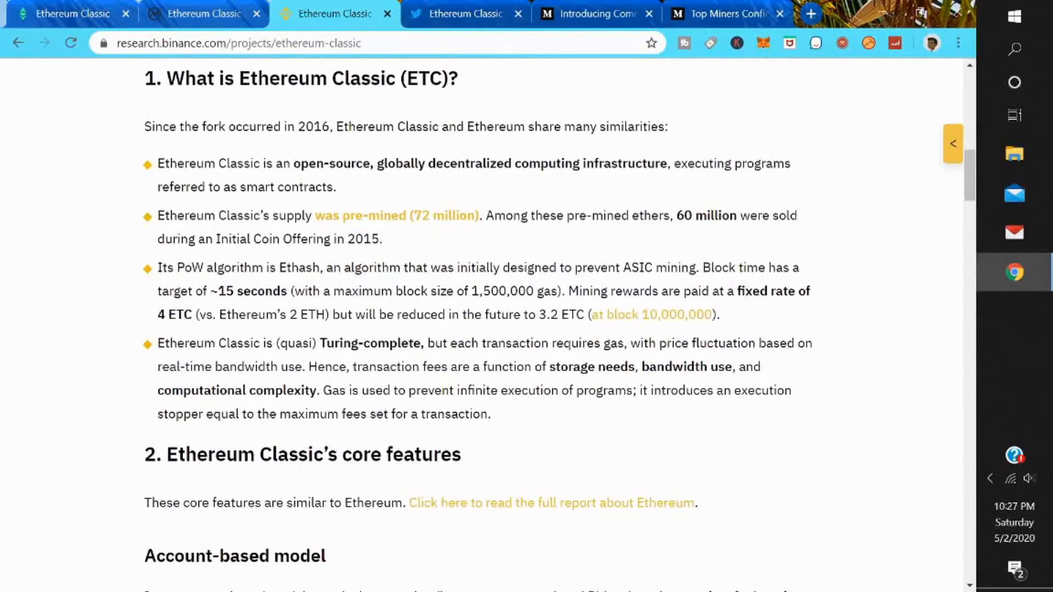
- Read through Core features, EVM and smart-contract examples to section 3, Economics and Supply Distribution
{"action": "scroll", "scroll_direction": "down", "scroll_amount": 3}
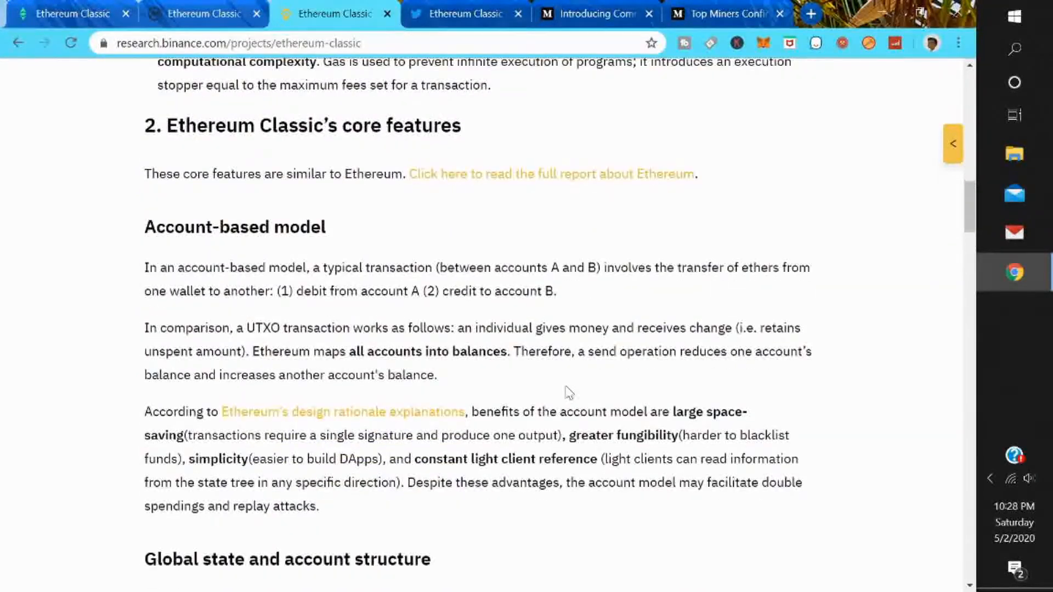
{"action": "scroll", "scroll_direction": "down", "scroll_amount": 3}
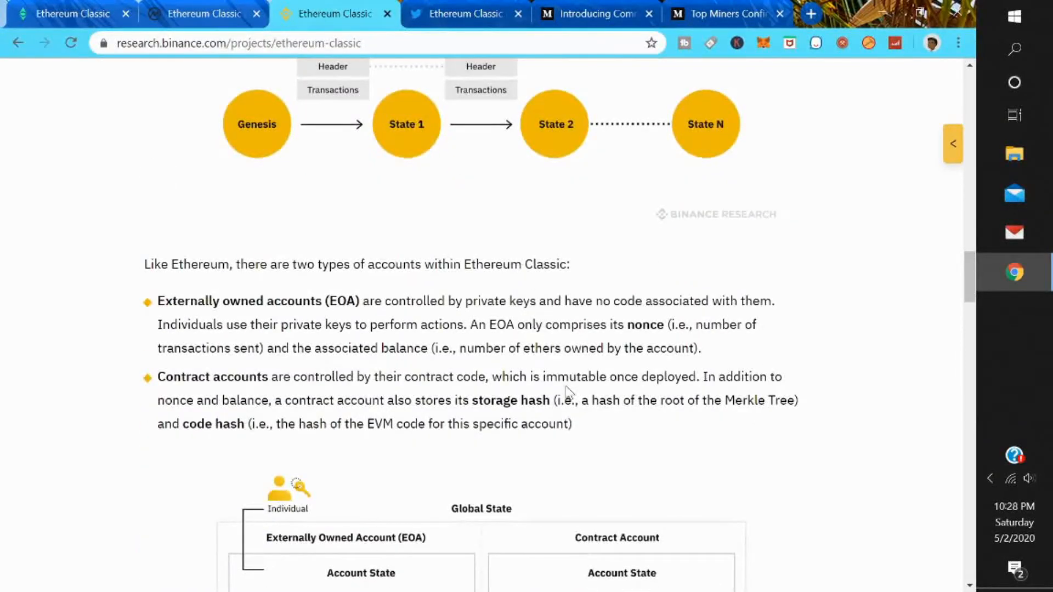
{"action": "scroll", "scroll_direction": "down", "scroll_amount": 3}
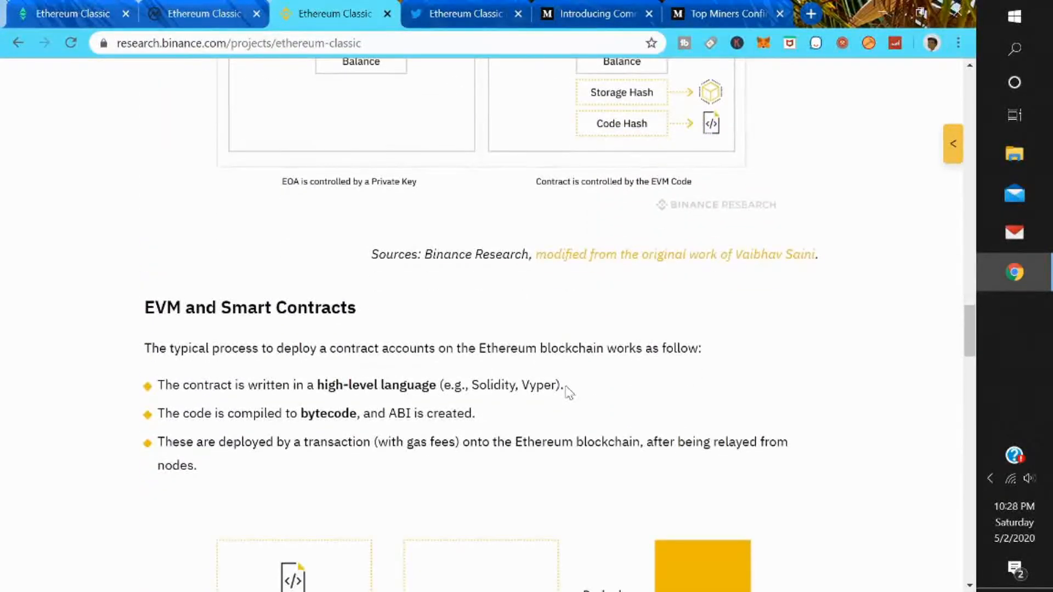
{"action": "scroll", "scroll_direction": "down", "scroll_amount": 3}
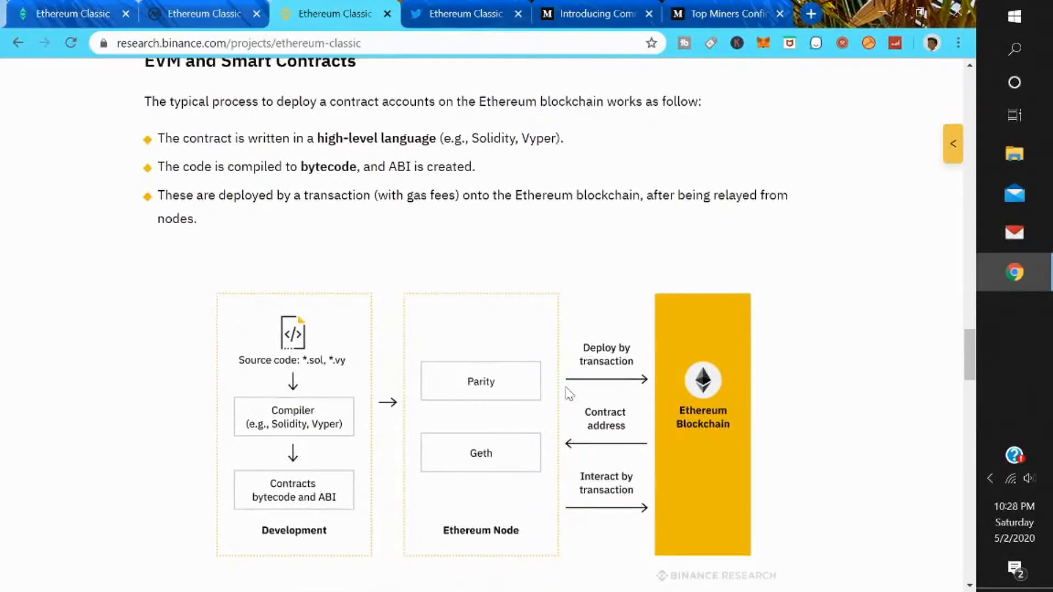
{"action": "scroll", "scroll_direction": "down", "scroll_amount": 3}
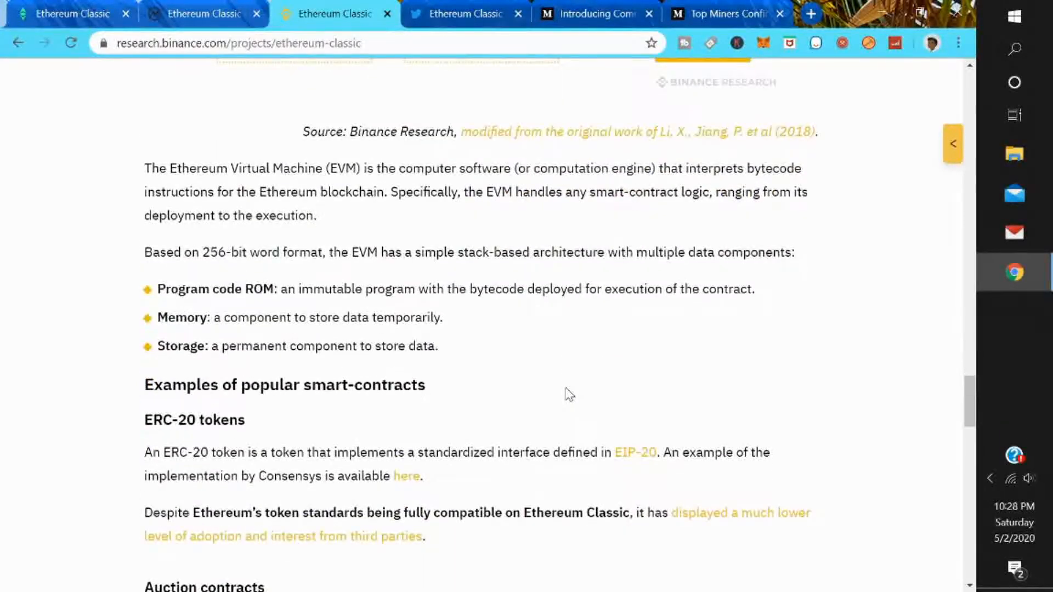
{"action": "scroll", "scroll_direction": "down", "scroll_amount": 3}
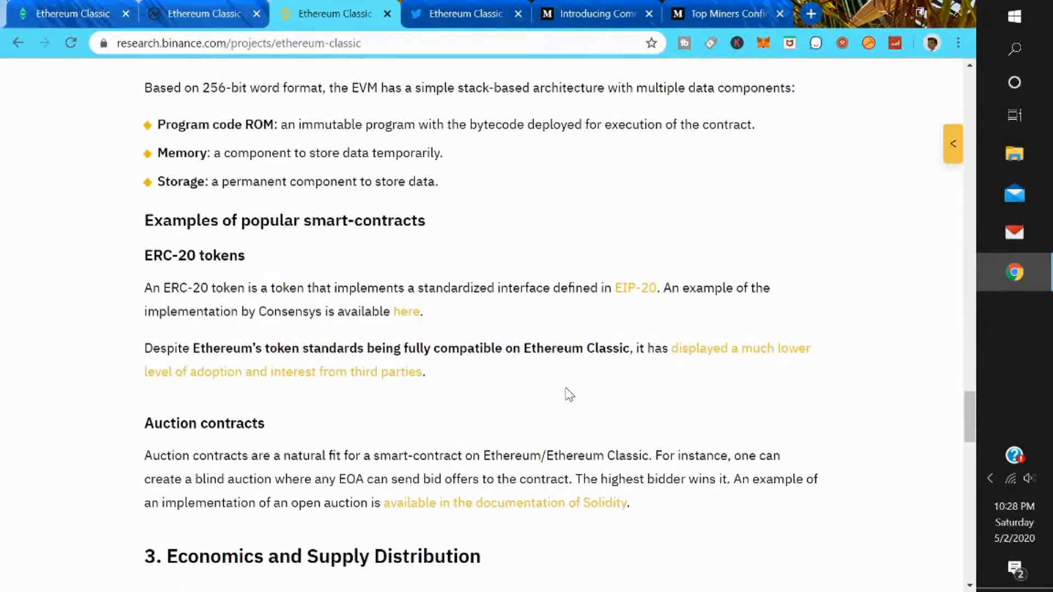
{"action": "scroll", "scroll_direction": "down", "scroll_amount": 3}
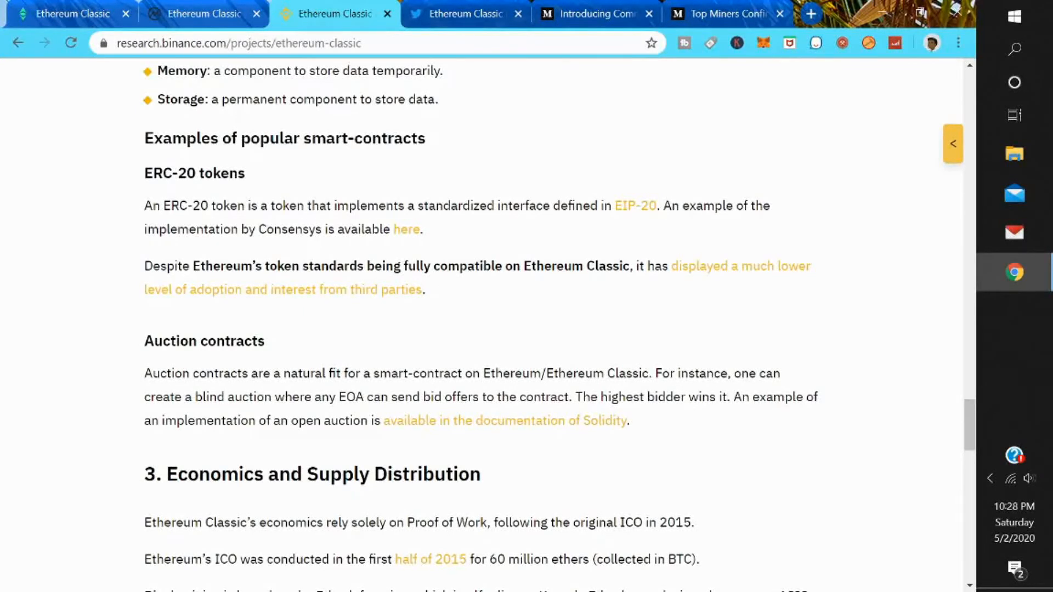
{"action": "mouse_move", "coordinate": [731, 272]}
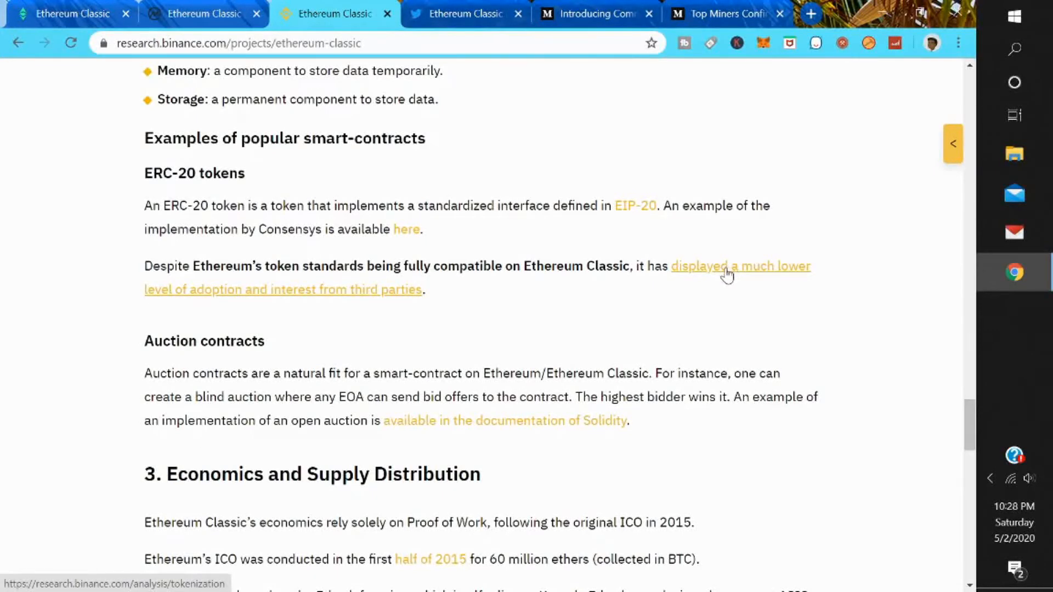
{"action": "mouse_move", "coordinate": [595, 318]}
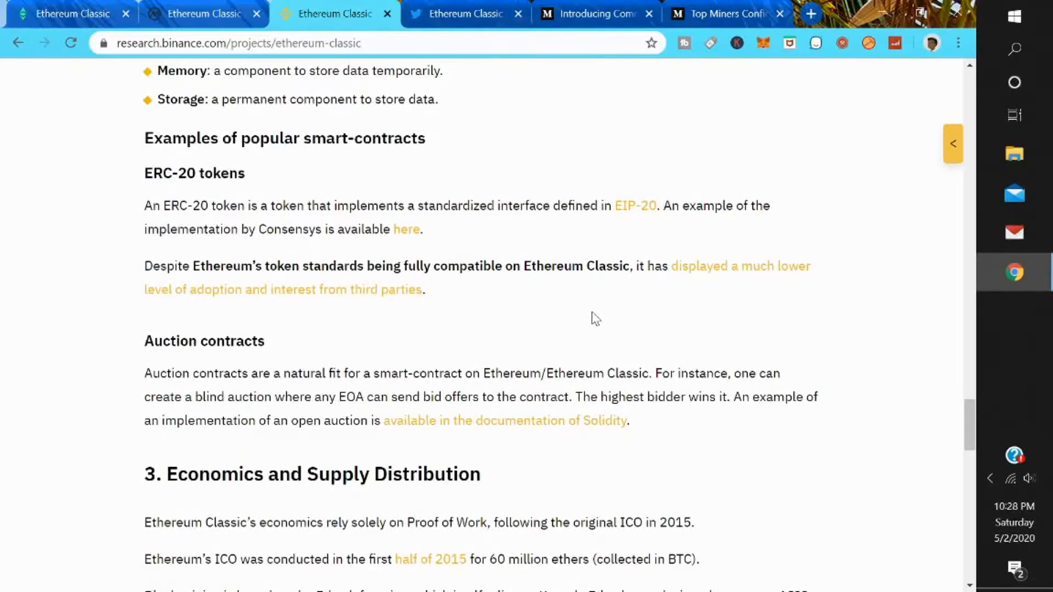
{"action": "mouse_move", "coordinate": [571, 323]}
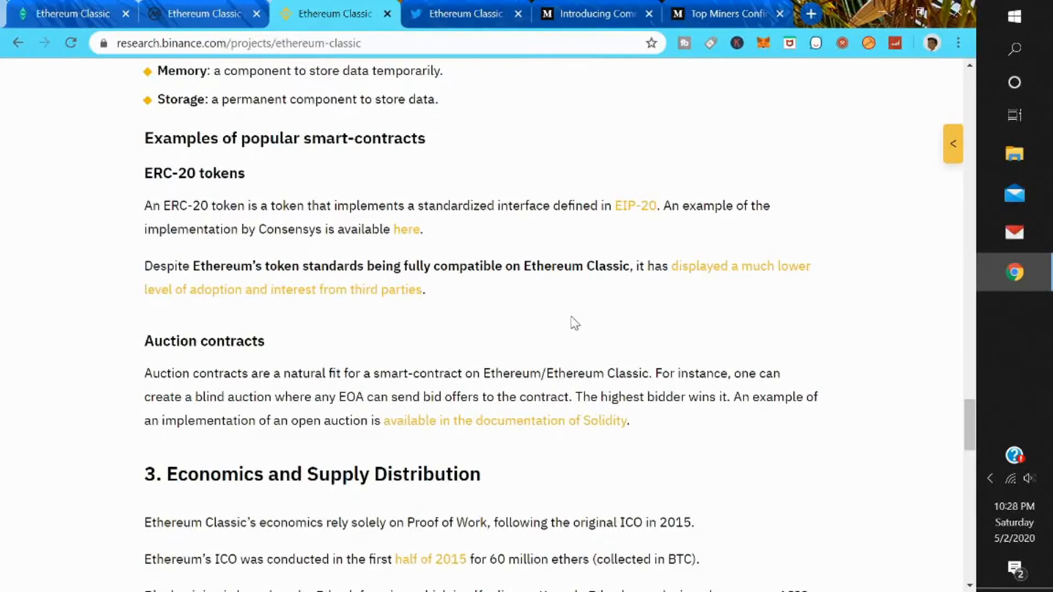
{"action": "scroll", "scroll_direction": "down", "scroll_amount": 3}
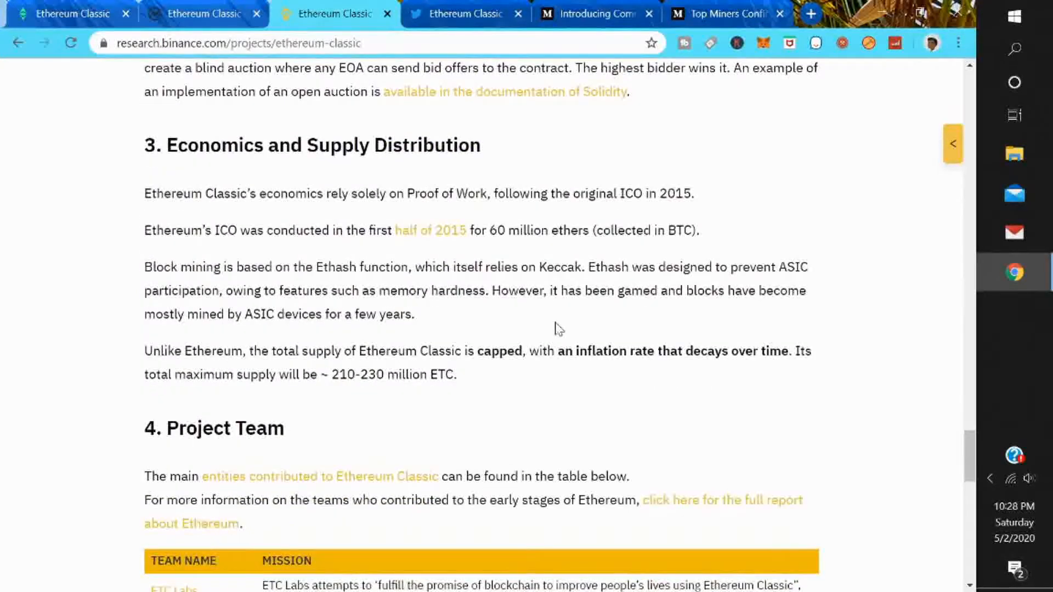
{"action": "scroll", "scroll_direction": "down", "scroll_amount": 3}
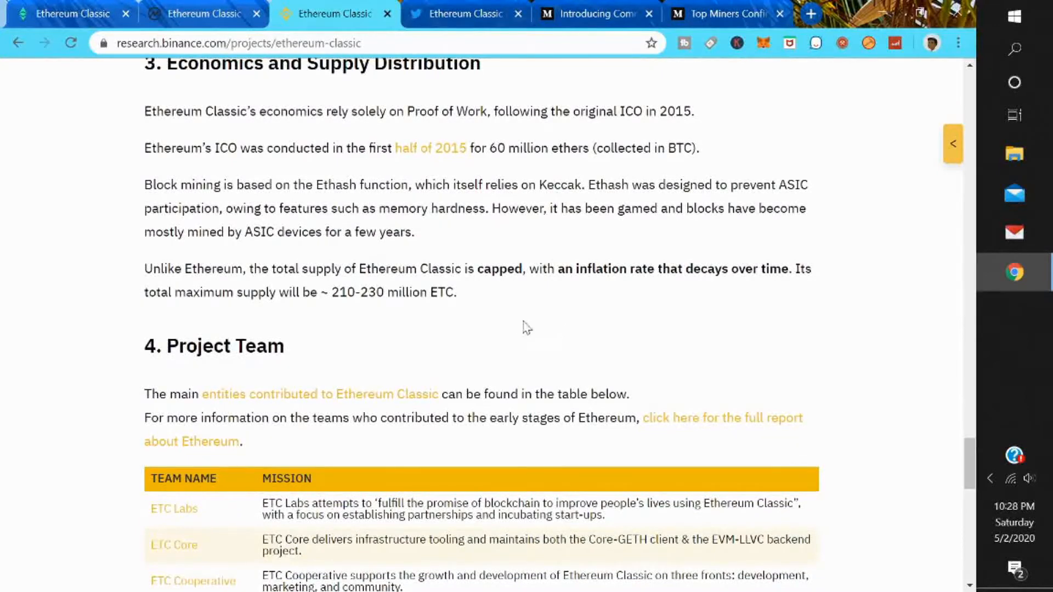
{"action": "mouse_move", "coordinate": [357, 283]}
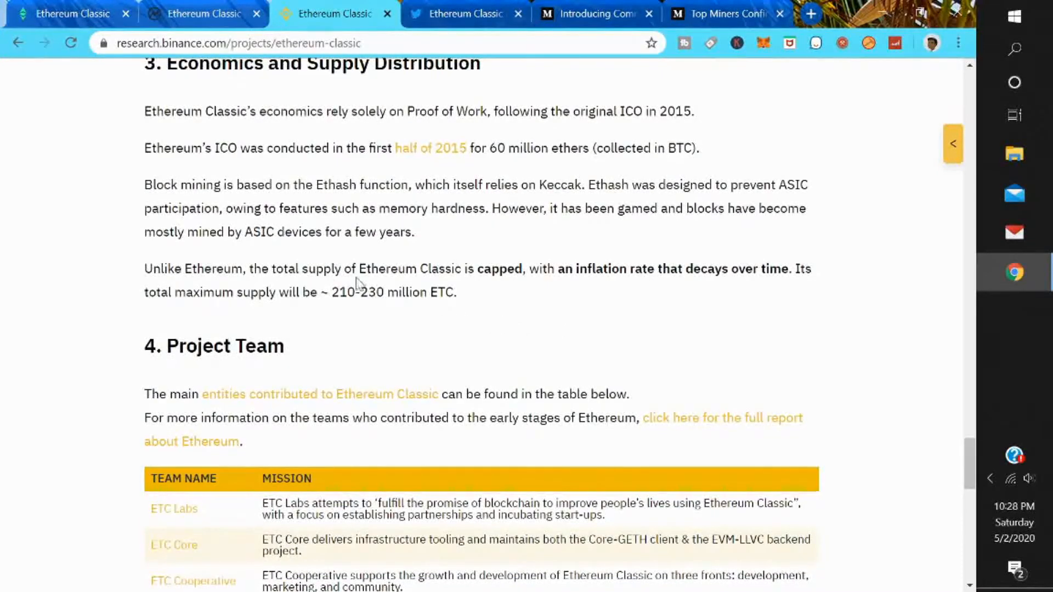
{"action": "mouse_move", "coordinate": [368, 285]}
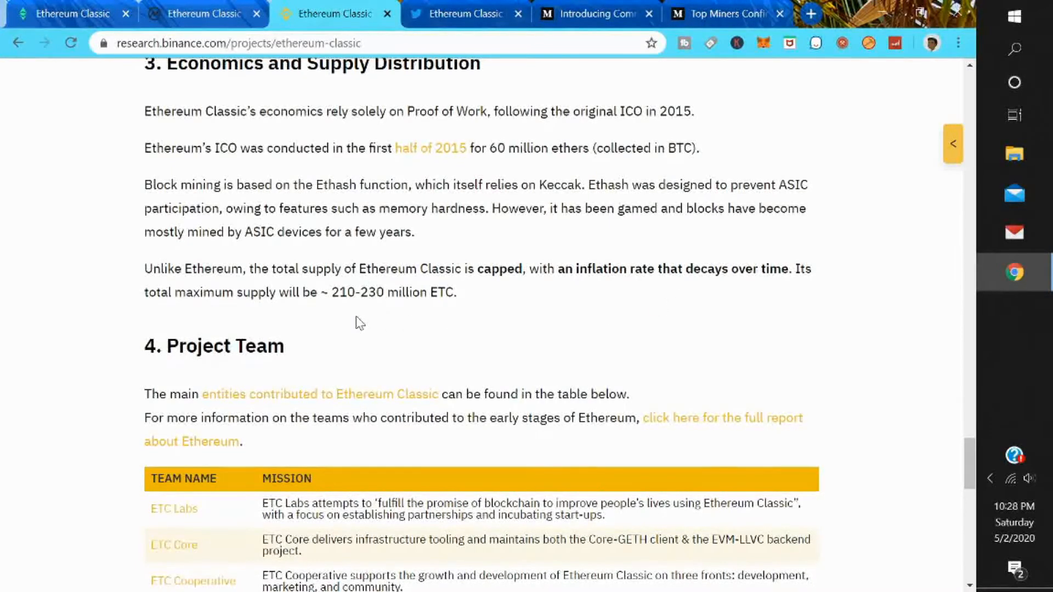
{"action": "mouse_move", "coordinate": [380, 315]}
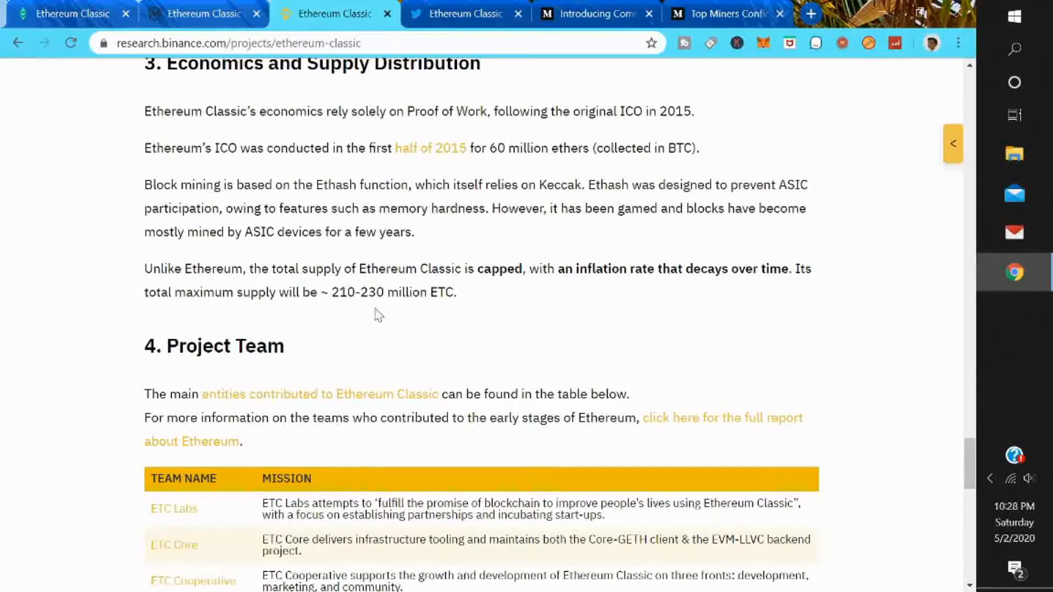
{"action": "scroll", "scroll_direction": "down", "scroll_amount": 3}
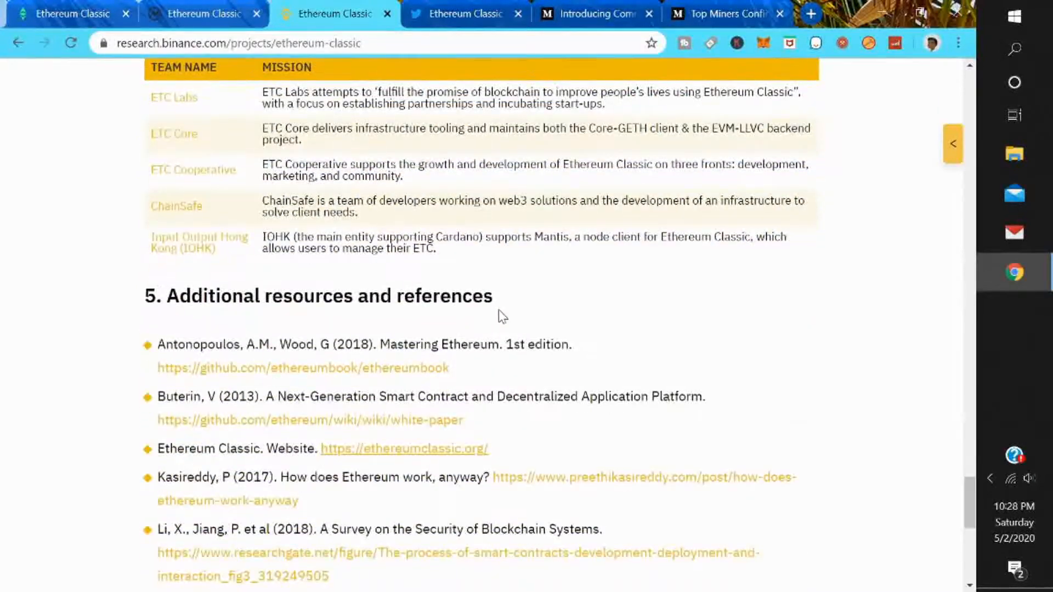
{"action": "mouse_move", "coordinate": [644, 316]}
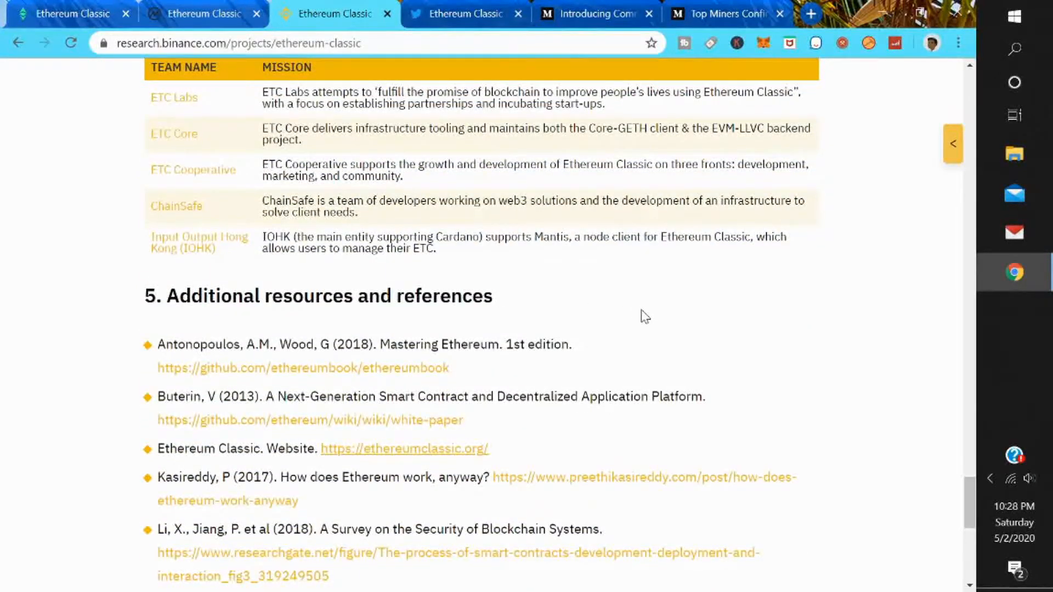
{"action": "scroll", "scroll_direction": "up", "scroll_amount": 3}
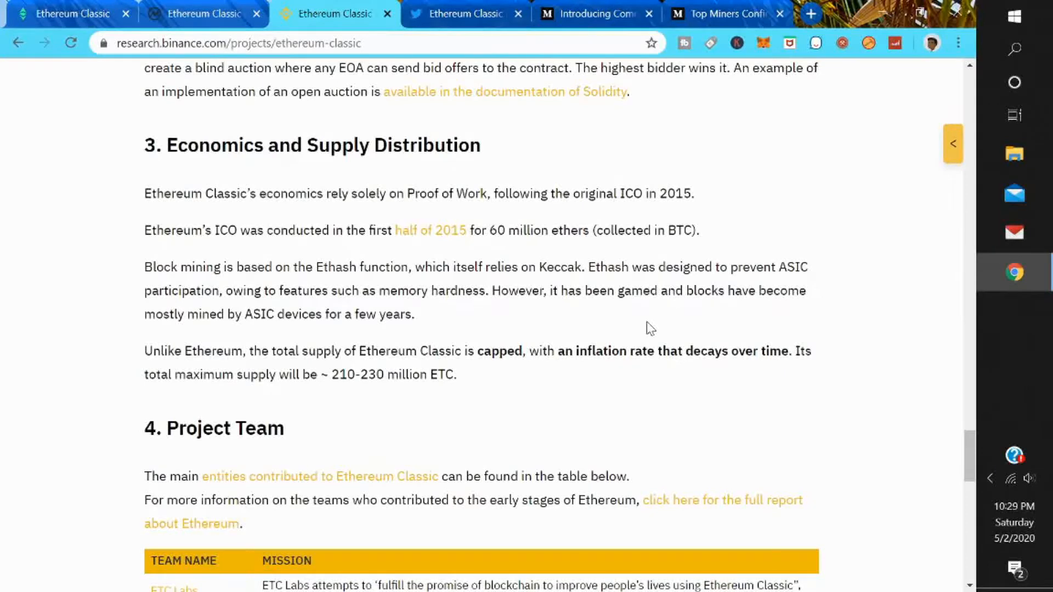
{"action": "scroll", "scroll_direction": "up", "scroll_amount": 3}
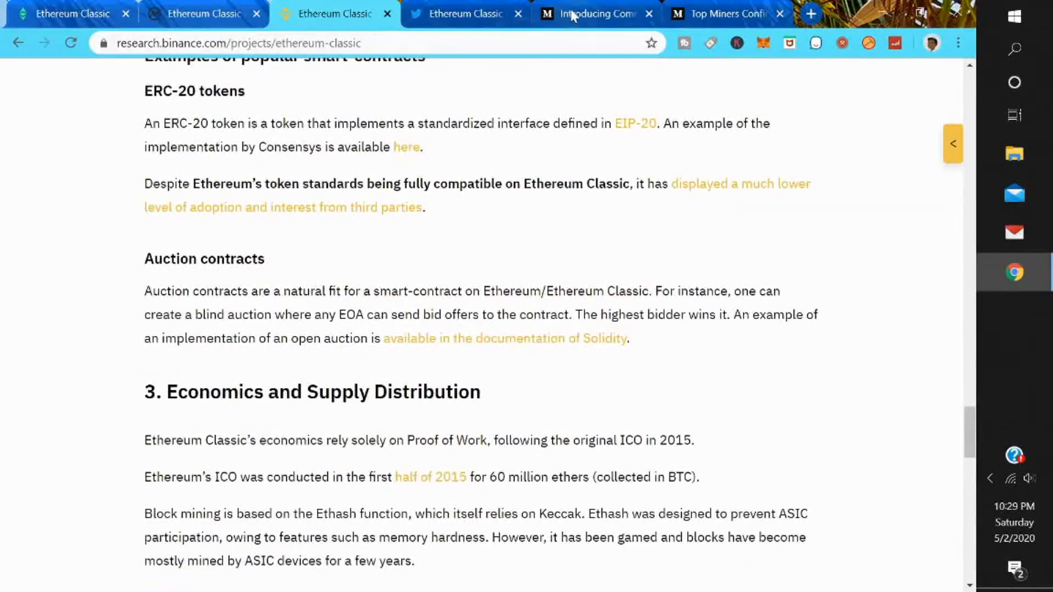
- Read the Introducing Commonwealth Tribes Medium article to its author section, then move to the Phoenix miners article
{"action": "left_click", "coordinate": [594, 14]}
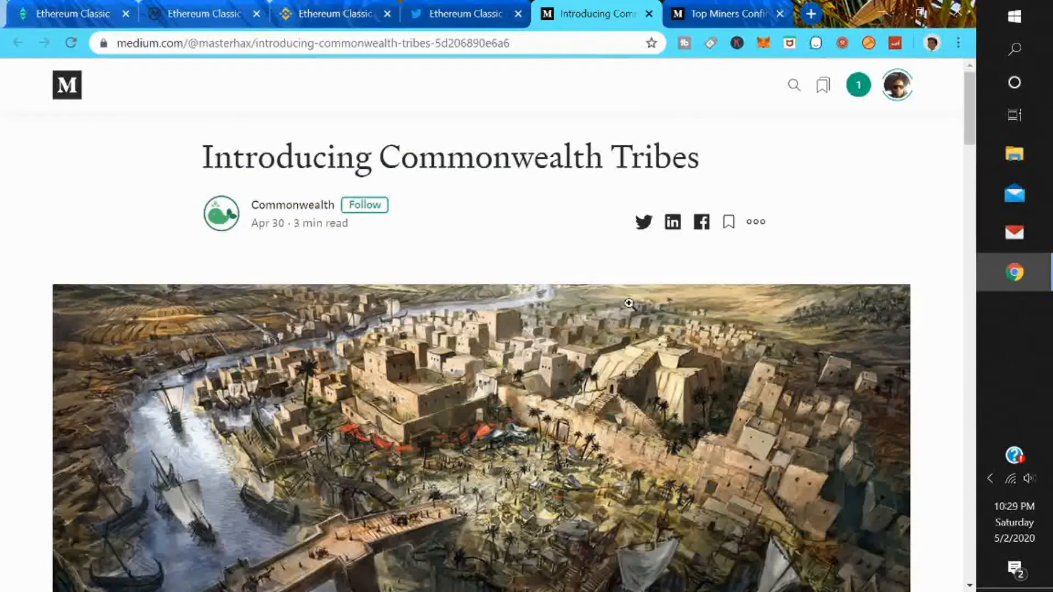
{"action": "mouse_move", "coordinate": [576, 286]}
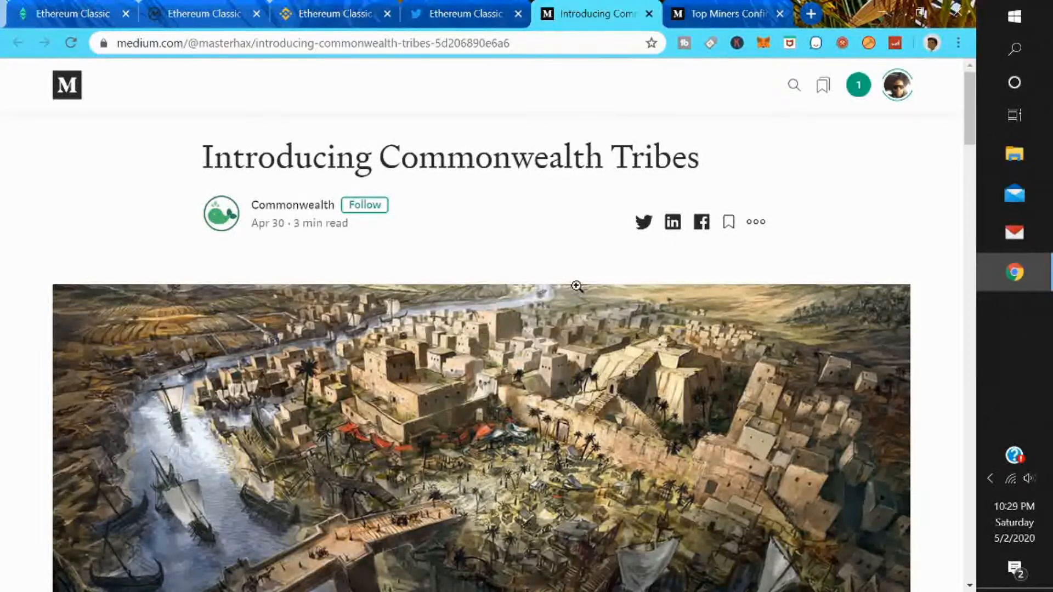
{"action": "mouse_move", "coordinate": [582, 289]}
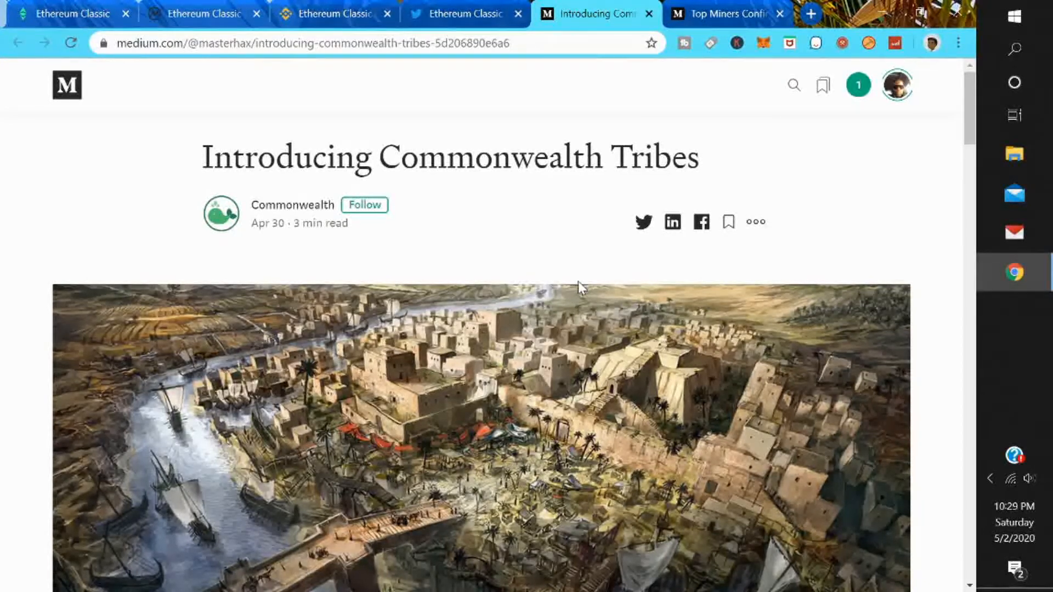
{"action": "scroll", "scroll_direction": "down", "scroll_amount": 3}
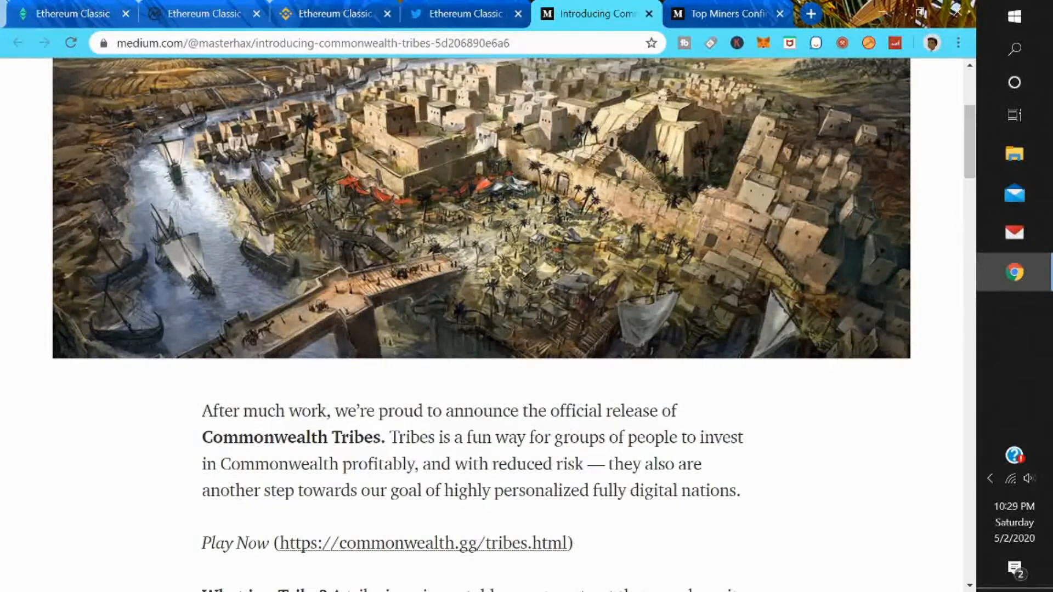
{"action": "scroll", "scroll_direction": "down", "scroll_amount": 3}
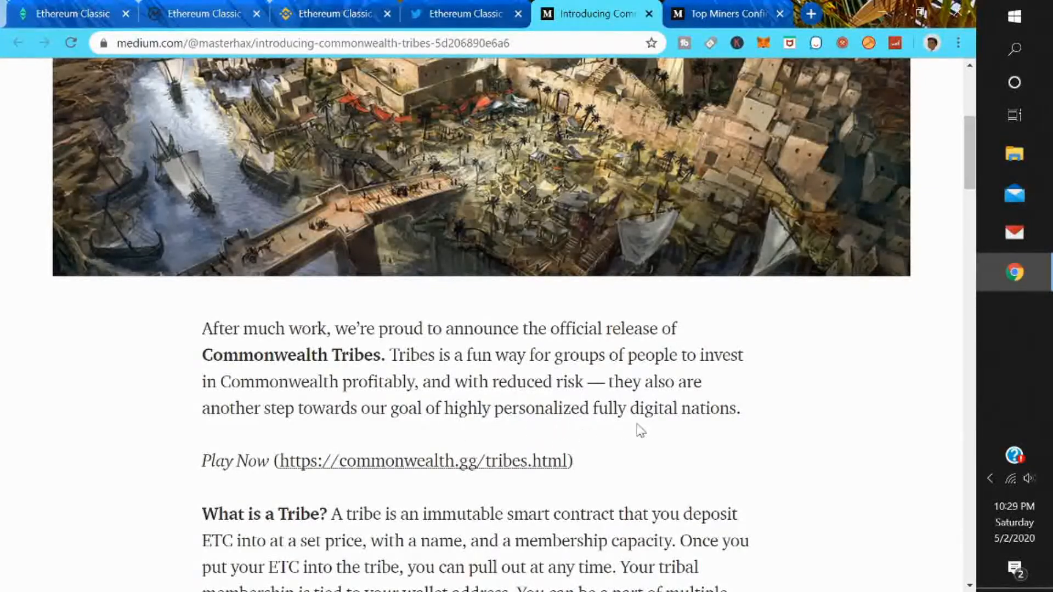
{"action": "scroll", "scroll_direction": "down", "scroll_amount": 3}
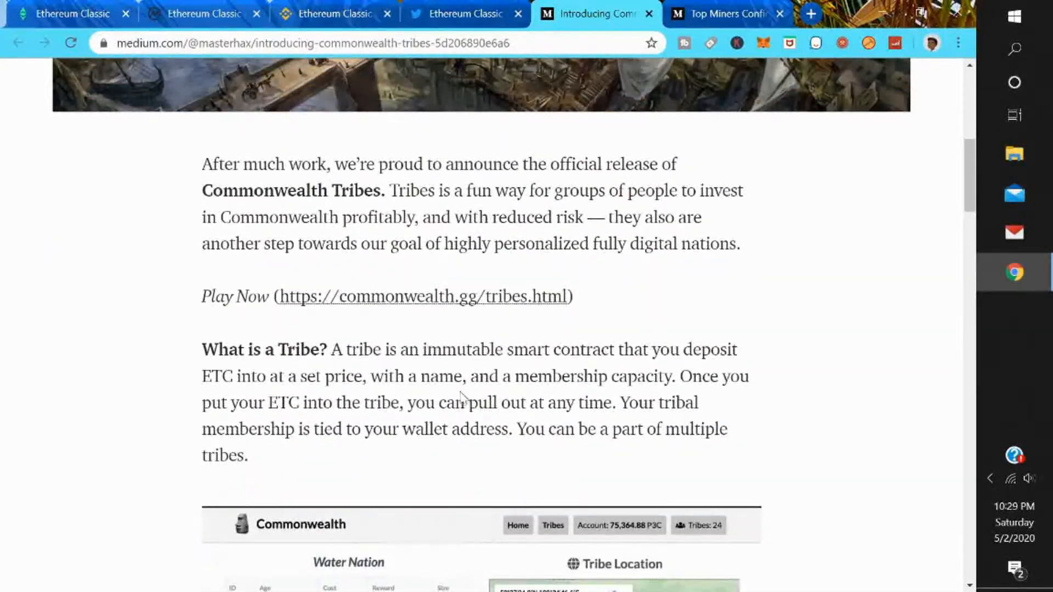
{"action": "scroll", "scroll_direction": "down", "scroll_amount": 3}
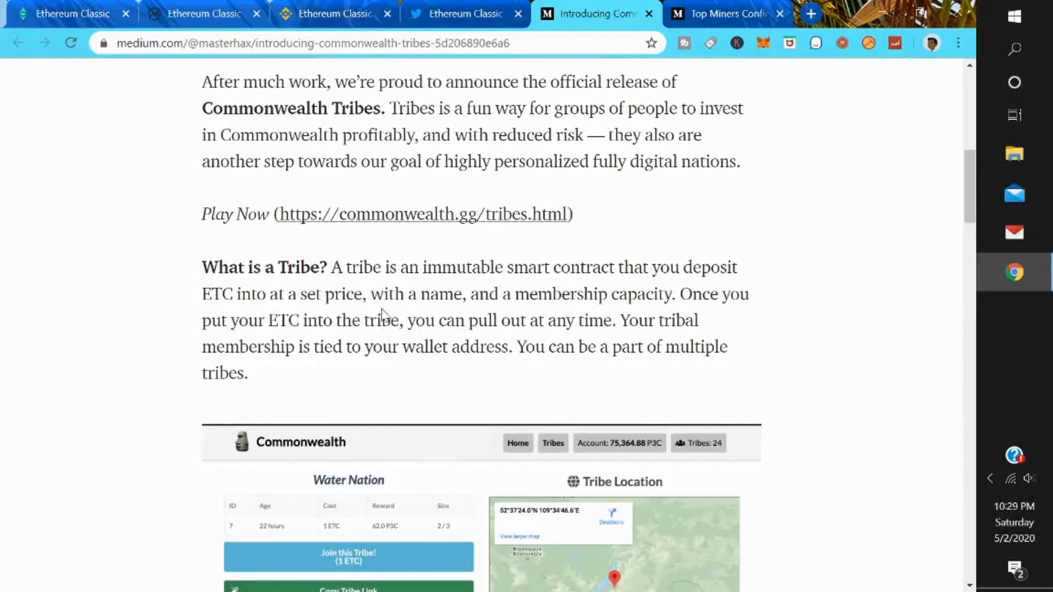
{"action": "mouse_move", "coordinate": [677, 316]}
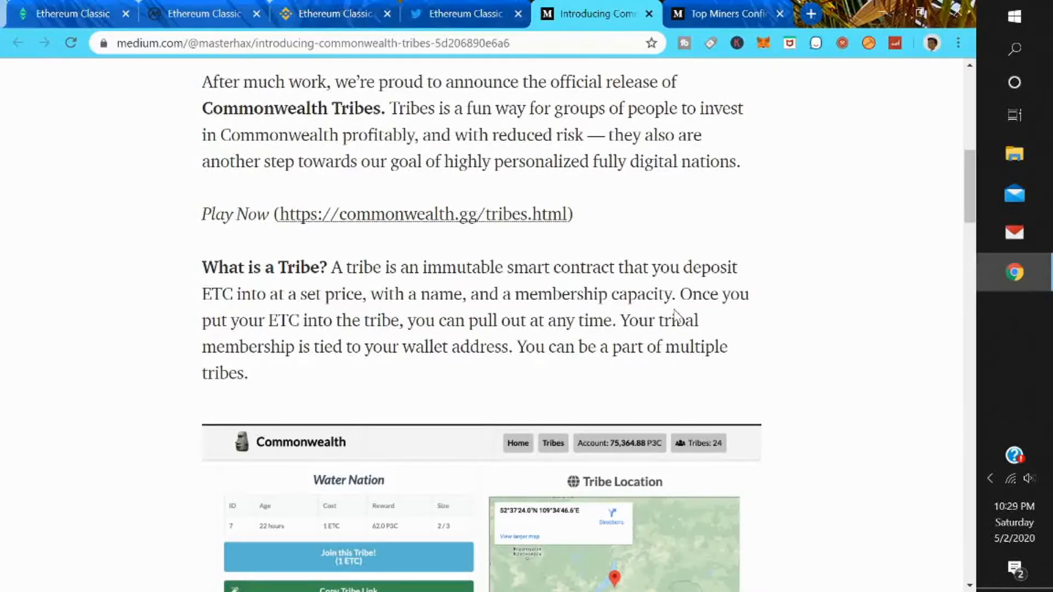
{"action": "mouse_move", "coordinate": [647, 316]}
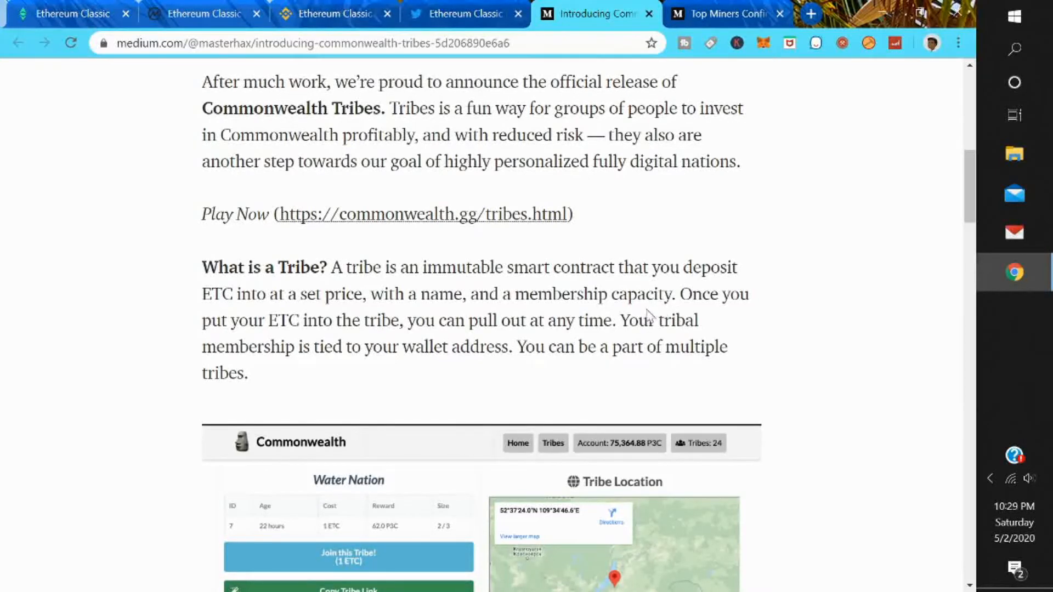
{"action": "scroll", "scroll_direction": "down", "scroll_amount": 3}
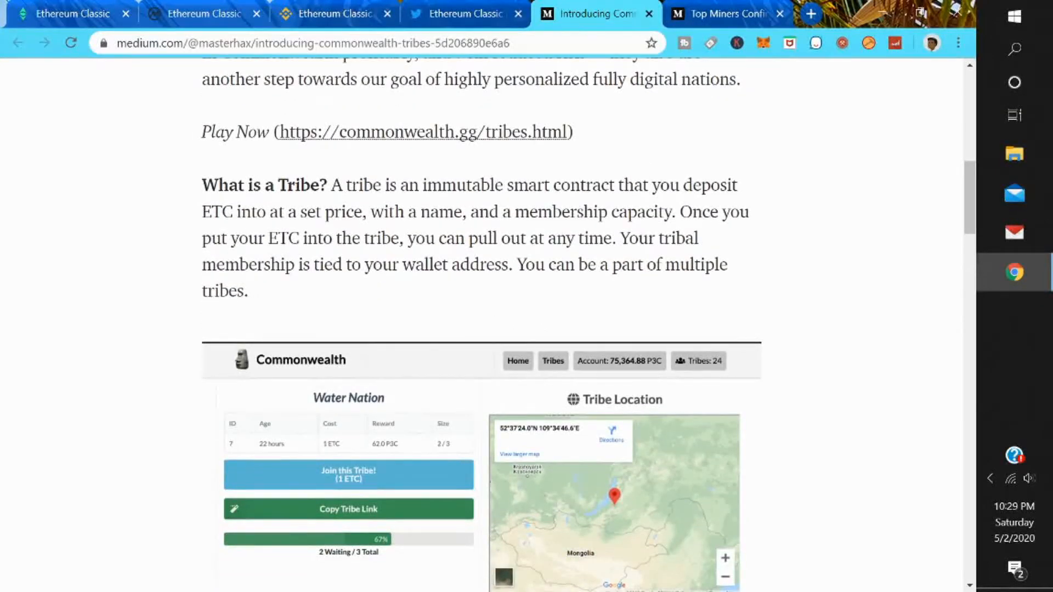
{"action": "mouse_move", "coordinate": [455, 287]}
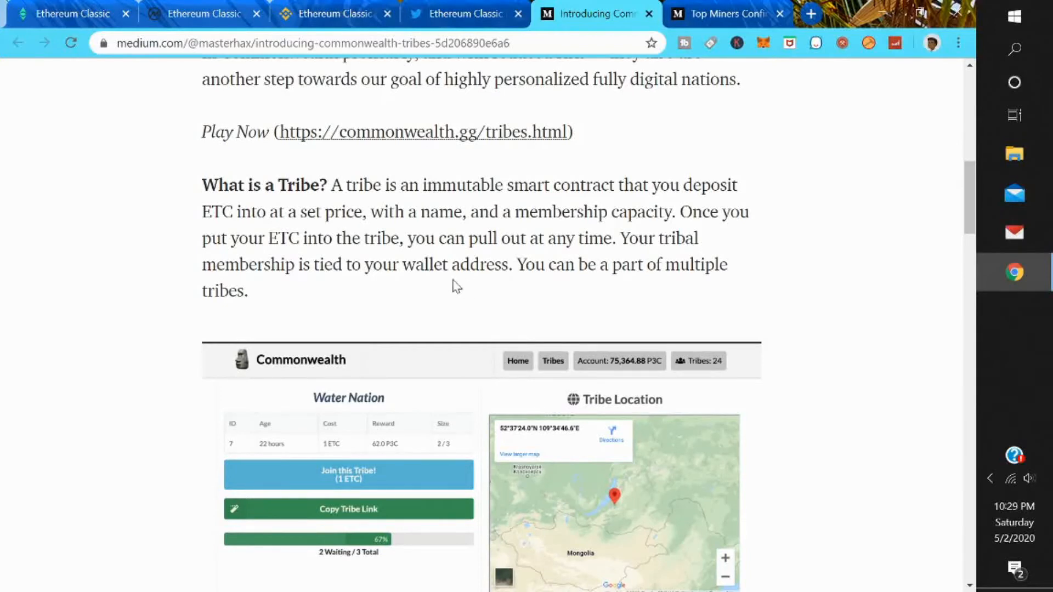
{"action": "scroll", "scroll_direction": "down", "scroll_amount": 3}
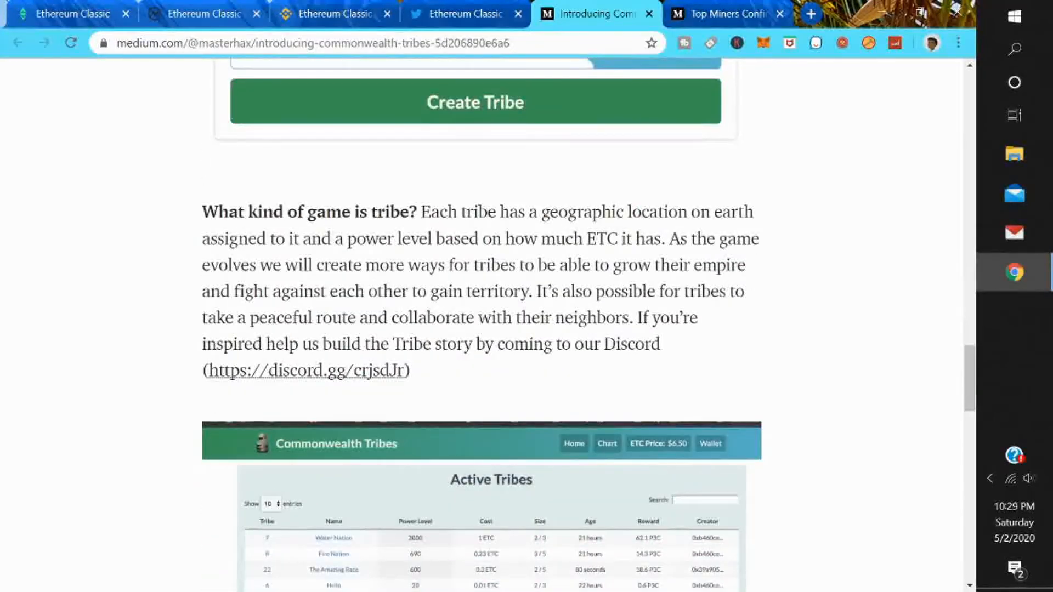
{"action": "scroll", "scroll_direction": "down", "scroll_amount": 3}
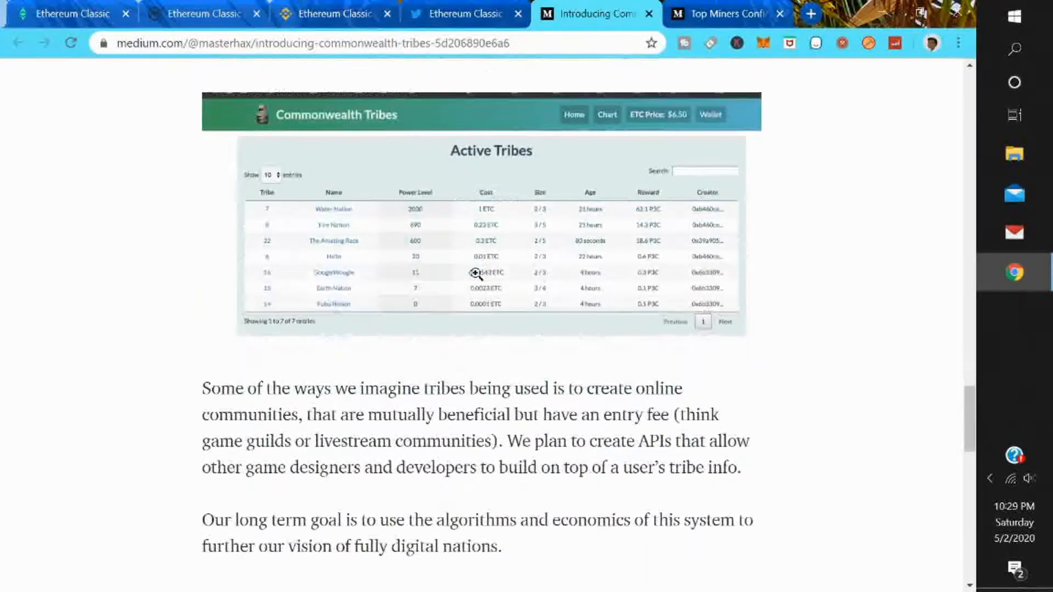
{"action": "scroll", "scroll_direction": "down", "scroll_amount": 3}
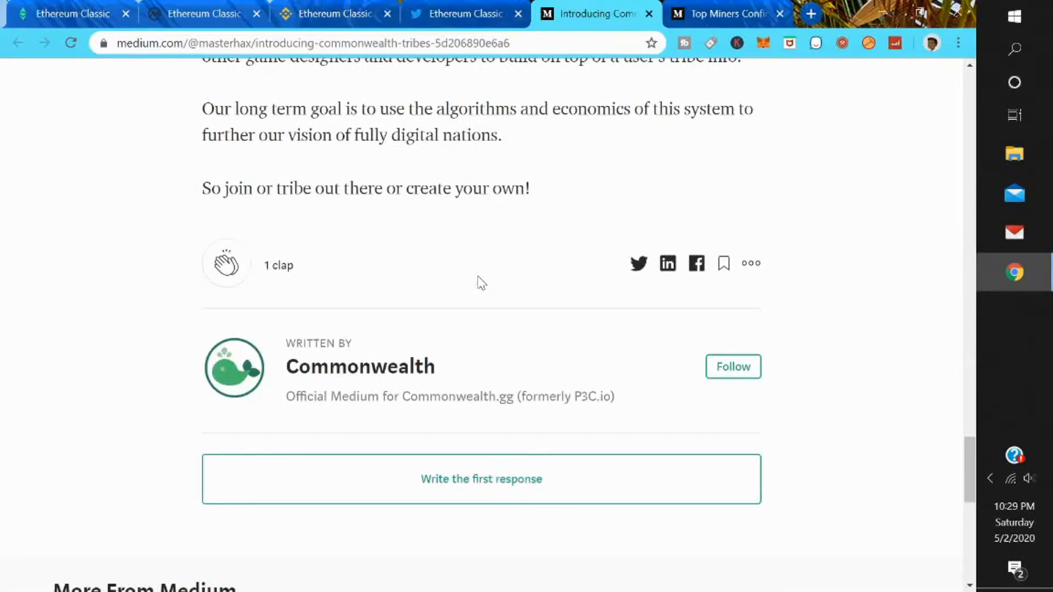
{"action": "left_click", "coordinate": [722, 13]}
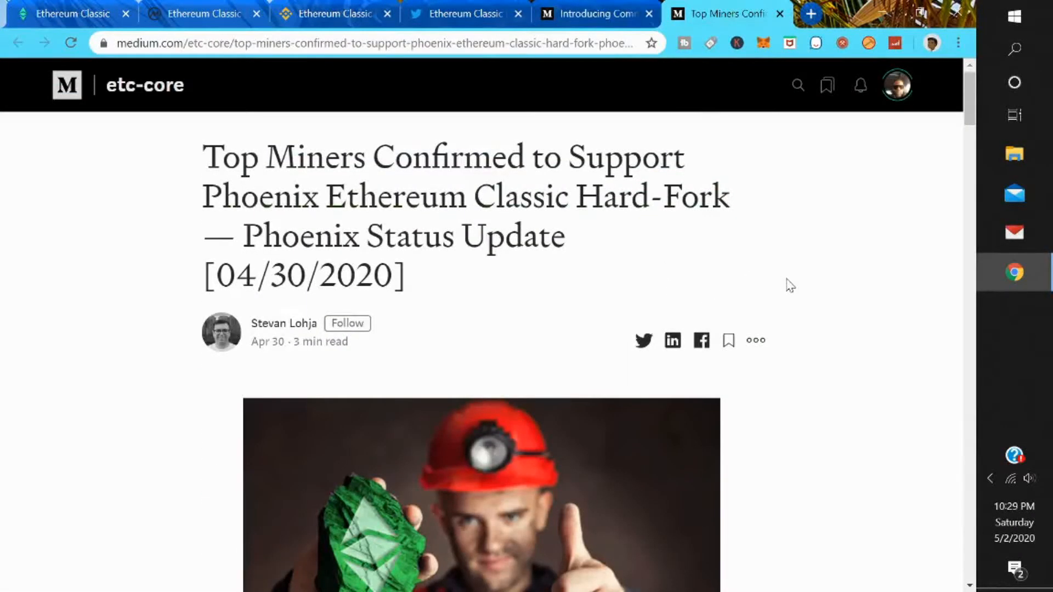
{"action": "mouse_move", "coordinate": [784, 282]}
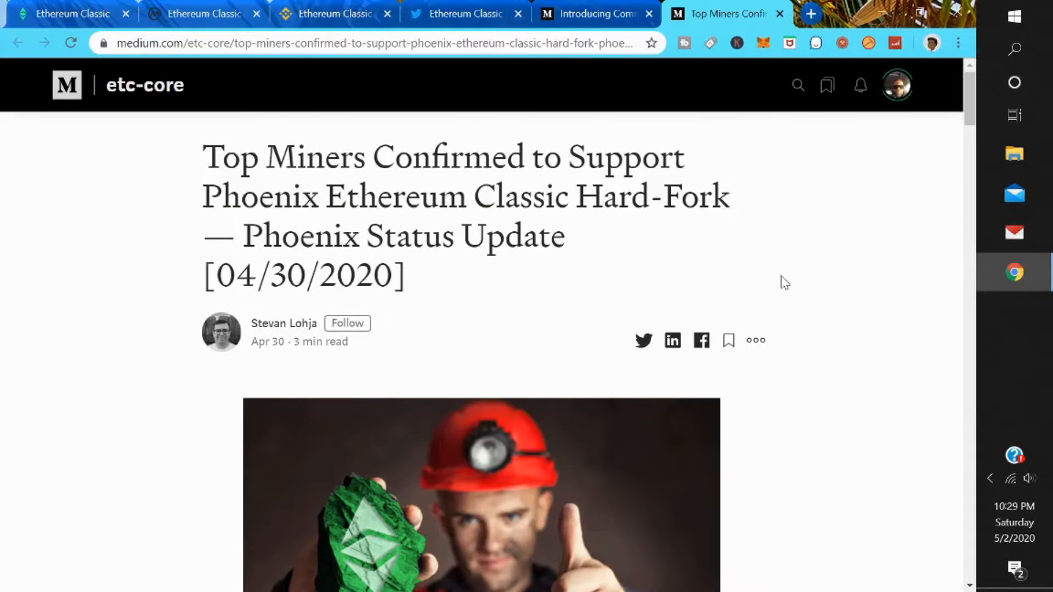
- Read the Top Miners Phoenix hard-fork article from its stakeholder diagram through the miner confirmations
{"action": "scroll", "scroll_direction": "down", "scroll_amount": 3}
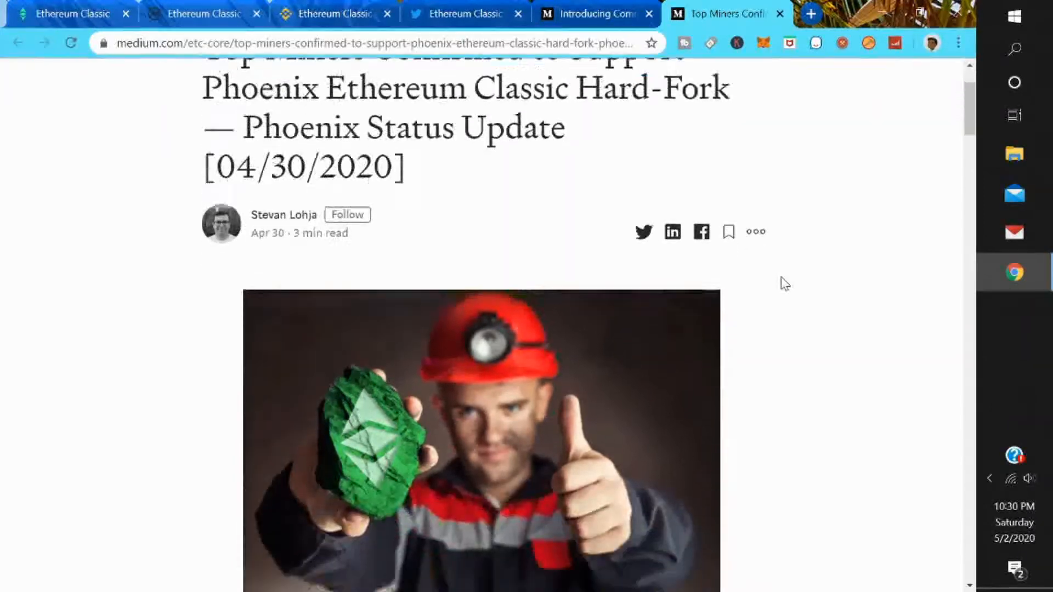
{"action": "scroll", "scroll_direction": "down", "scroll_amount": 3}
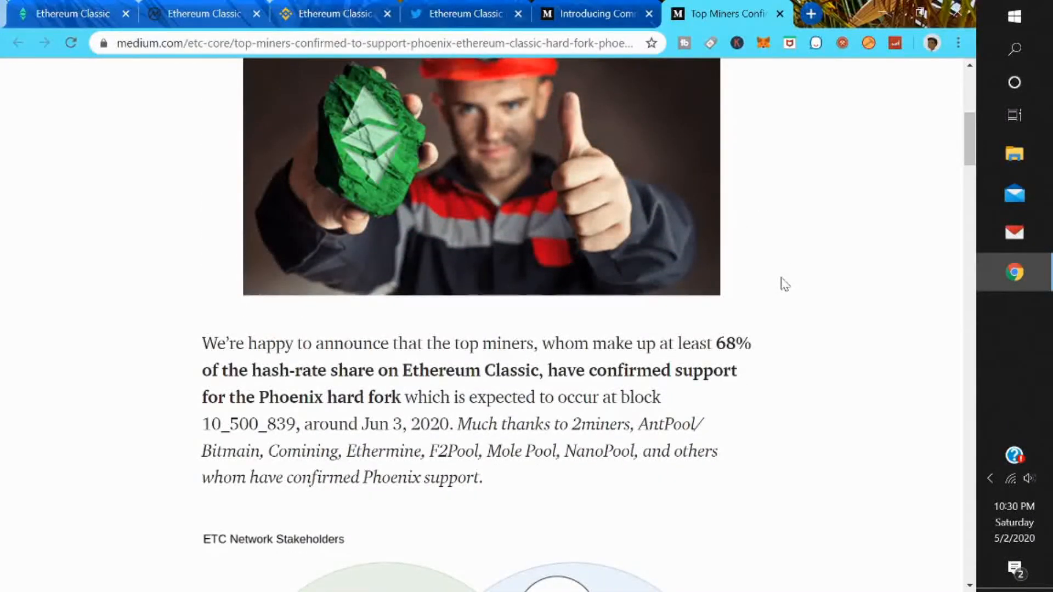
{"action": "scroll", "scroll_direction": "down", "scroll_amount": 3}
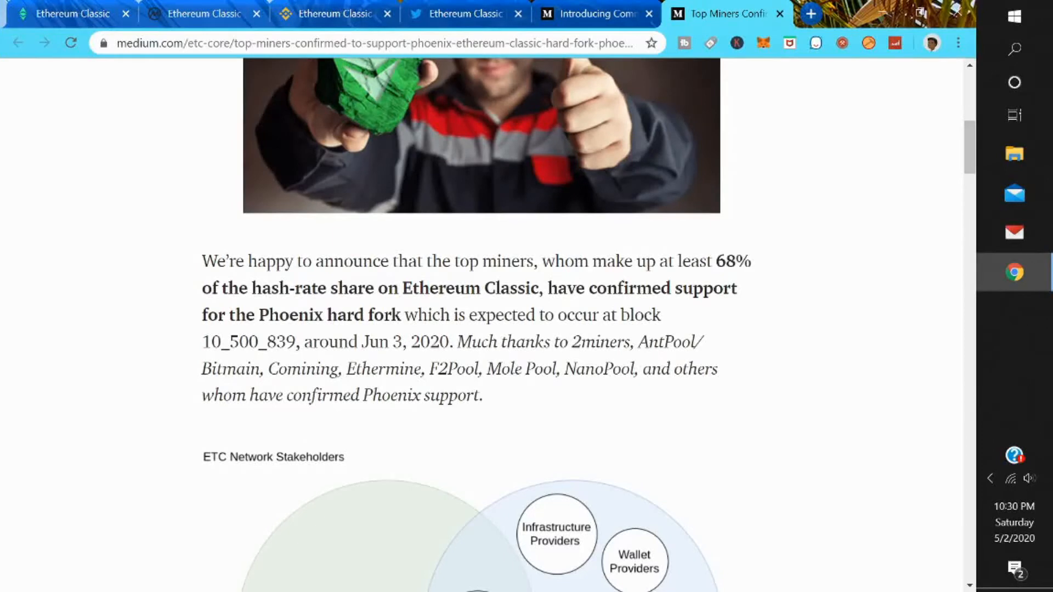
{"action": "mouse_move", "coordinate": [582, 389]}
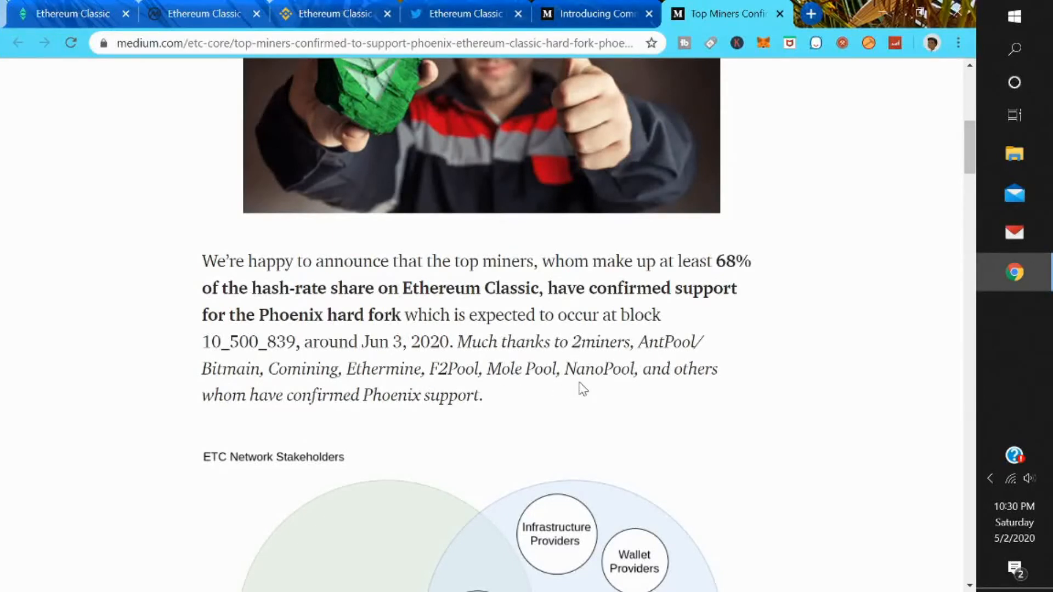
{"action": "scroll", "scroll_direction": "down", "scroll_amount": 3}
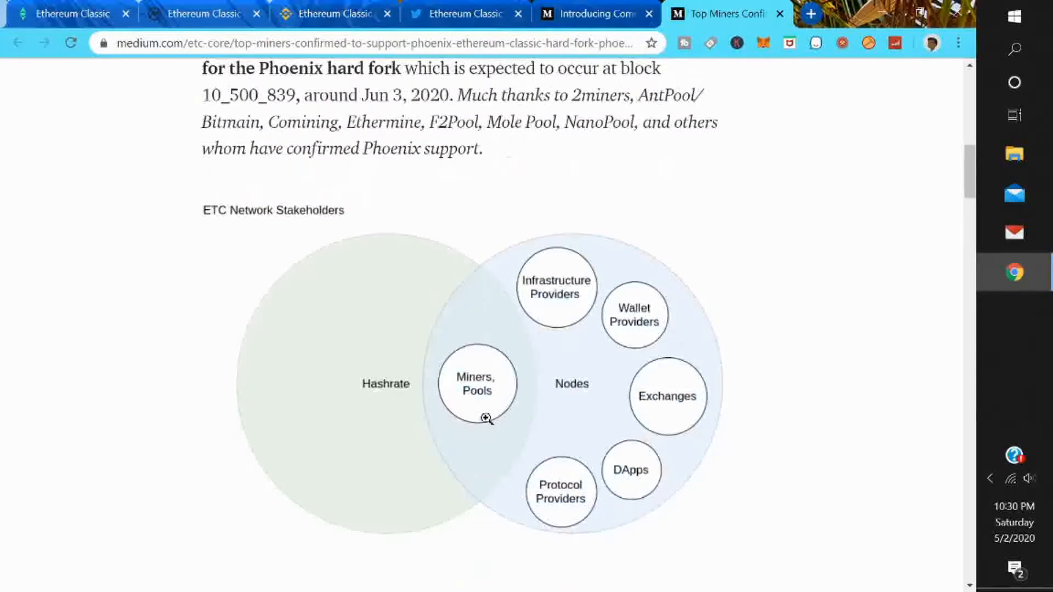
{"action": "scroll", "scroll_direction": "down", "scroll_amount": 3}
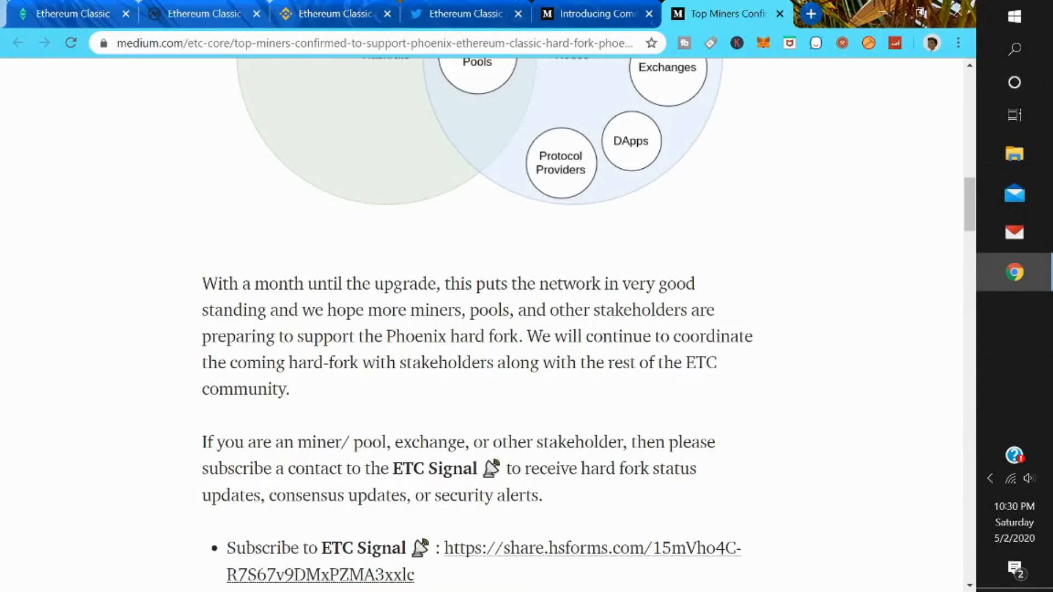
{"action": "scroll", "scroll_direction": "down", "scroll_amount": 3}
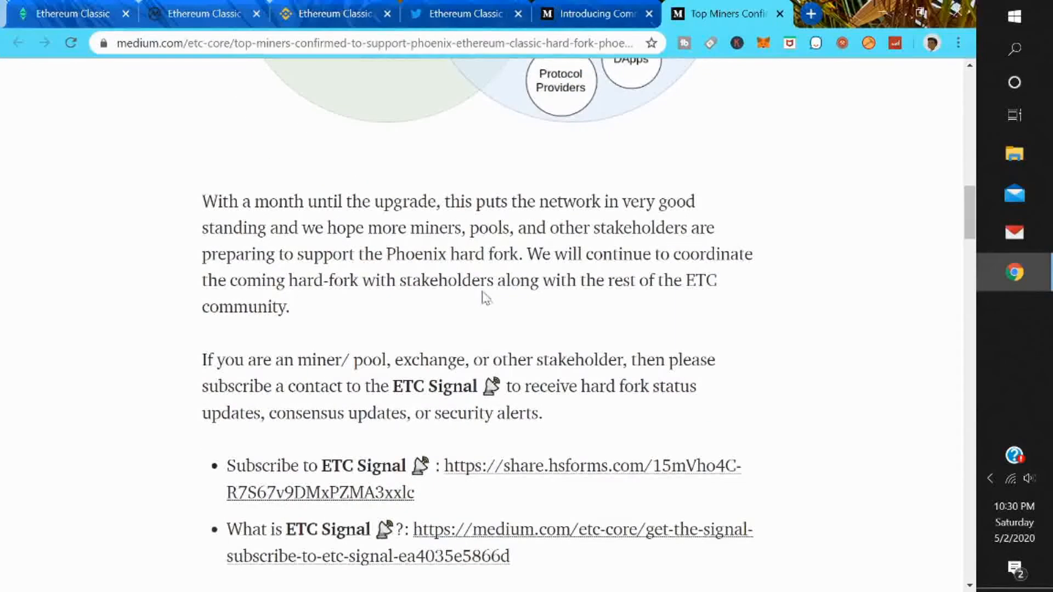
{"action": "mouse_move", "coordinate": [601, 272]}
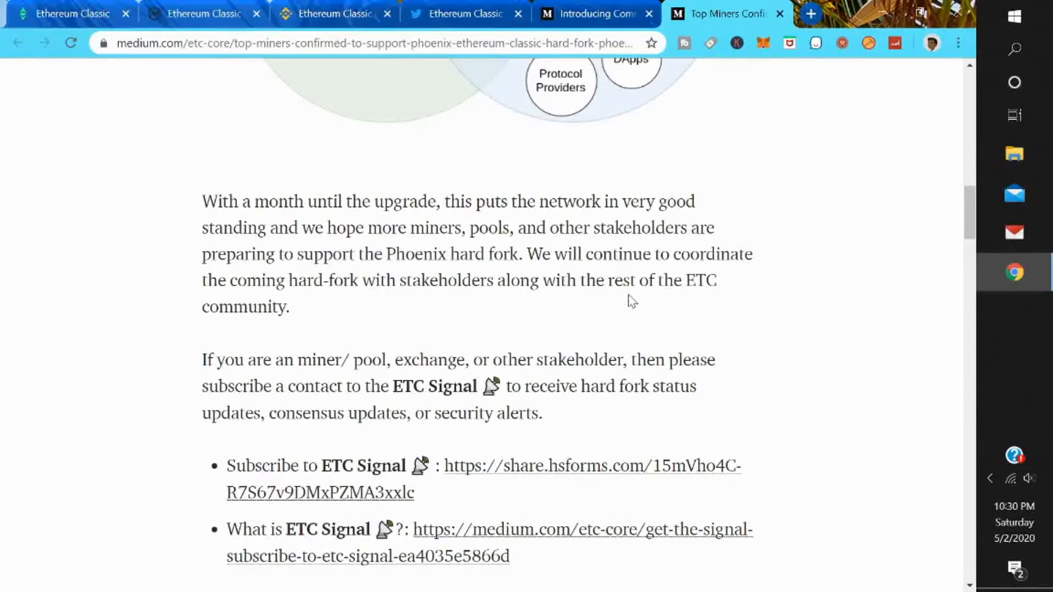
- Finish the article down to its ETC Core links and return to the Commonwealth Tribes article
{"action": "scroll", "scroll_direction": "down", "scroll_amount": 3}
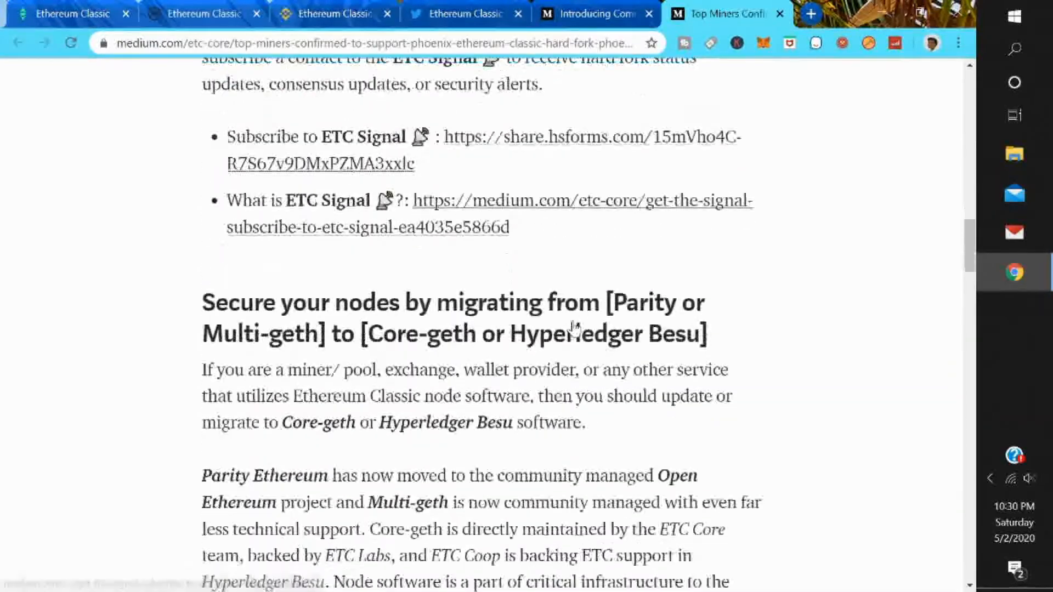
{"action": "scroll", "scroll_direction": "down", "scroll_amount": 3}
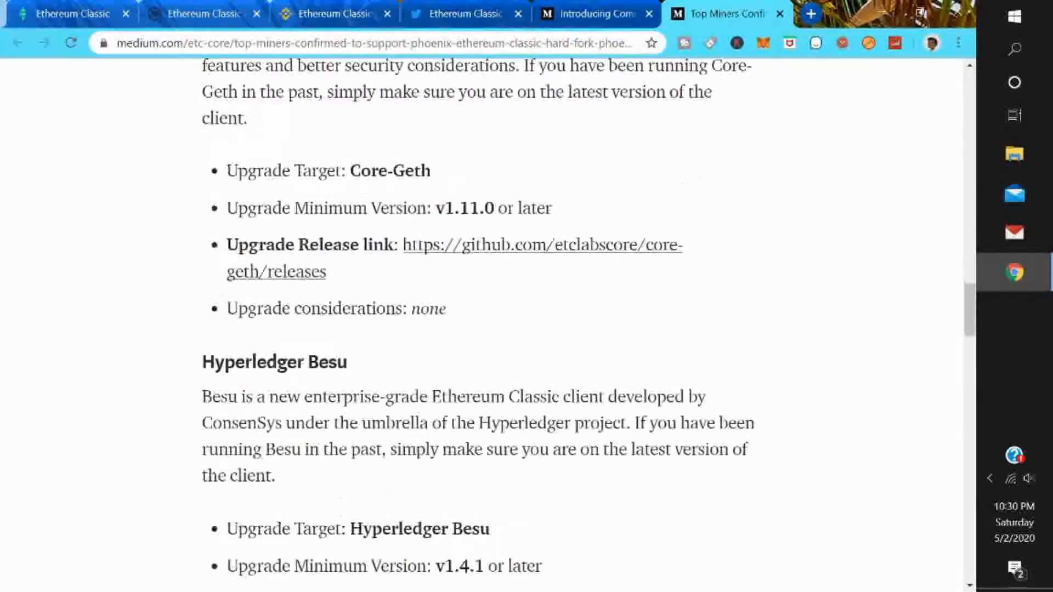
{"action": "scroll", "scroll_direction": "down", "scroll_amount": 3}
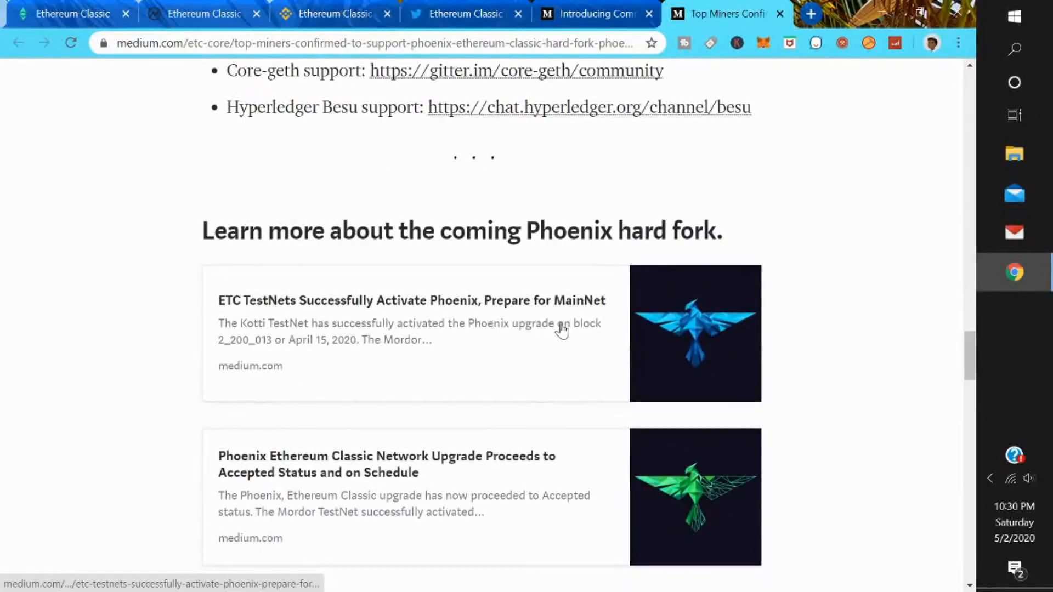
{"action": "scroll", "scroll_direction": "down", "scroll_amount": 3}
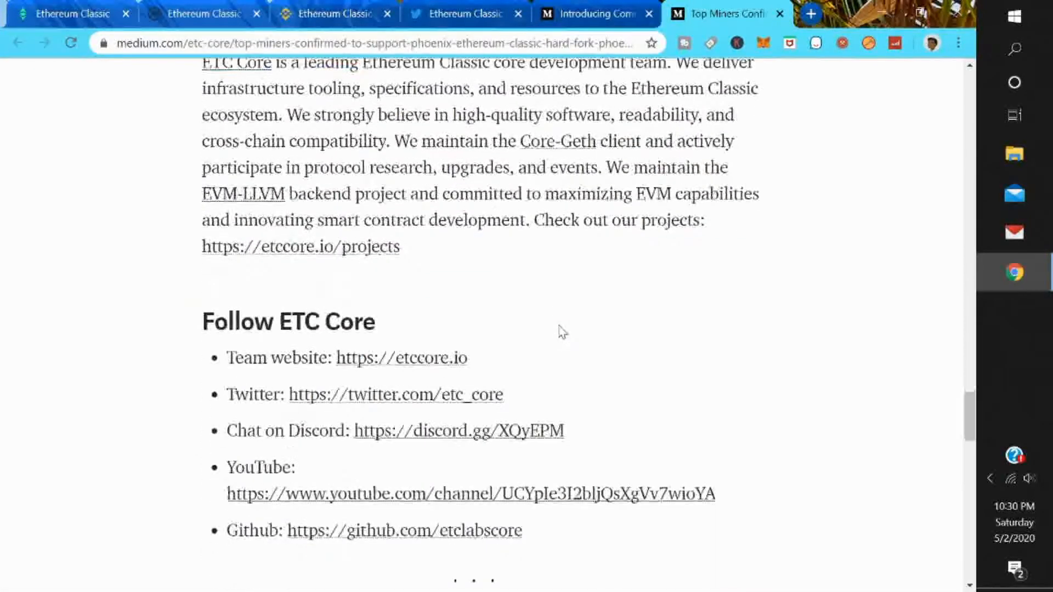
{"action": "scroll", "scroll_direction": "down", "scroll_amount": 3}
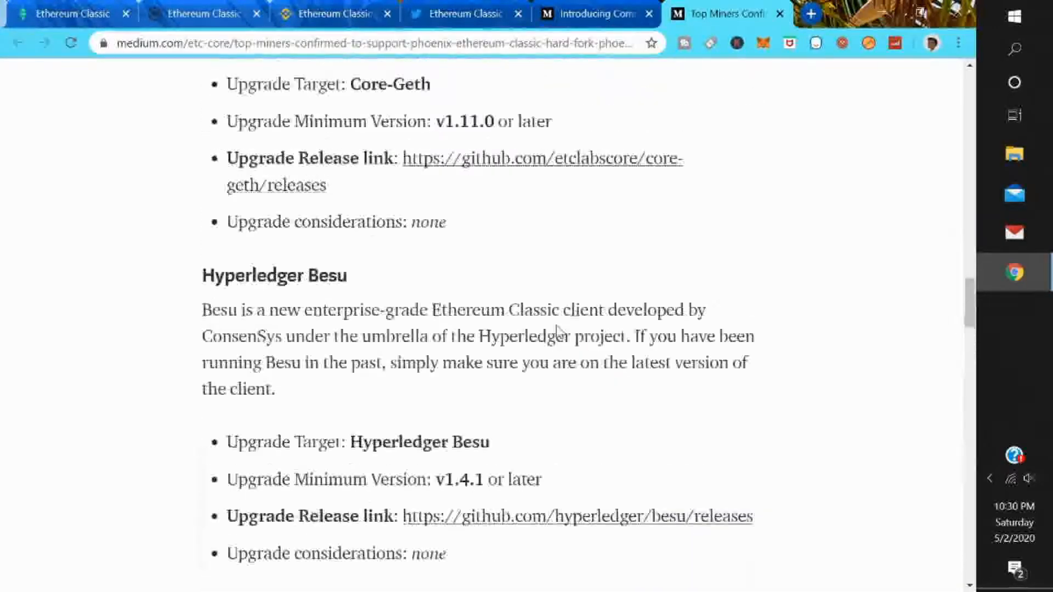
{"action": "scroll", "scroll_direction": "up", "scroll_amount": 3}
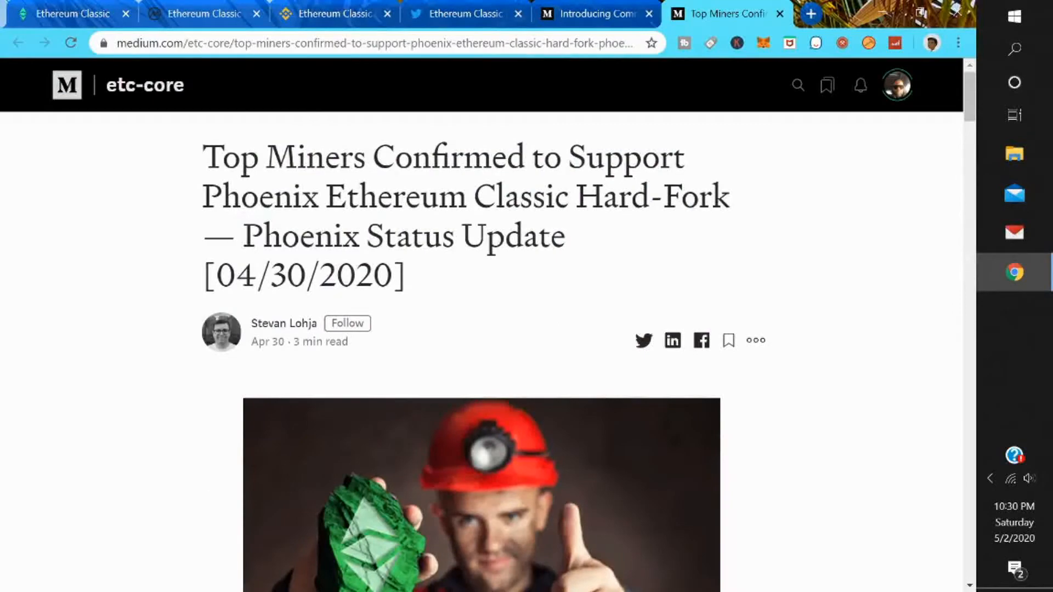
{"action": "left_click", "coordinate": [594, 13]}
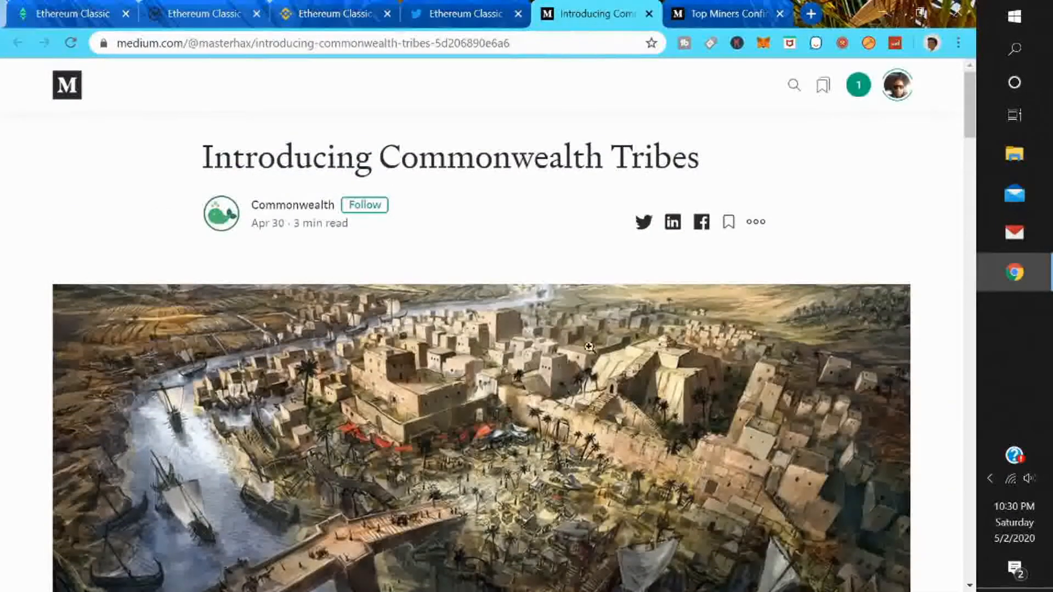
- Switch from the Commonwealth Tribes article to the Ethereum Classic Twitter profile
{"action": "left_click", "coordinate": [465, 13]}
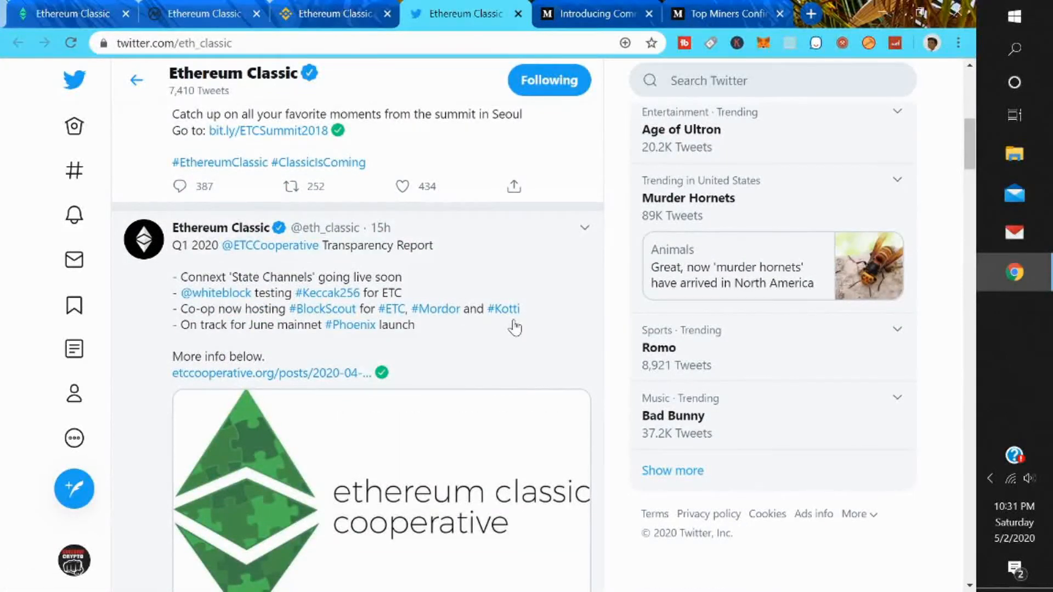
{"action": "scroll", "scroll_direction": "down", "scroll_amount": 3}
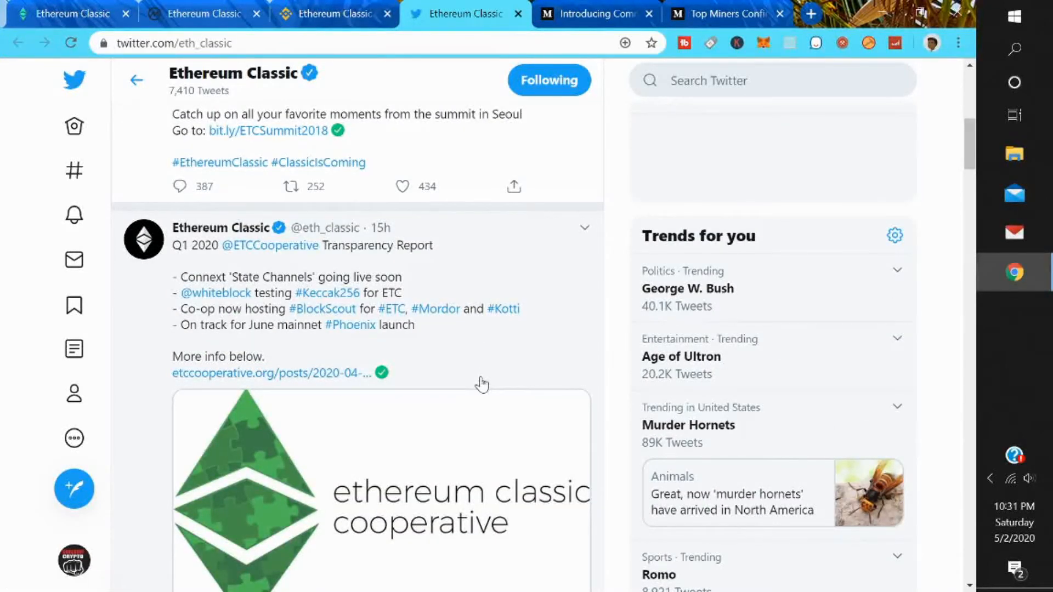
{"action": "scroll", "scroll_direction": "down", "scroll_amount": 3}
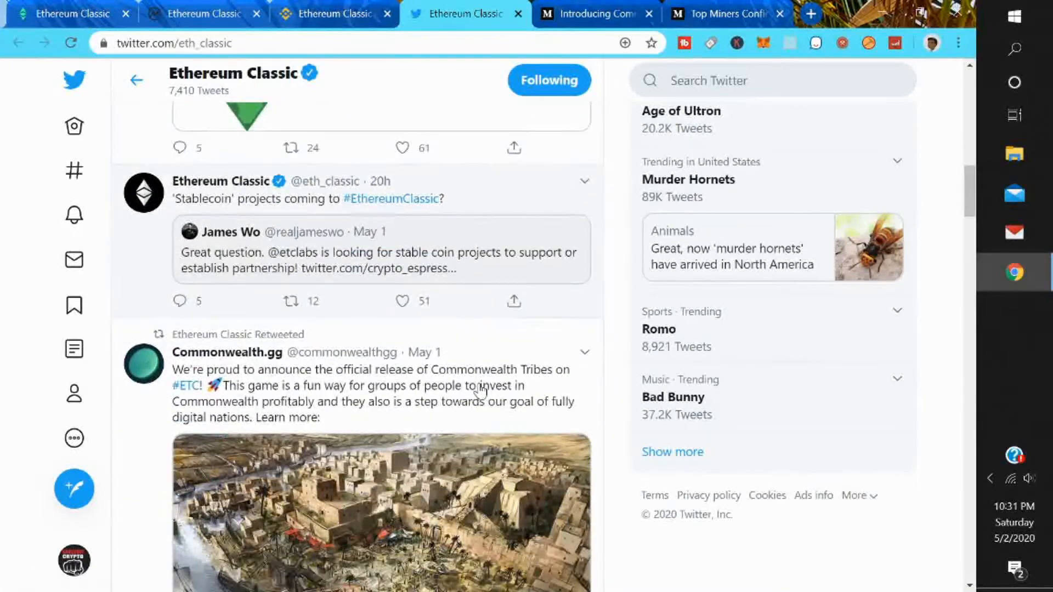
{"action": "scroll", "scroll_direction": "down", "scroll_amount": 3}
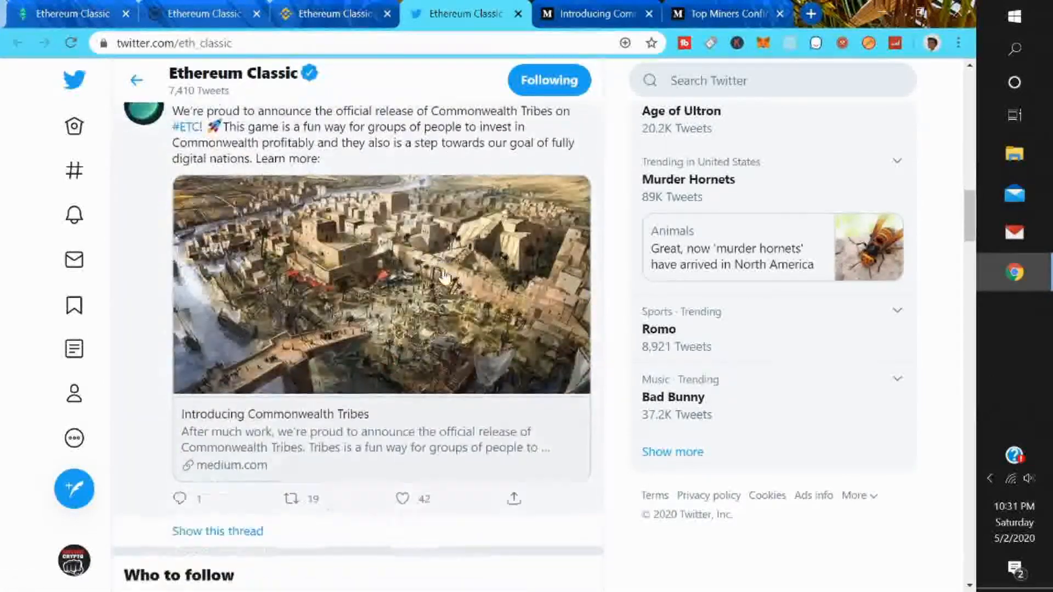
{"action": "scroll", "scroll_direction": "down", "scroll_amount": 3}
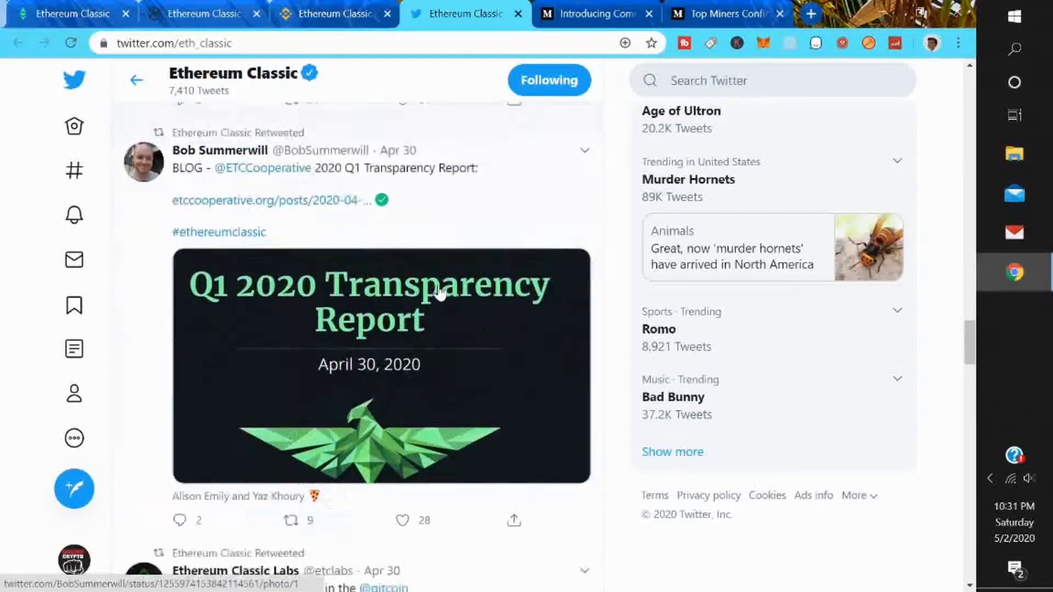
{"action": "scroll", "scroll_direction": "down", "scroll_amount": 3}
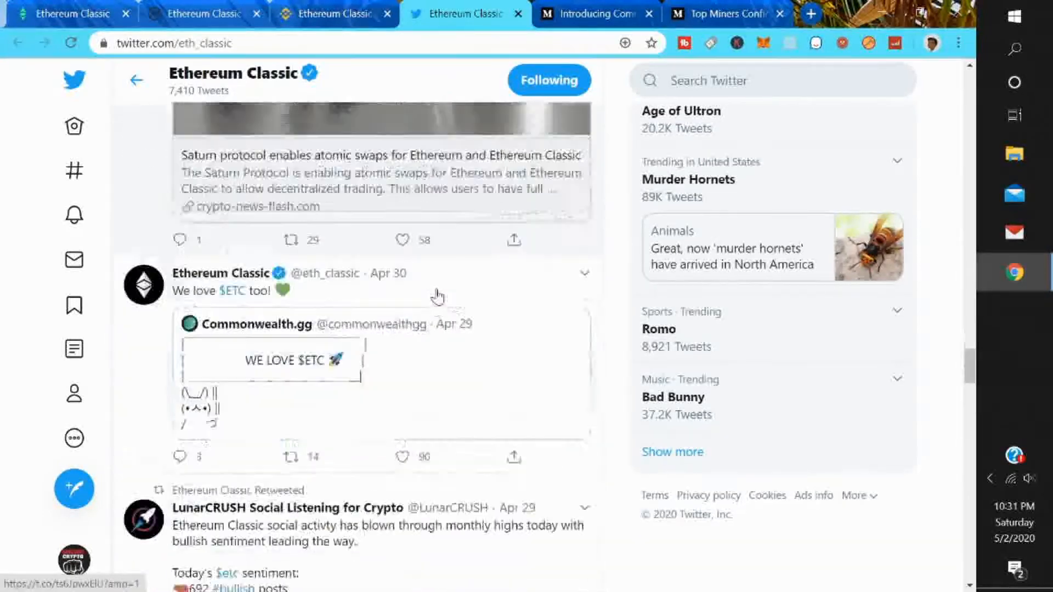
{"action": "scroll", "scroll_direction": "down", "scroll_amount": 3}
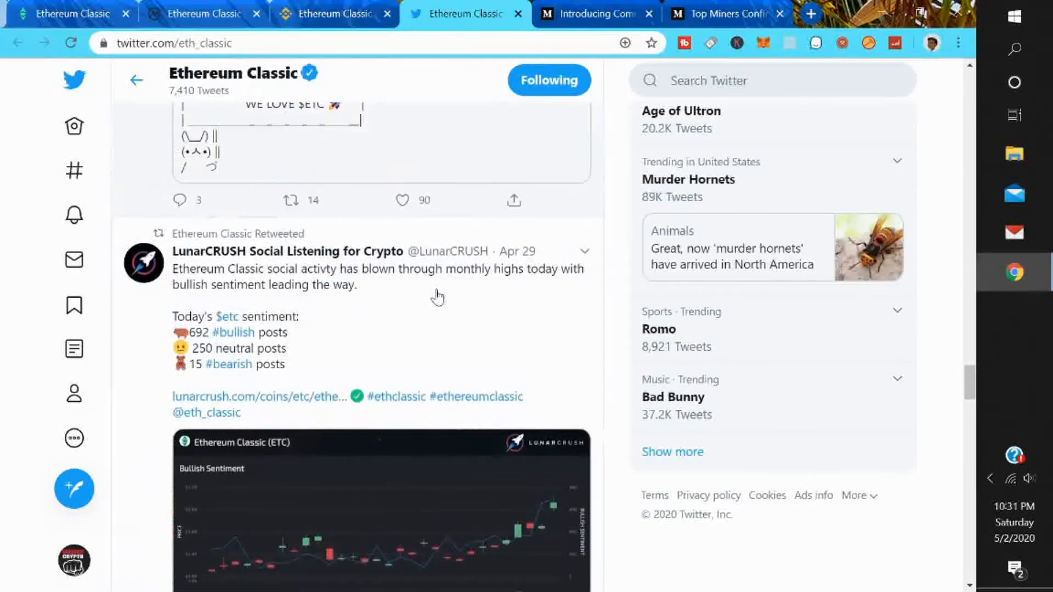
{"action": "scroll", "scroll_direction": "down", "scroll_amount": 3}
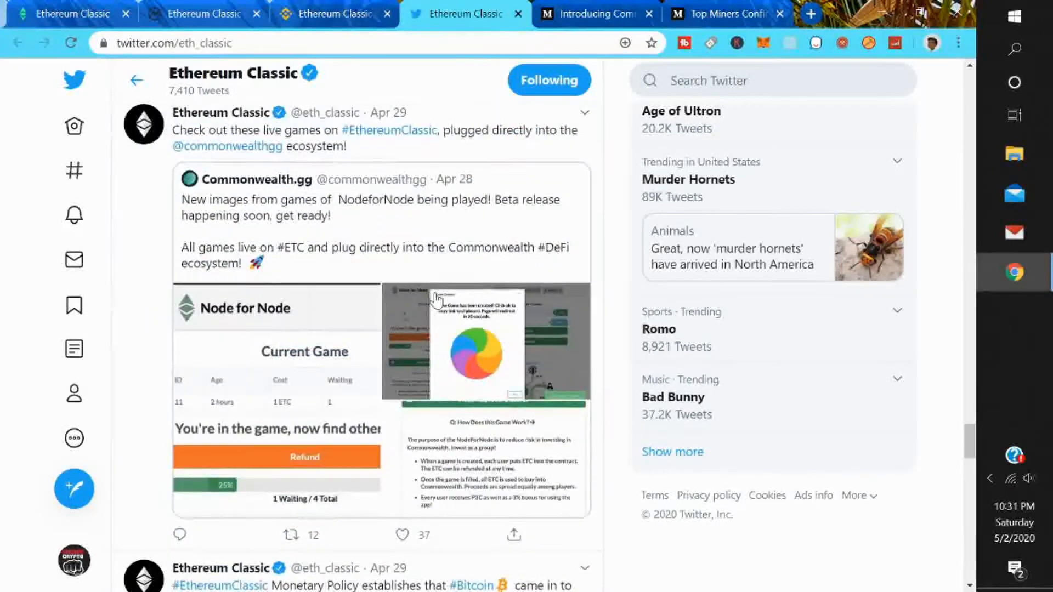
{"action": "scroll", "scroll_direction": "down", "scroll_amount": 3}
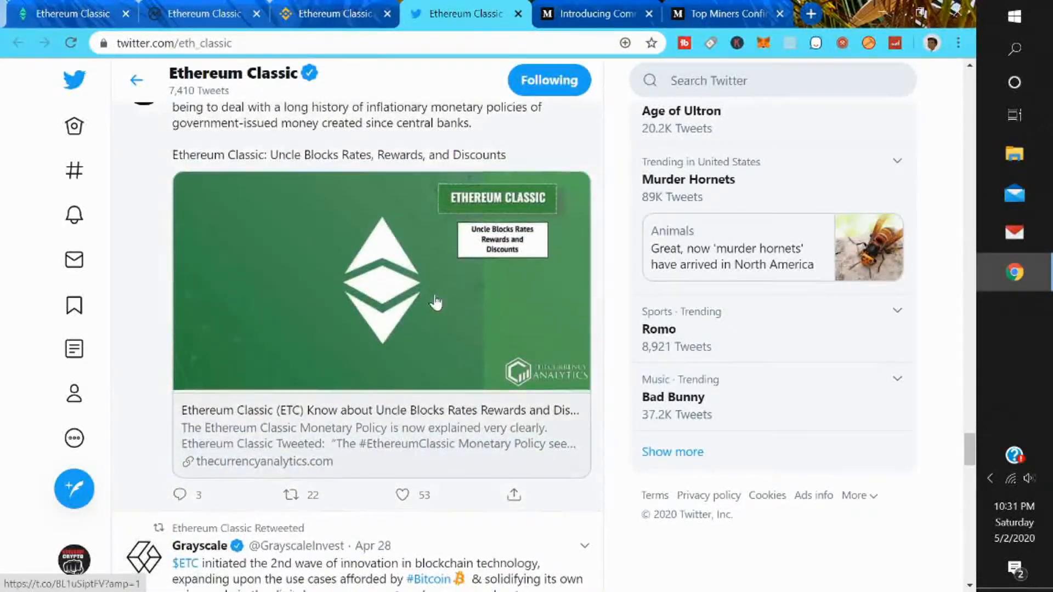
{"action": "scroll", "scroll_direction": "down", "scroll_amount": 3}
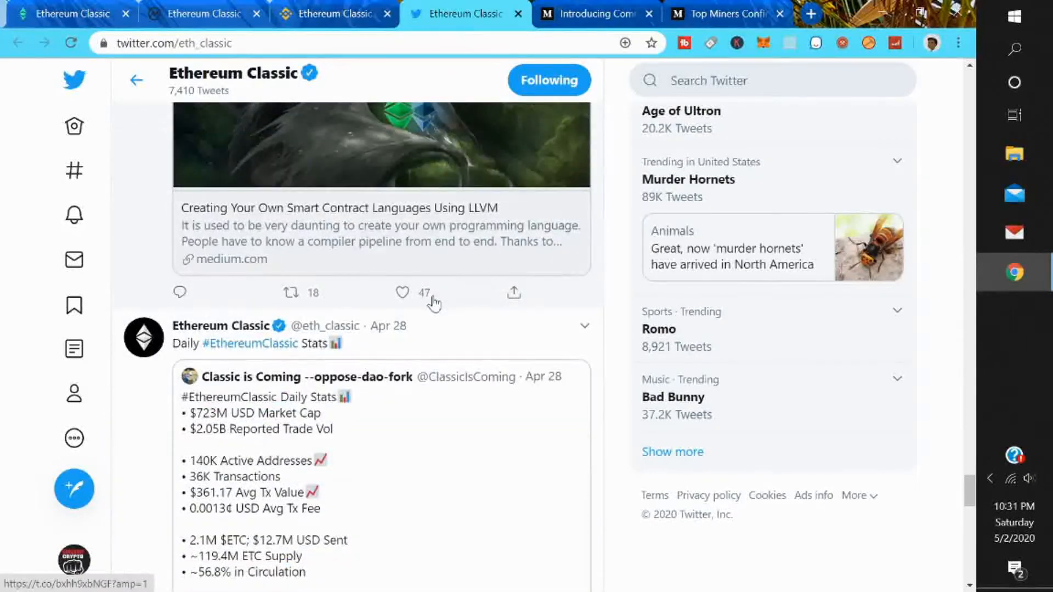
{"action": "scroll", "scroll_direction": "down", "scroll_amount": 3}
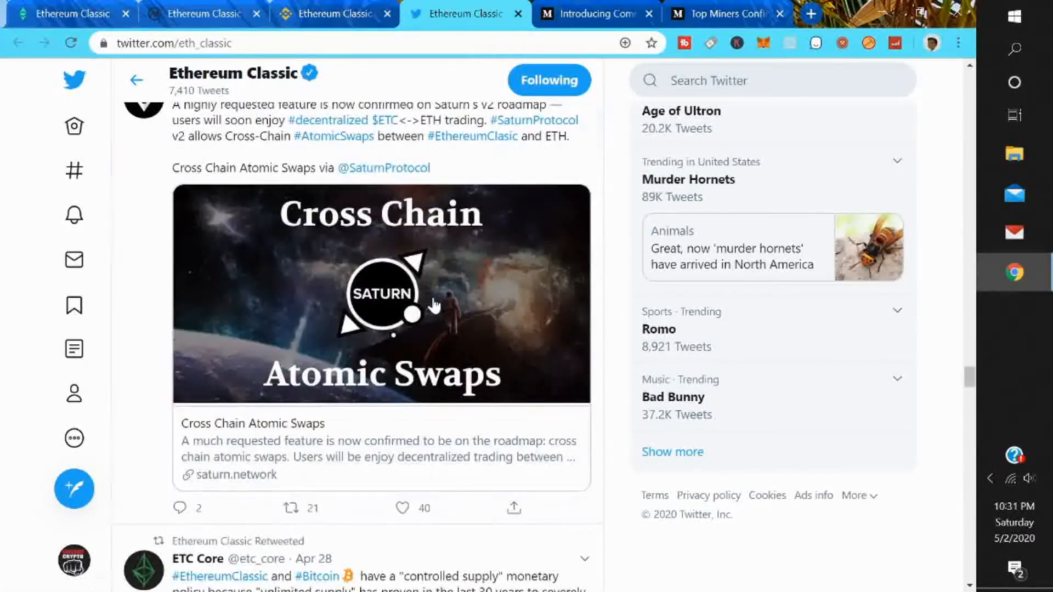
{"action": "scroll", "scroll_direction": "down", "scroll_amount": 3}
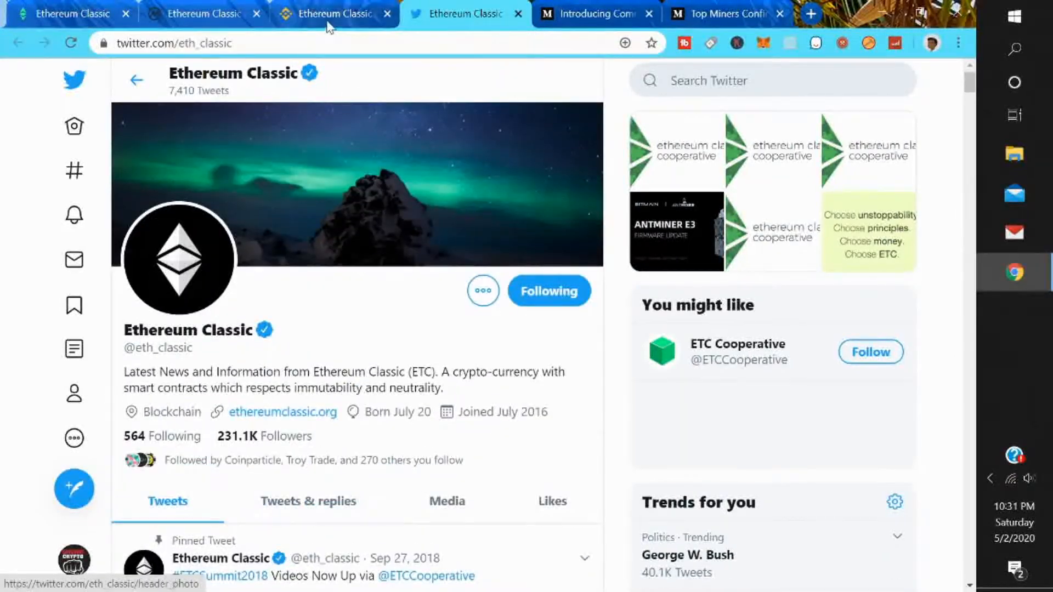
{"action": "left_click", "coordinate": [330, 14]}
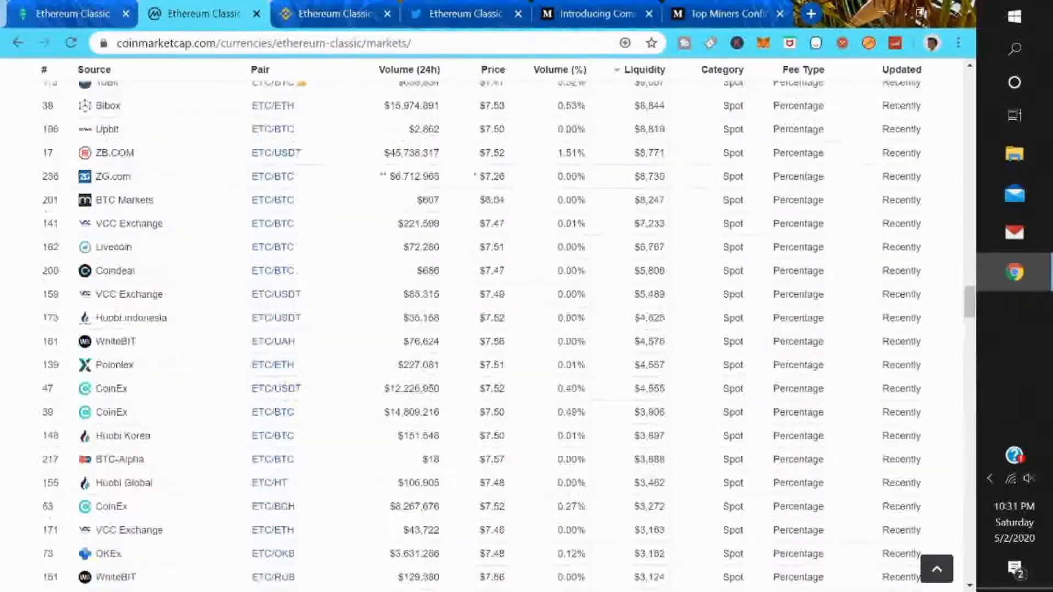
- Reload the Ethereum Classic markets page to refresh its price ($7.51) and market cap overview
{"action": "scroll", "scroll_direction": "up", "scroll_amount": 3}
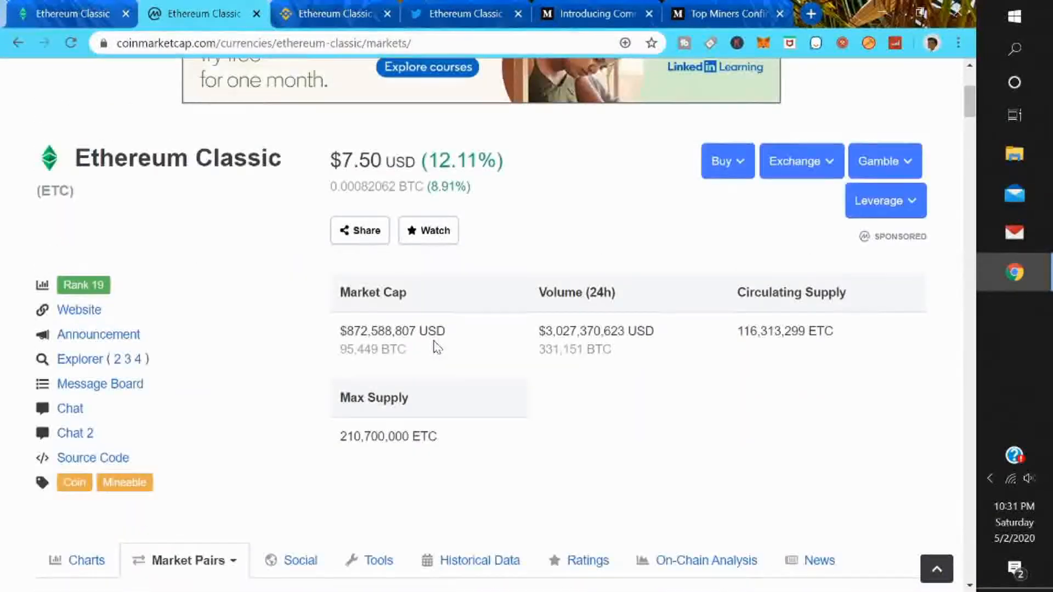
{"action": "left_click", "coordinate": [70, 43]}
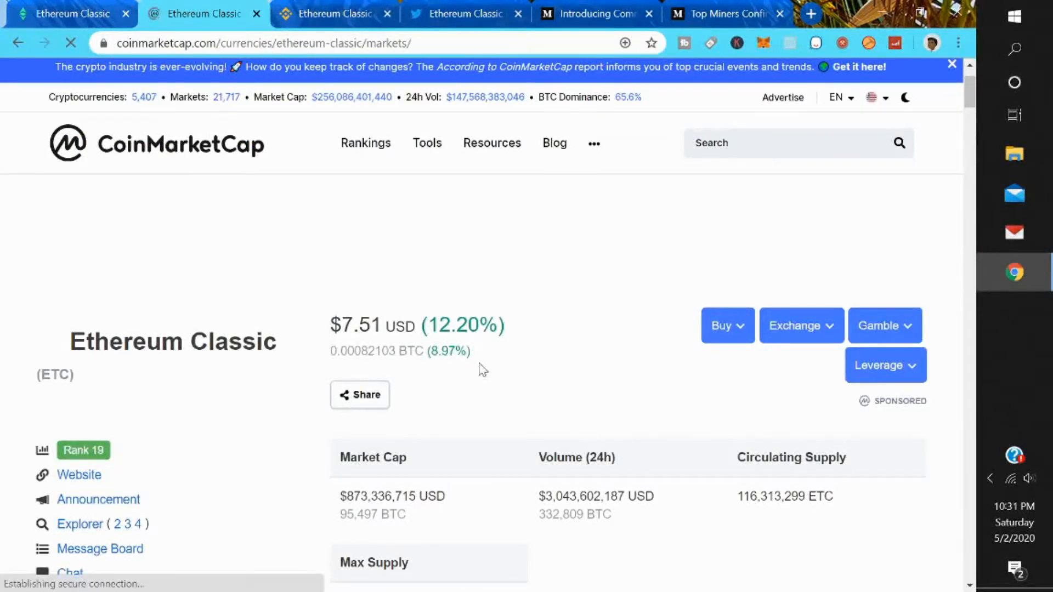
{"action": "scroll", "scroll_direction": "down", "scroll_amount": 3}
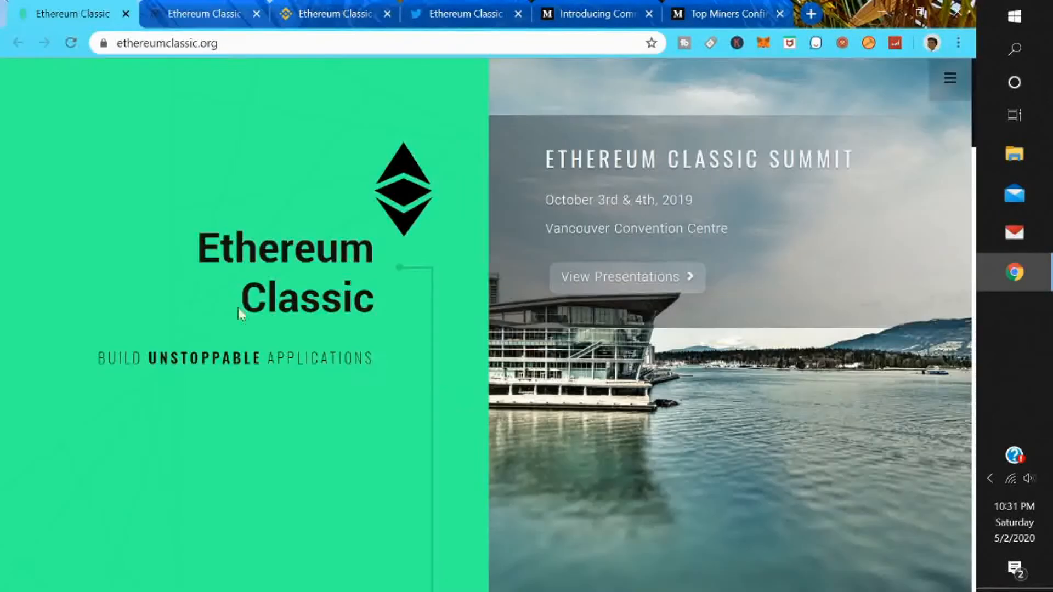
{"action": "mouse_move", "coordinate": [557, 349]}
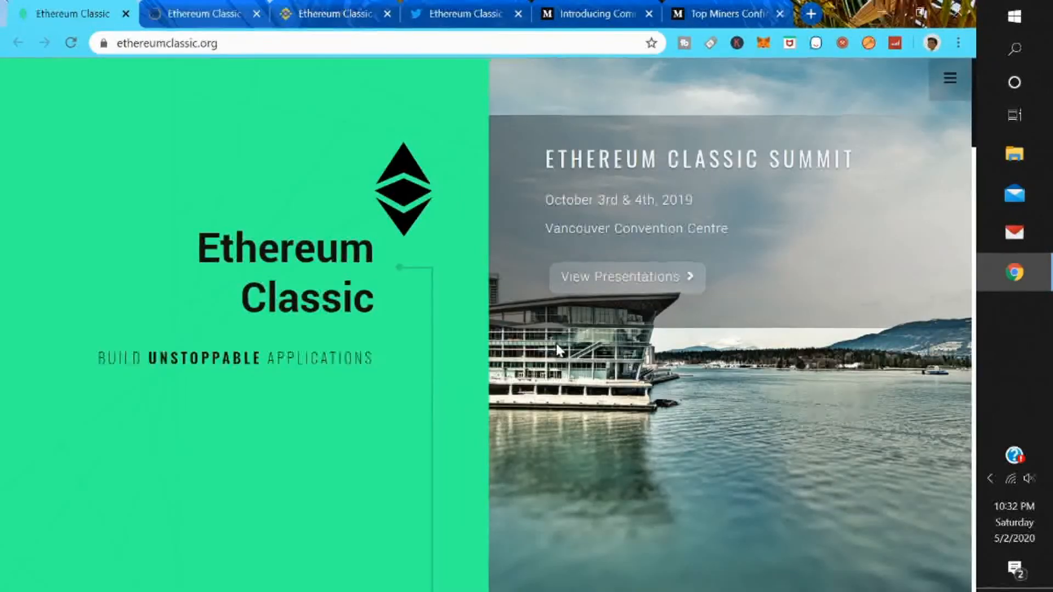